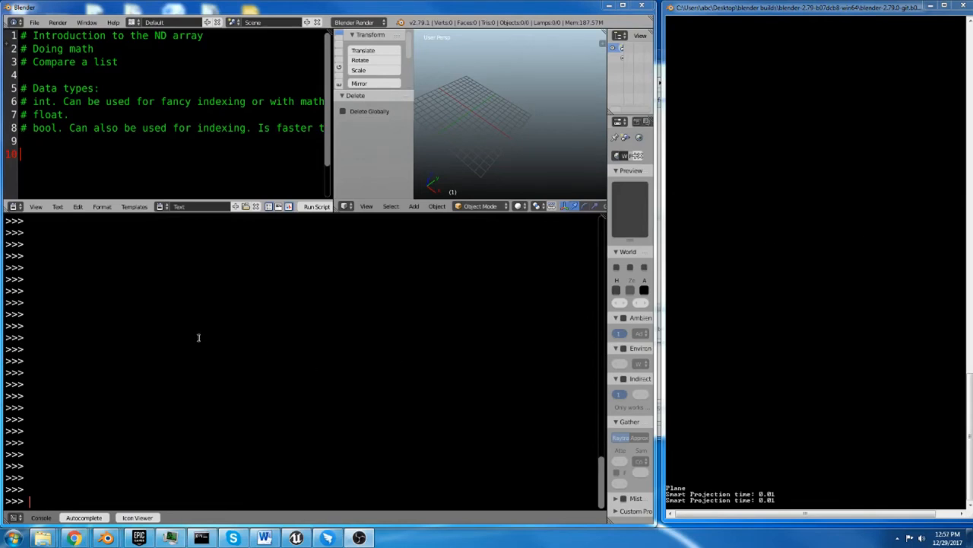
mouse_move(85, 354)
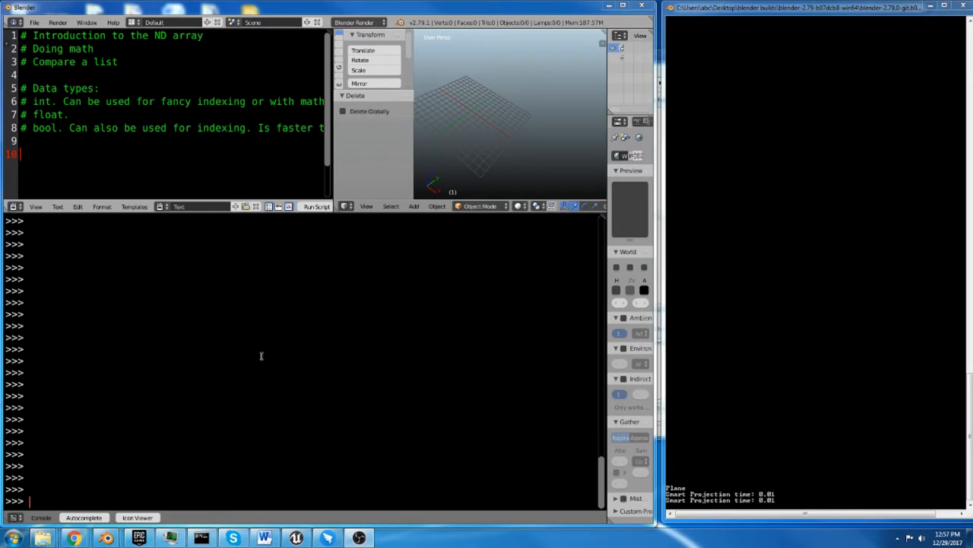
mouse_move(237, 377)
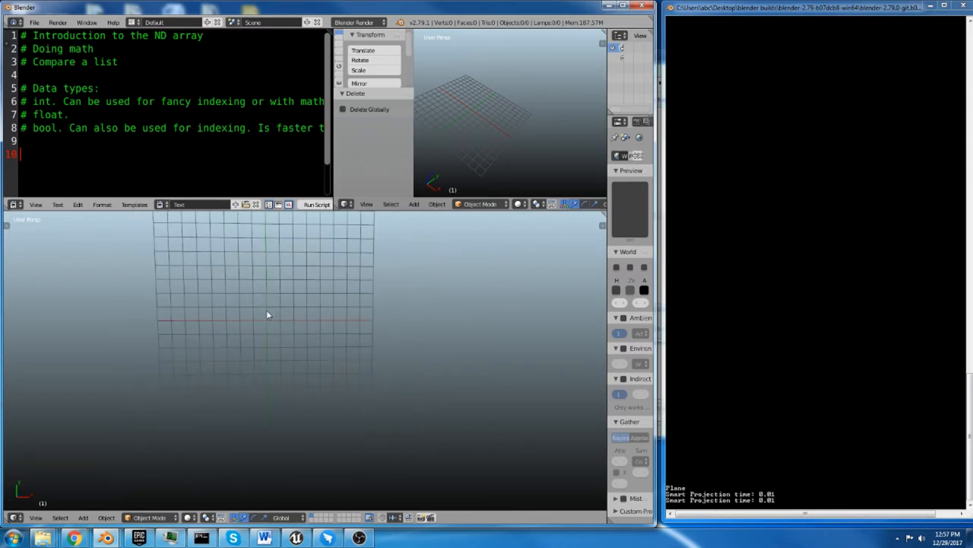
Switch the lower area's editor type back to the Python Console.
click(11, 517)
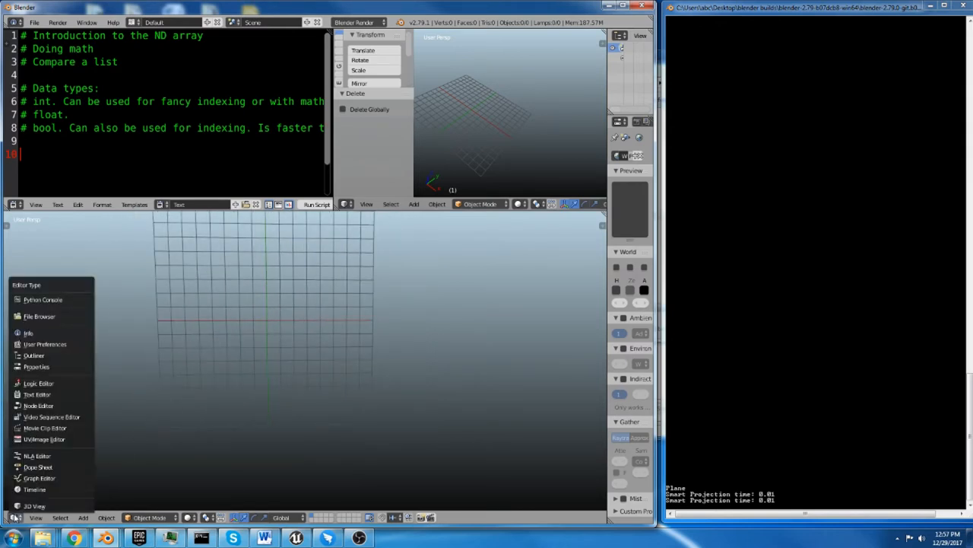
click(39, 300)
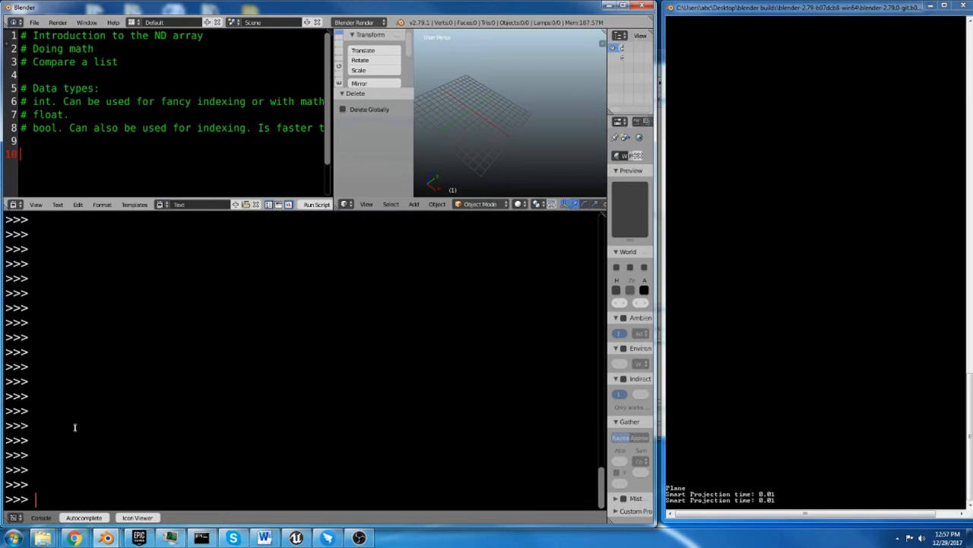
mouse_move(105, 430)
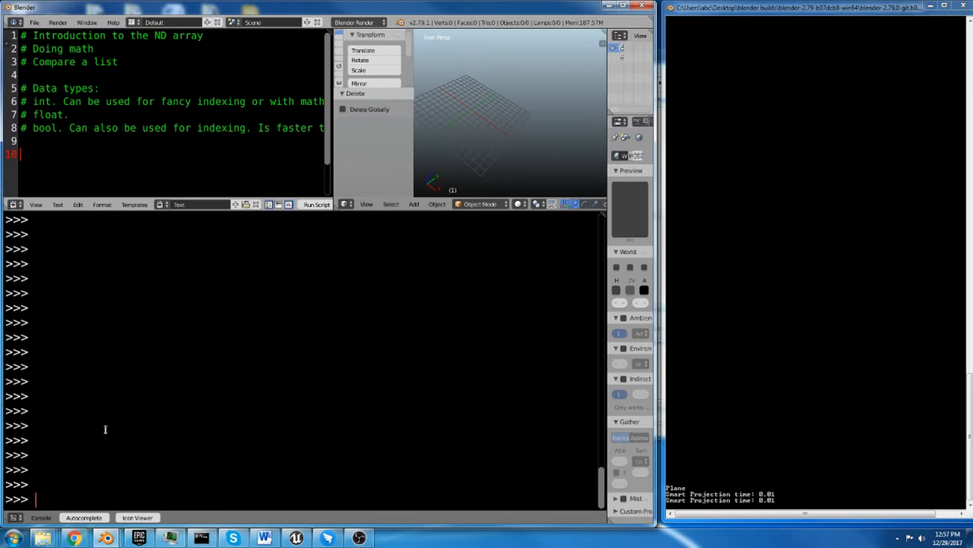
mouse_move(101, 493)
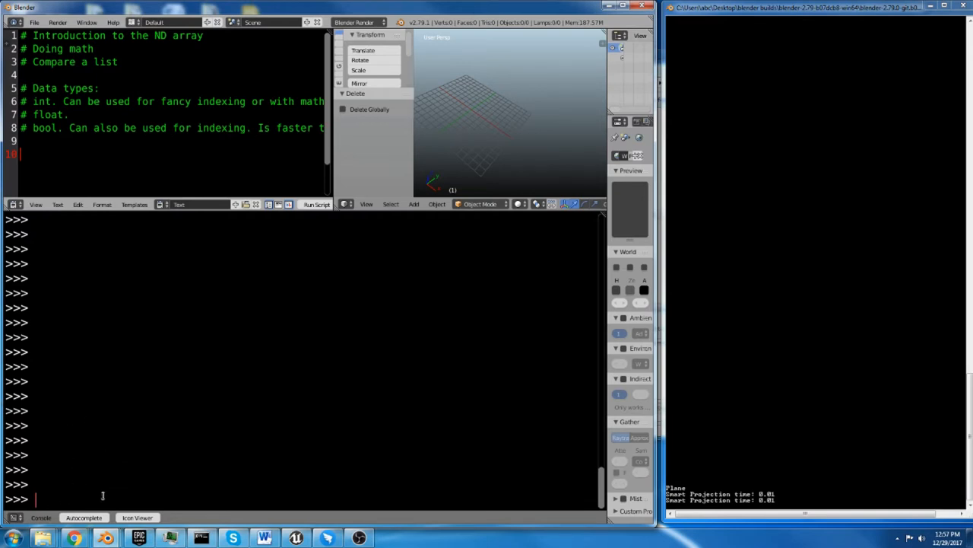
mouse_move(65, 367)
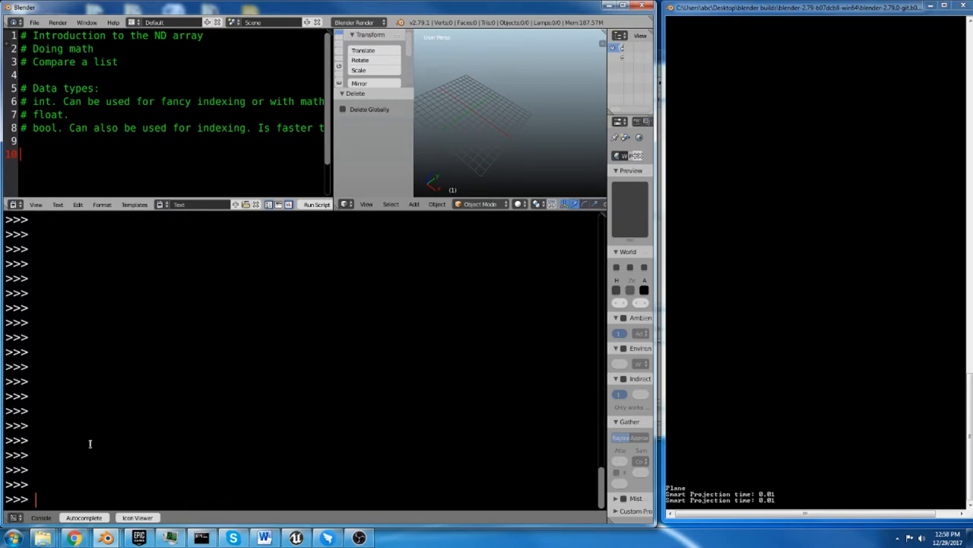
Import numpy as np and autocomplete 'np.' to list the module's members.
text(import numpy)
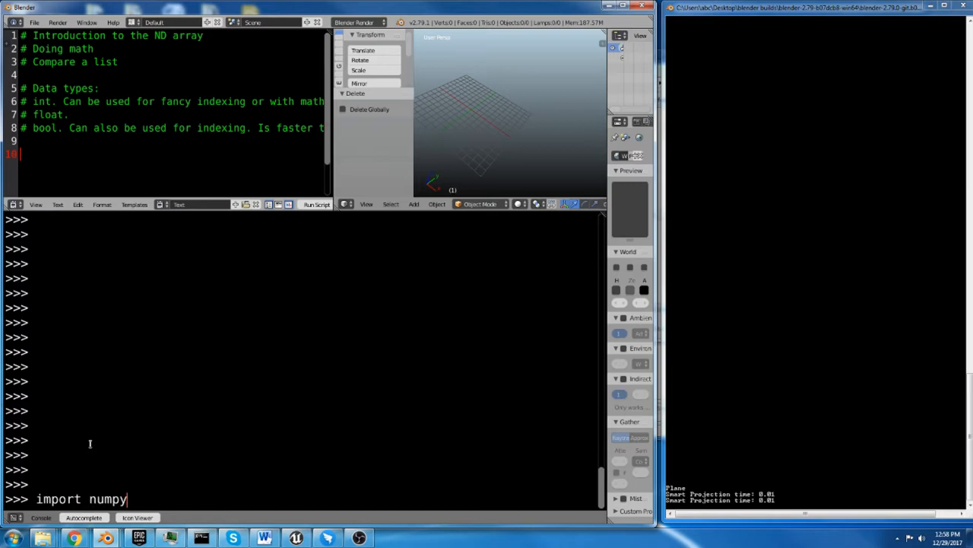
text(as np)
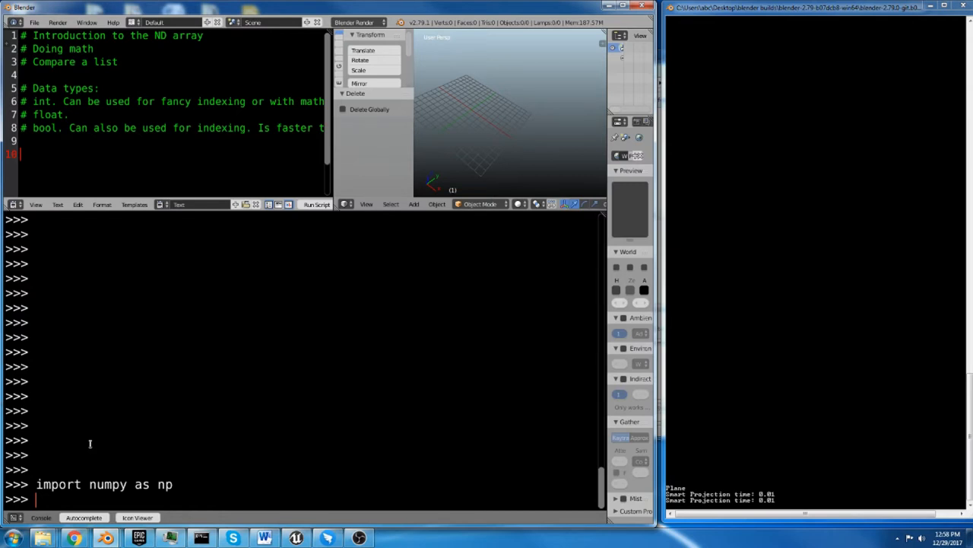
text(np)
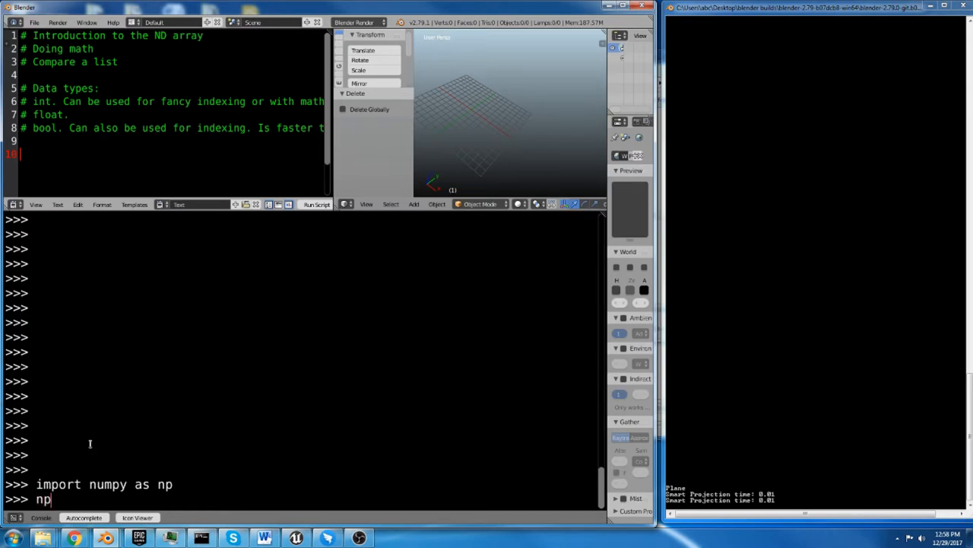
text(.)
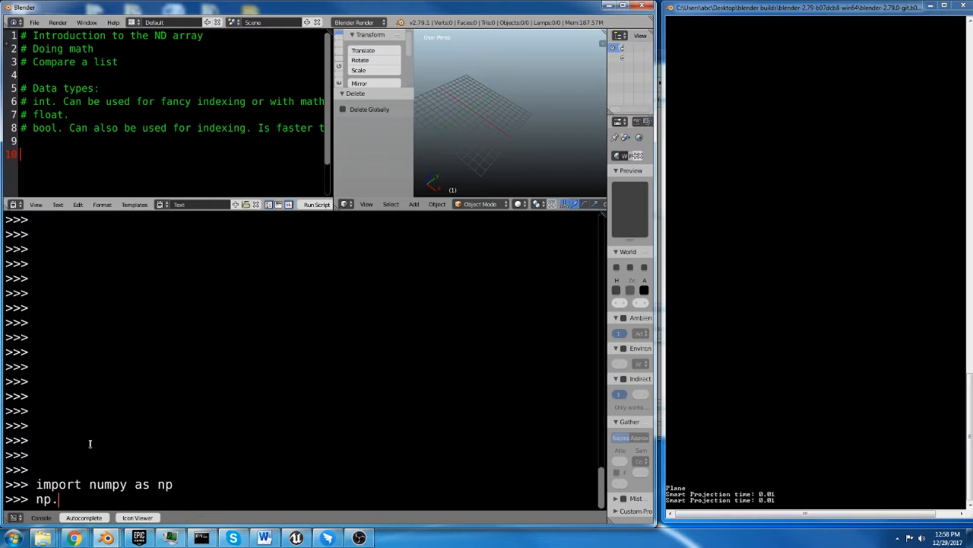
key(Tab)
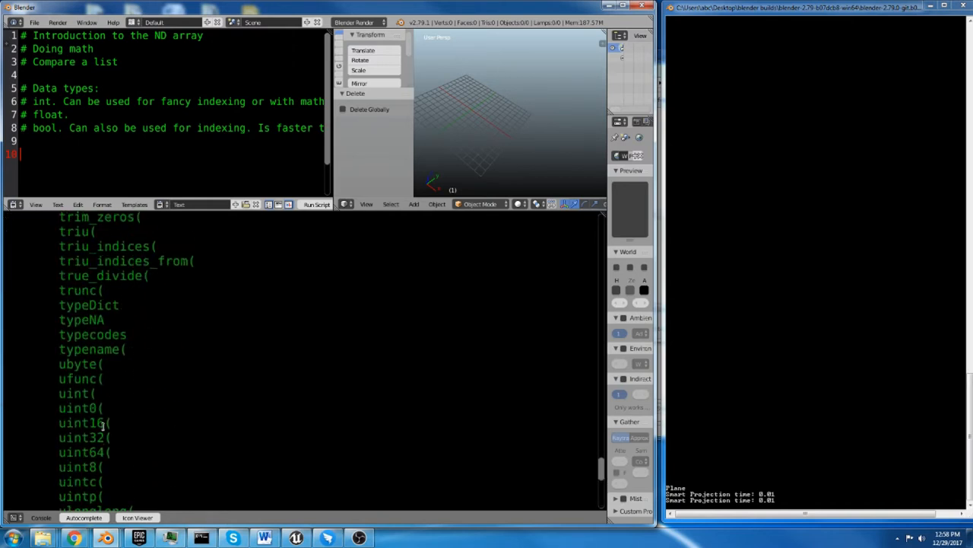
scroll(down, 3)
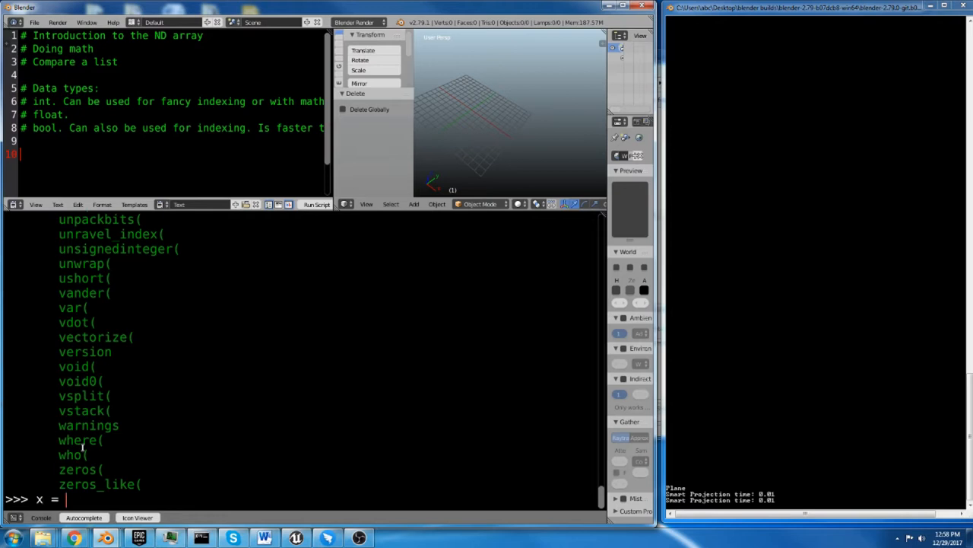
Create the integer array x = np.array([1,2,3,4,5,4,3,2]) and print it.
text(np.ar)
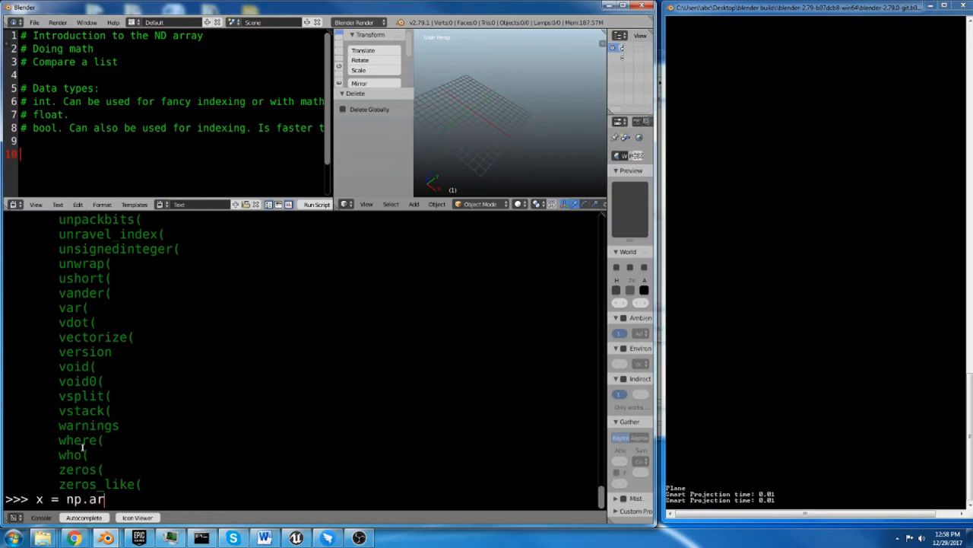
text(ray())
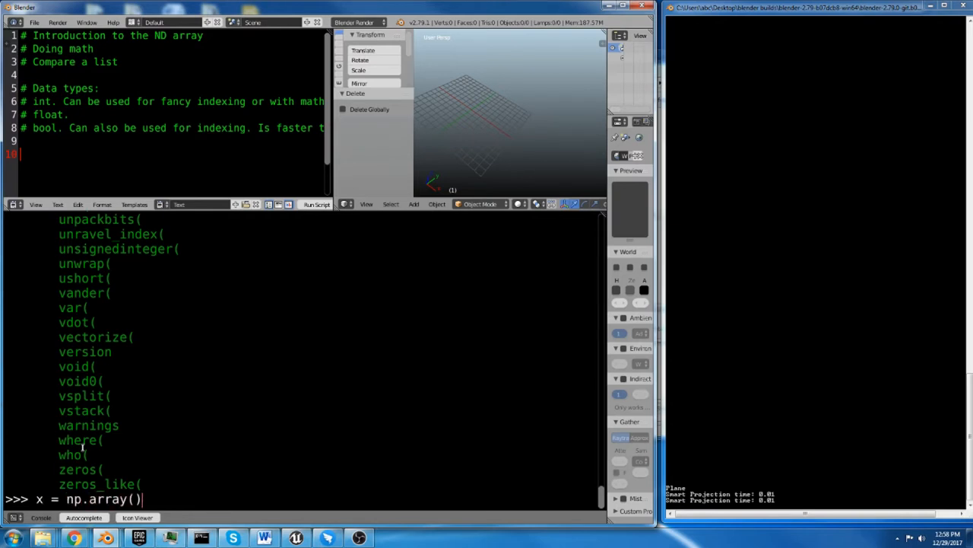
text([])
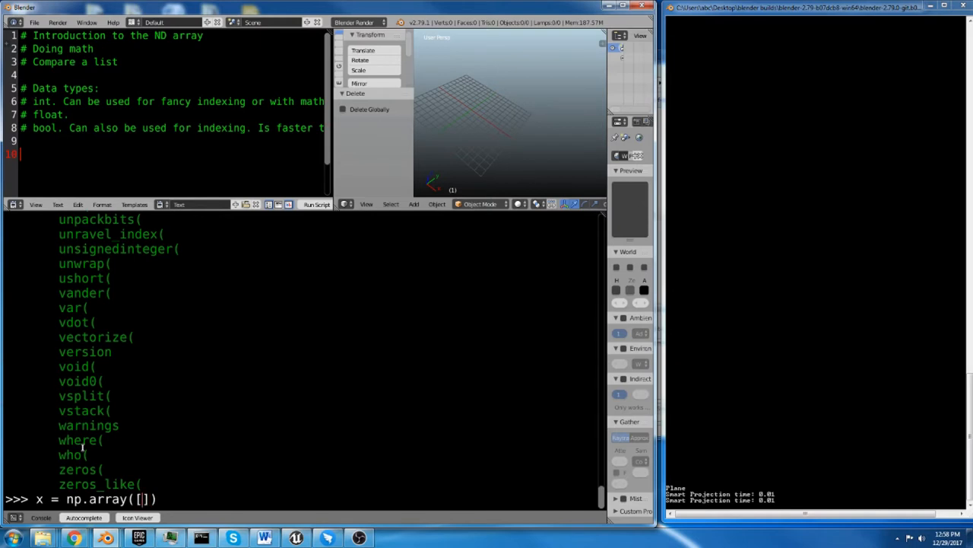
text(1,2,3)
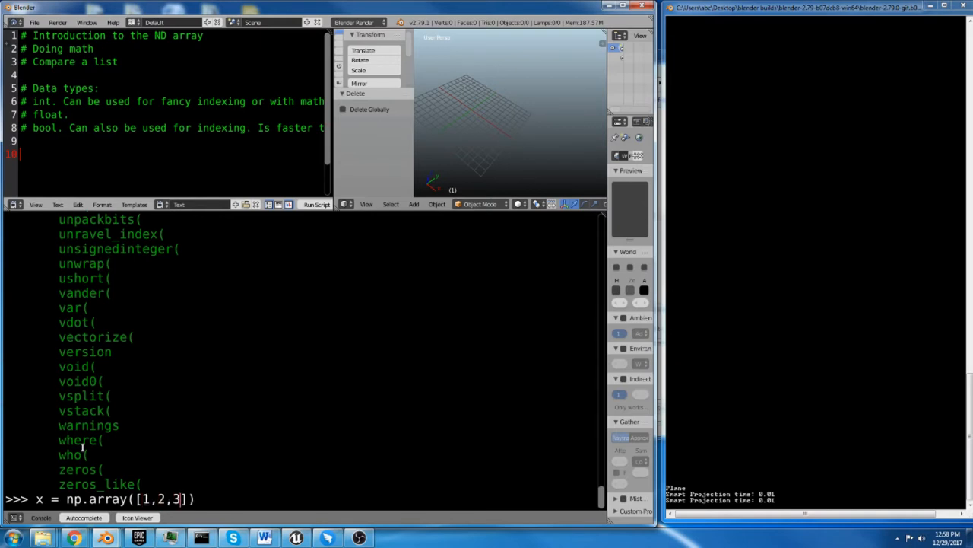
text(,4,5,4,3,2)
text(x)
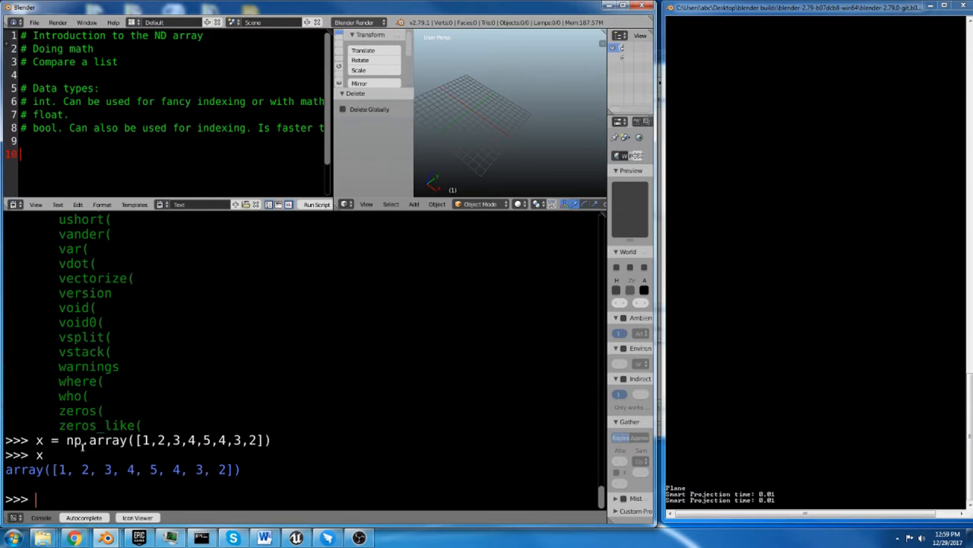
Create the float array y = np.array([1.2,5,5,5,5,5,5]) and print it.
text(y =)
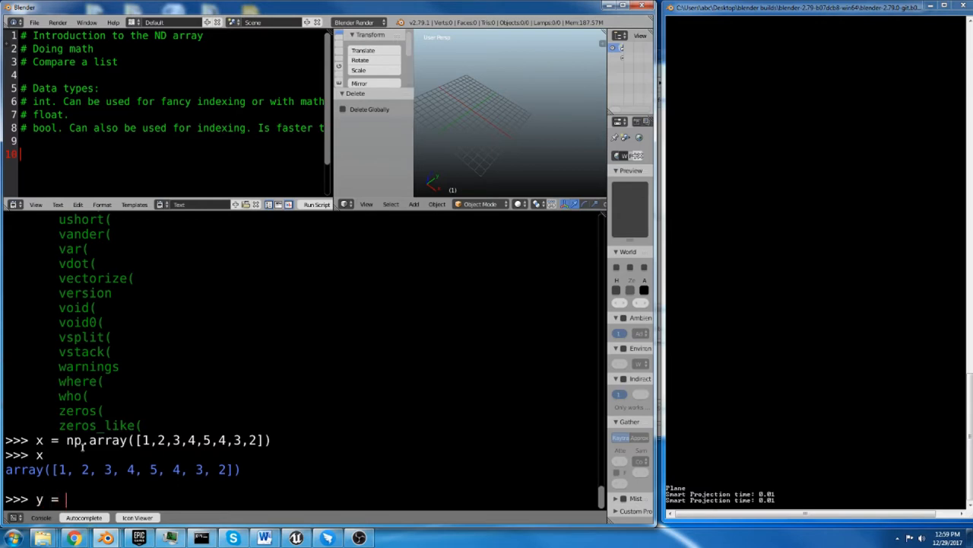
text(np.array())
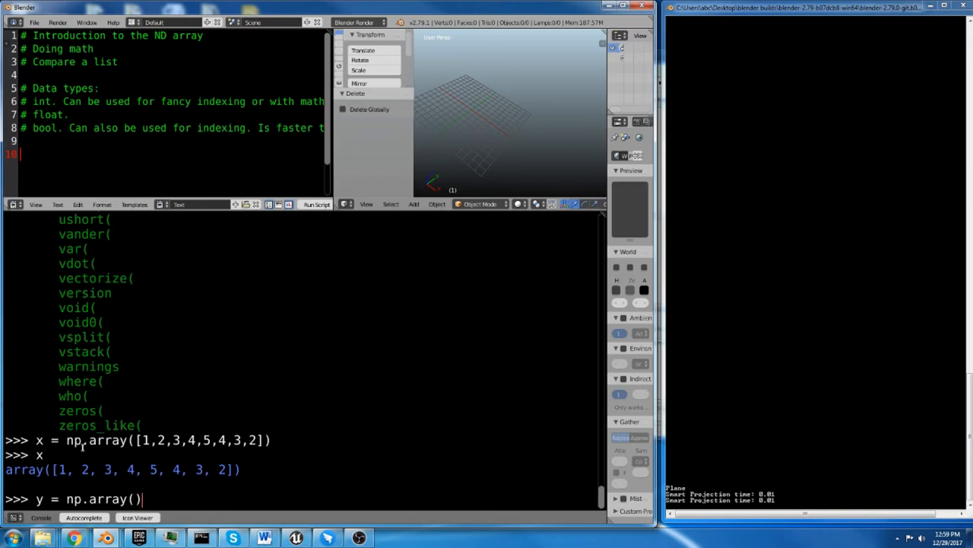
text([])
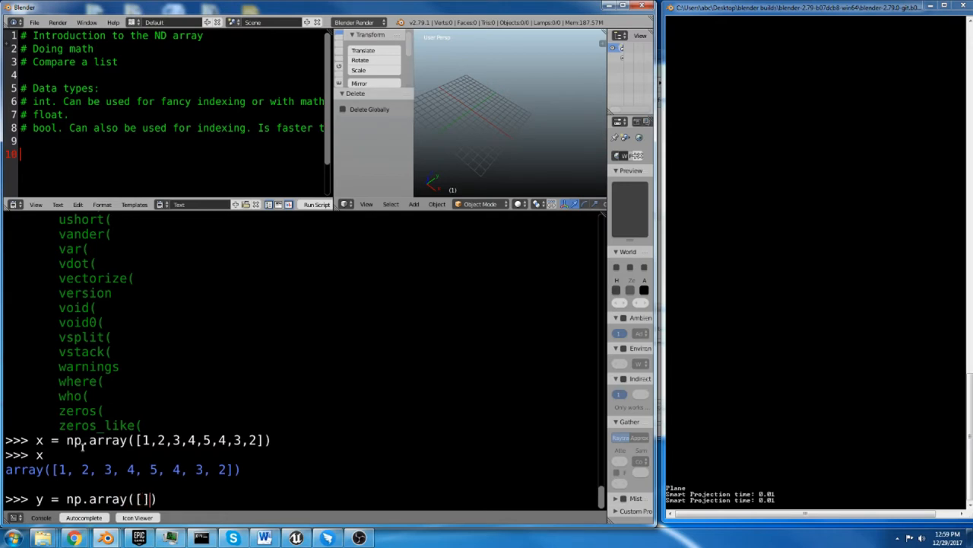
text(1.2)
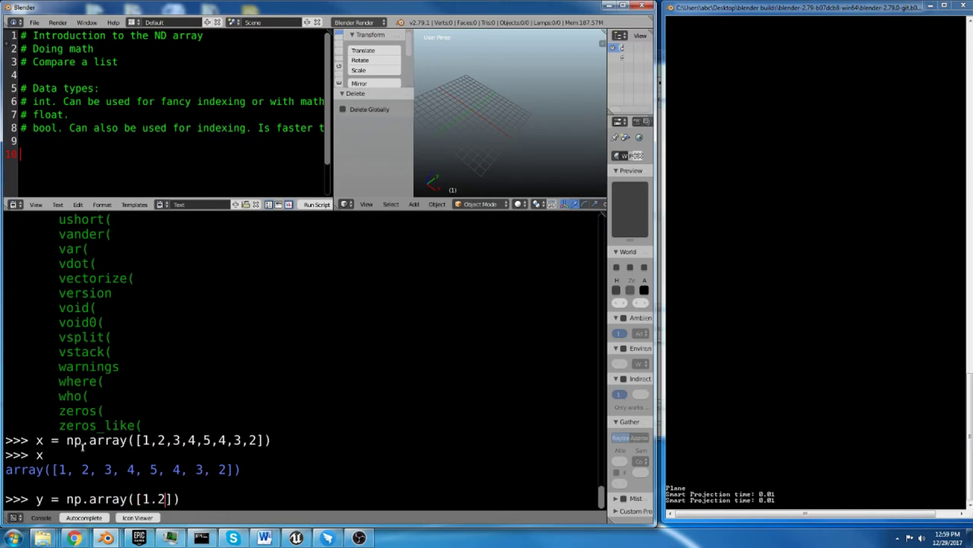
text(, 5,5,5,5,5,5)
text(y)
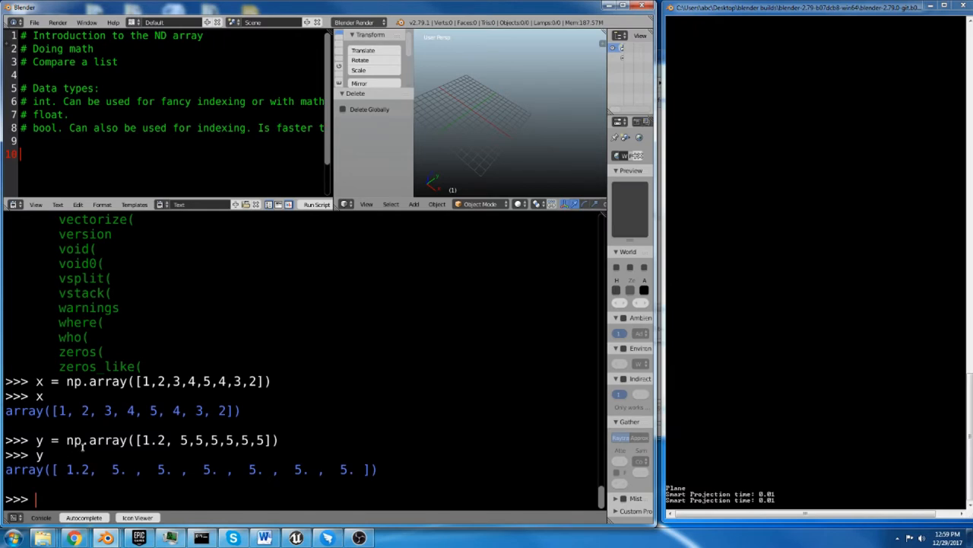
Query x.dtype (int32) and y.dtype (float64).
text(x)
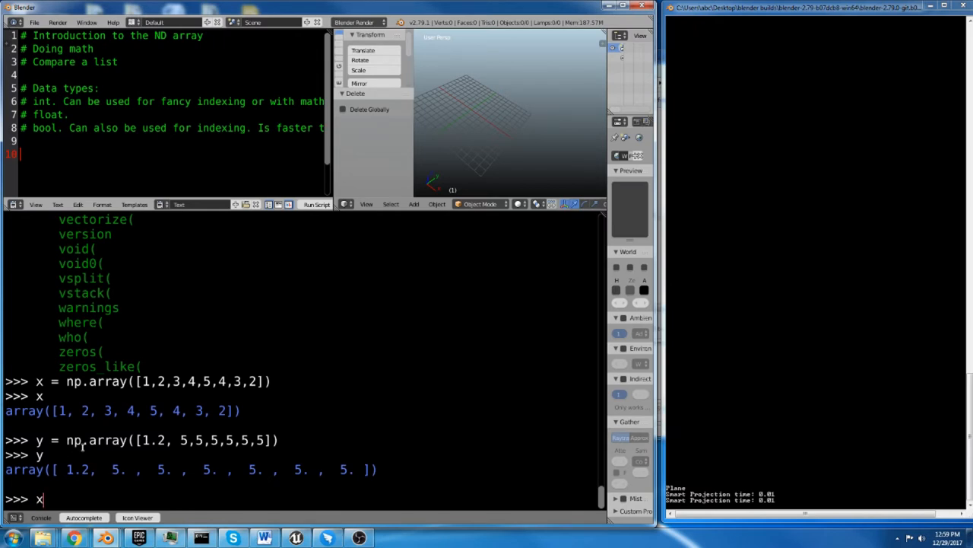
text(.dtype)
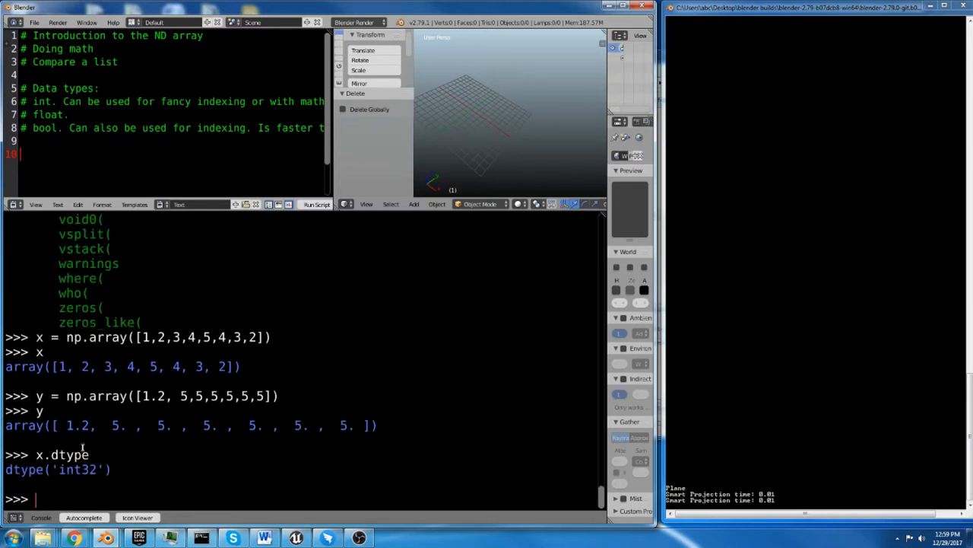
text(y)
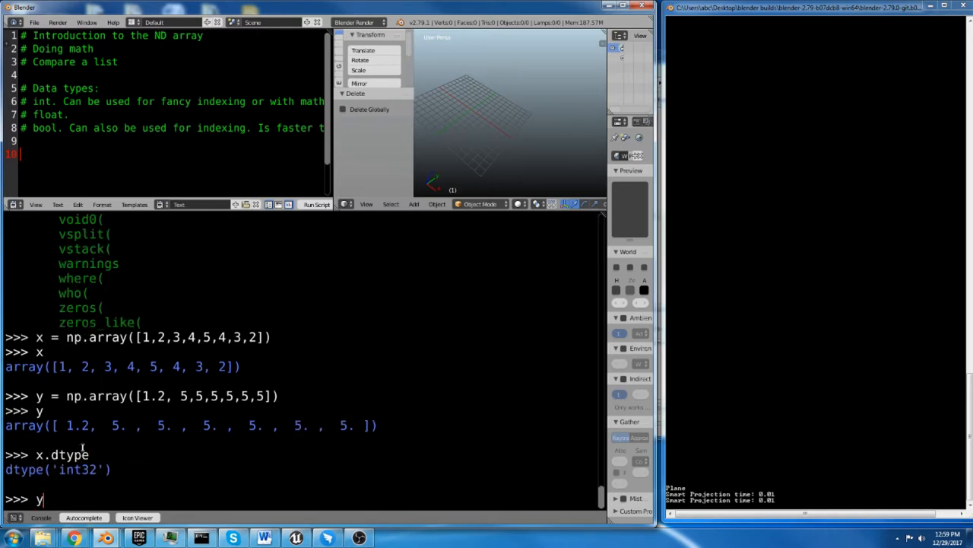
text(.dtype)
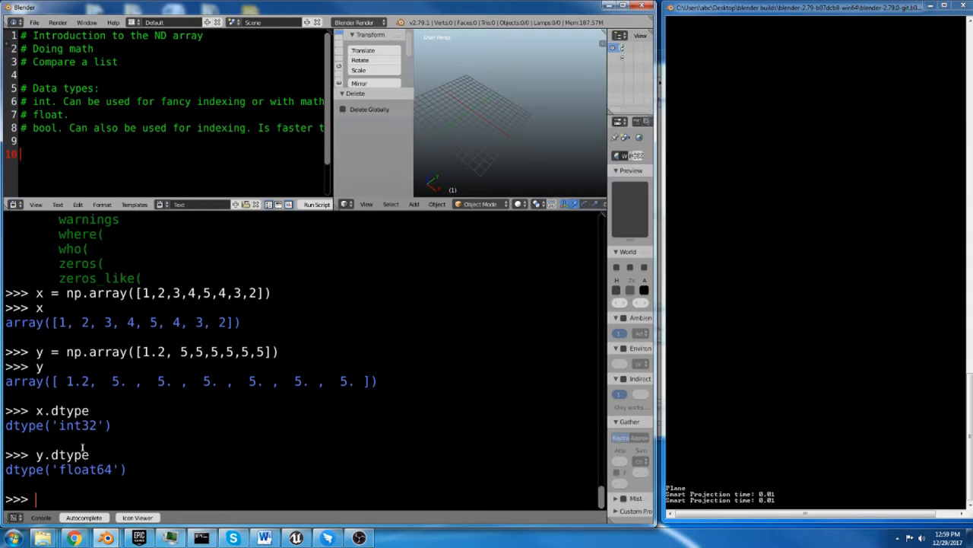
Enter a = np.array([1,2,3], dtype=np.float...) with an explicit dtype argument.
text(a)
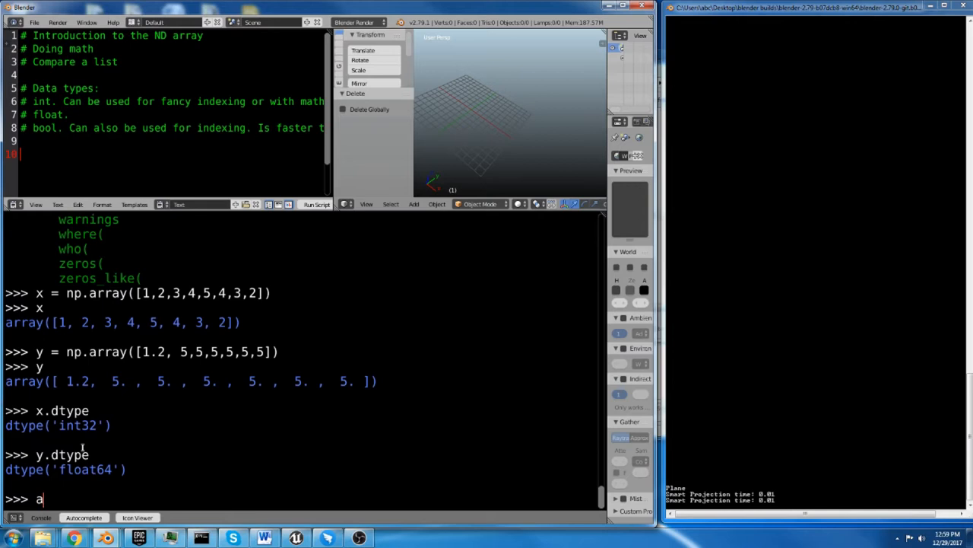
text(= np.)
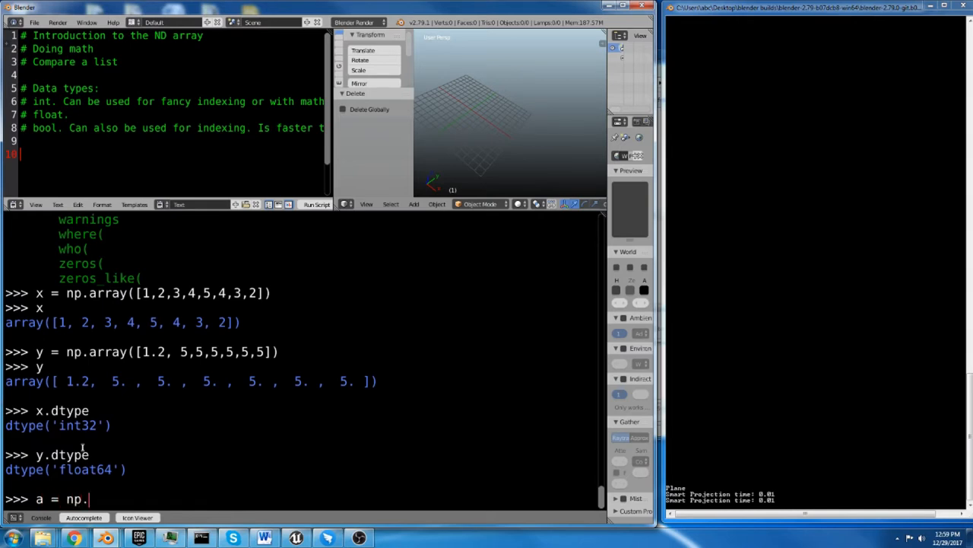
text(array())
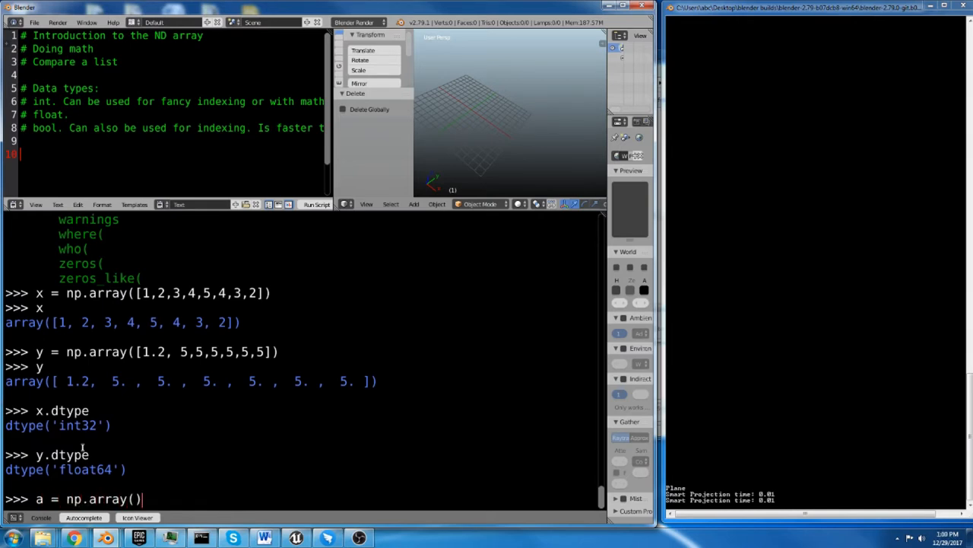
text([)
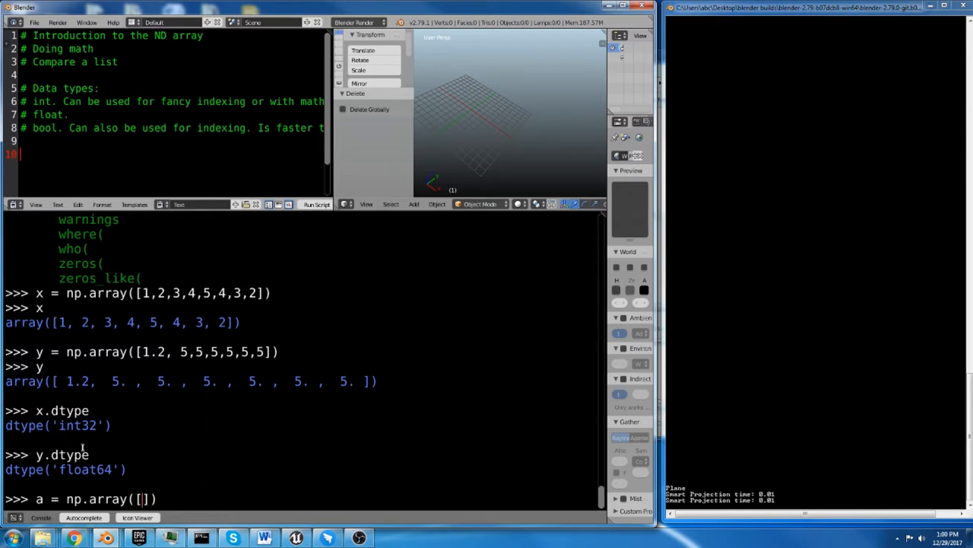
text(1,2,3)
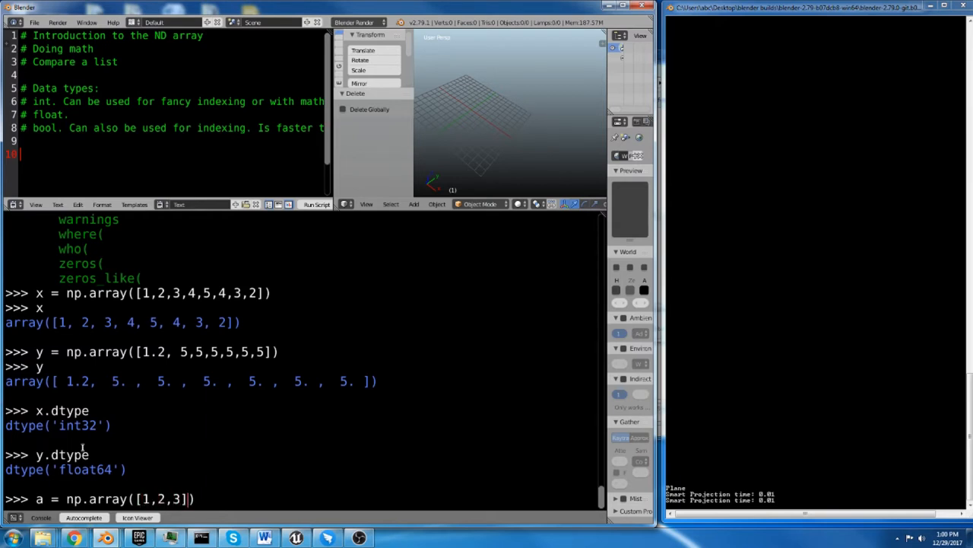
text(,)
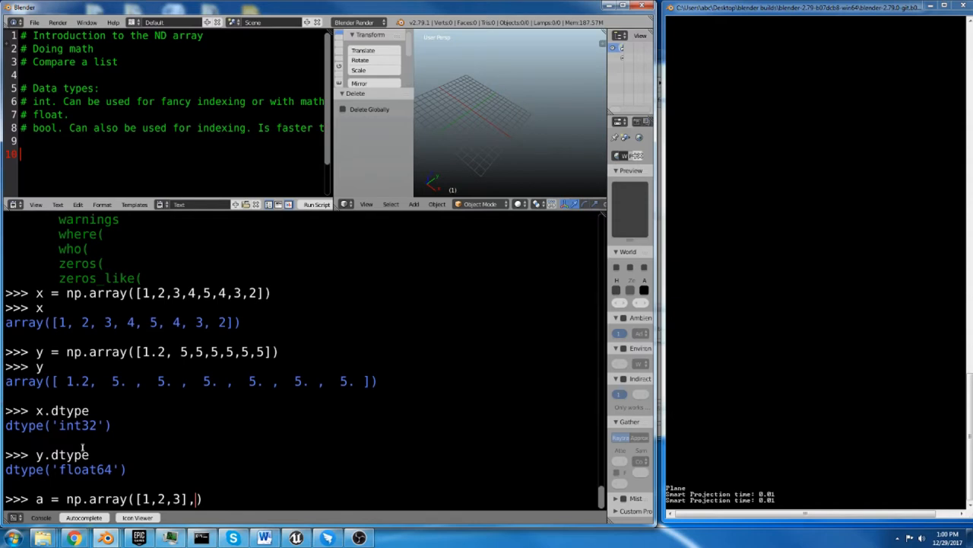
text(" ")
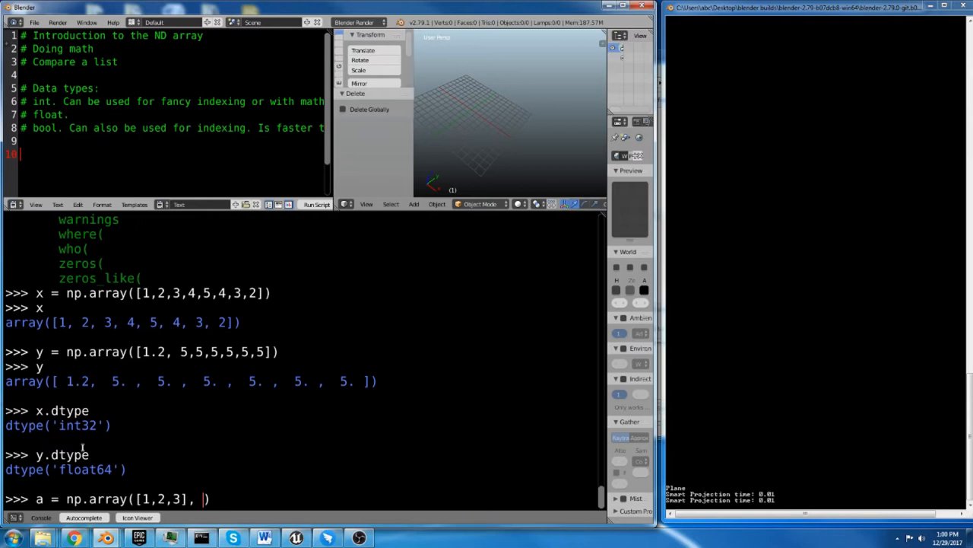
text(dtype)
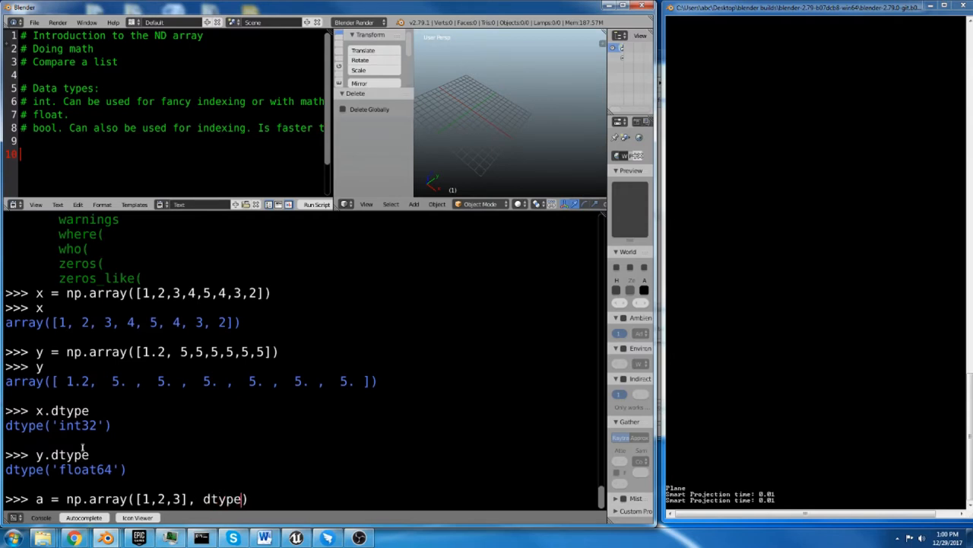
text(=)
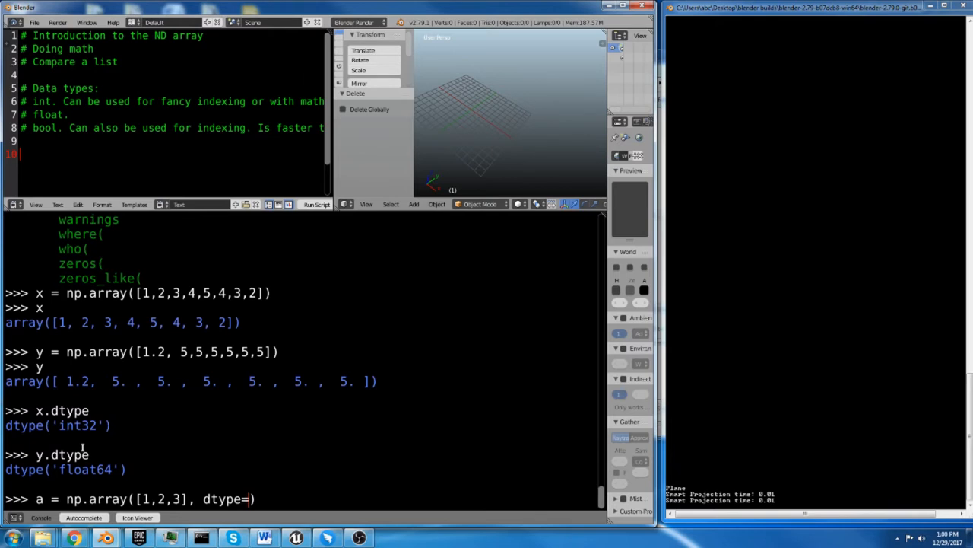
text(np.)
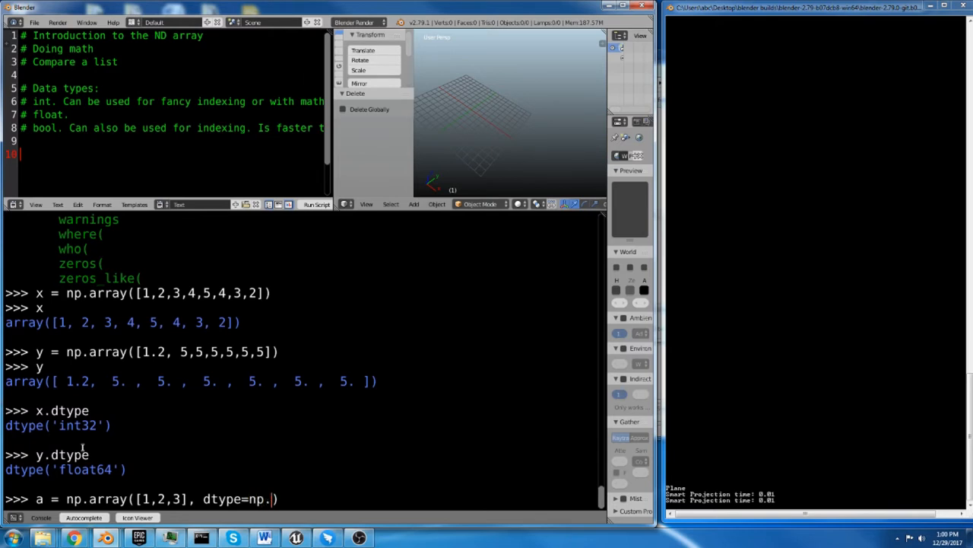
text(float8)
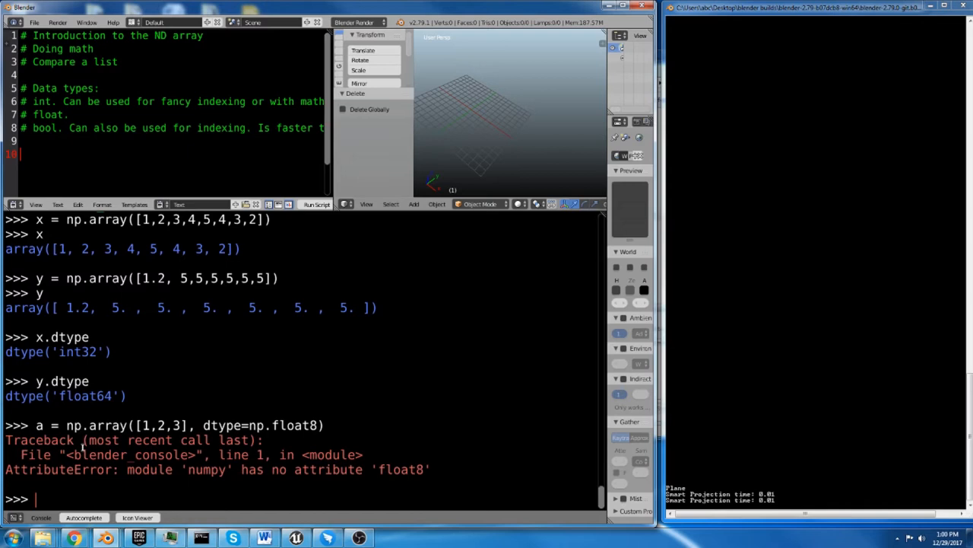
Retry after float8 fails, creating a as [1,2,3] with dtype float16 and printing it.
text(a = np.array([1,2,3], dtype=np.float8)
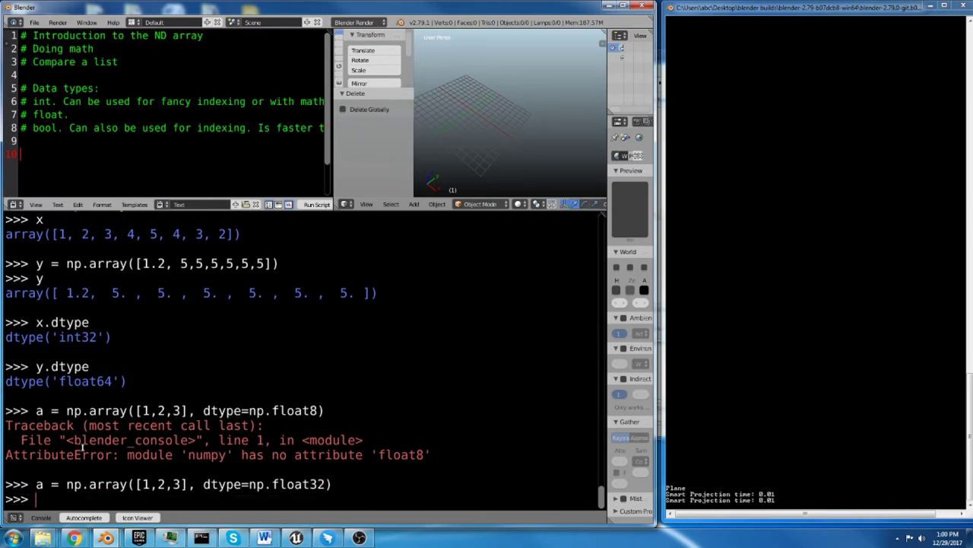
text(a = np.array([1,2,3], dtype=np.float32))
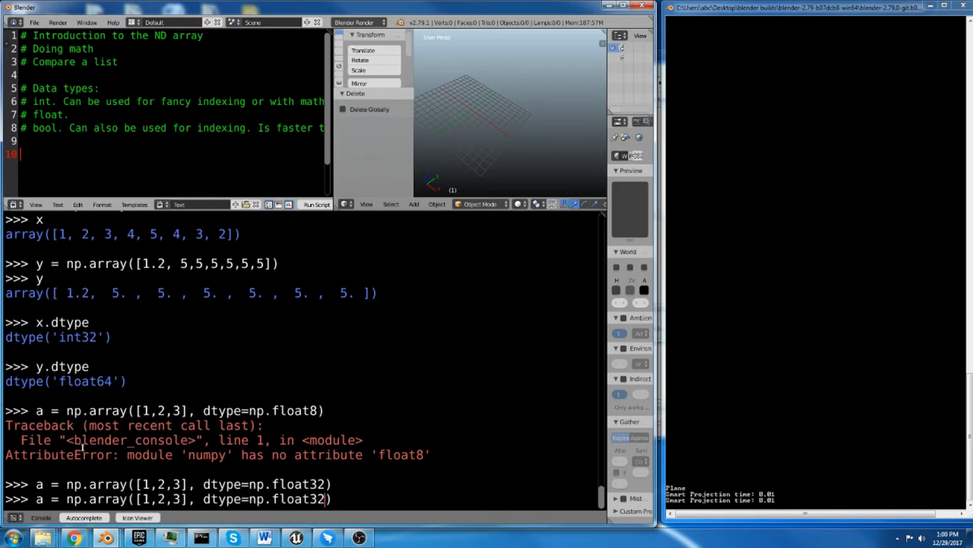
key(BackSpace)
text(16)
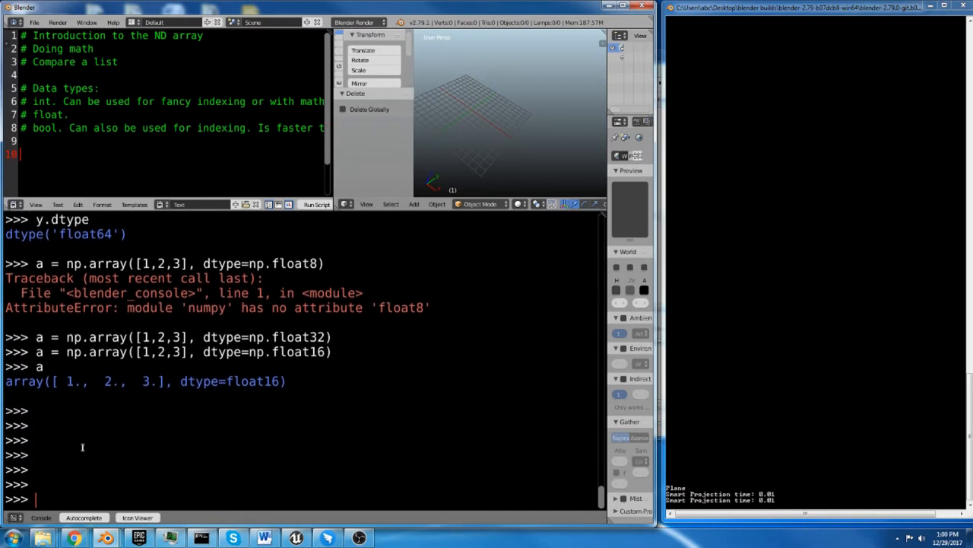
Define the plain Python list myreglist = [1,2,3] and print it.
text(a)
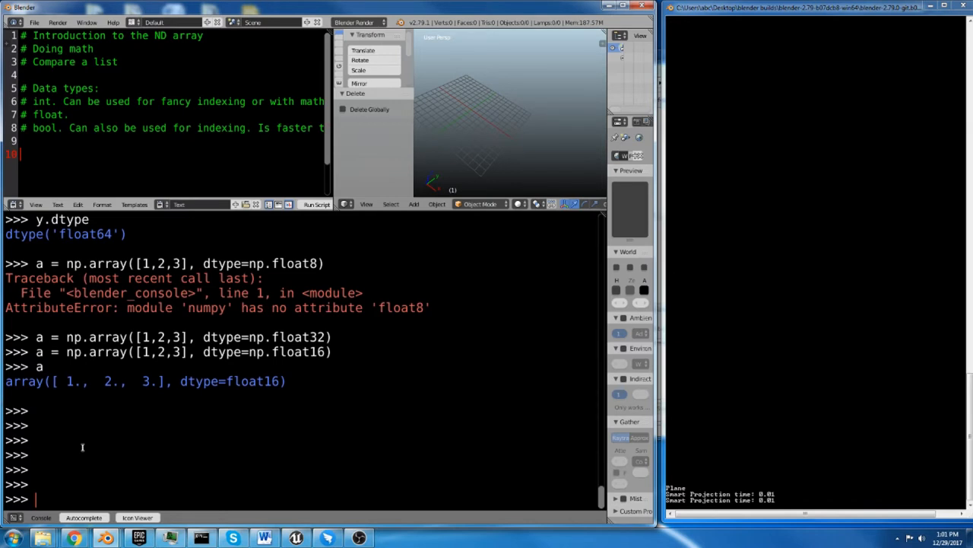
text(my)
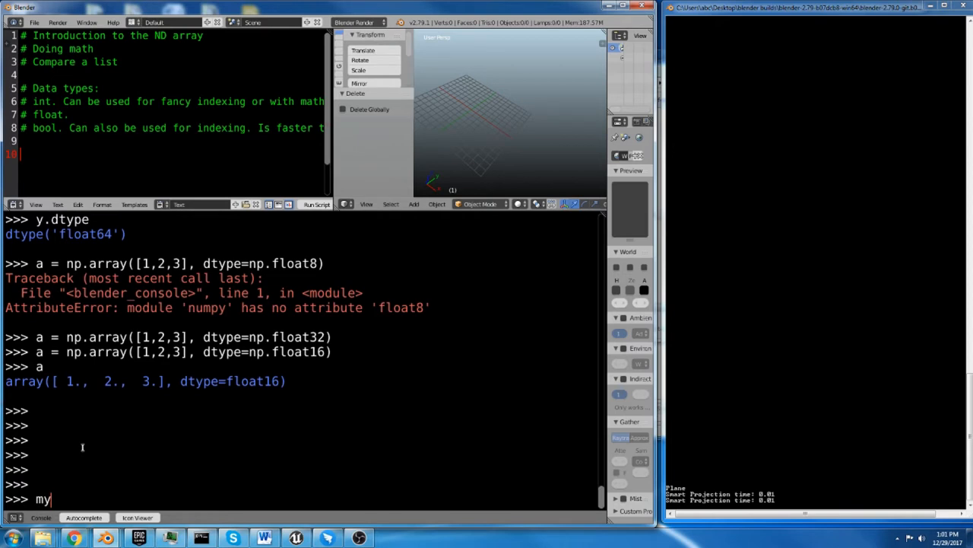
text(regli)
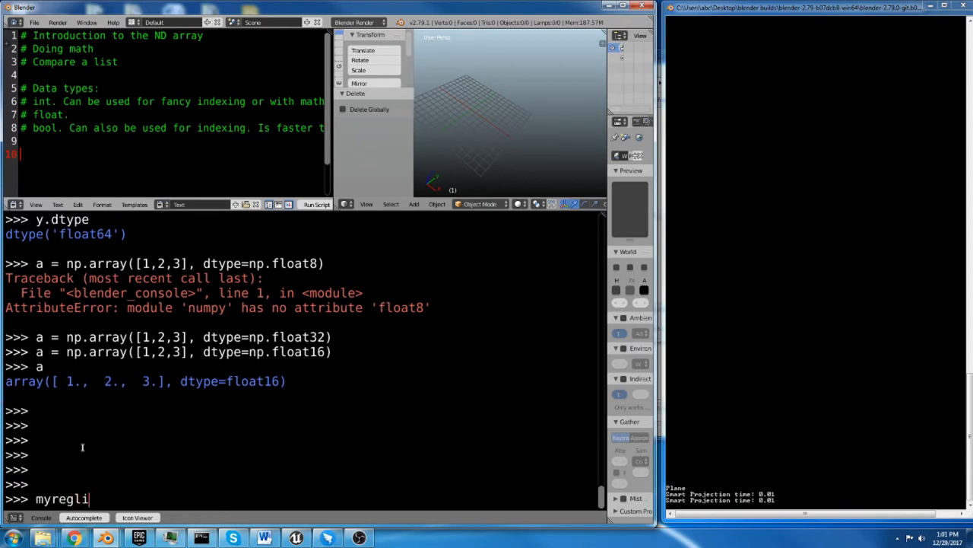
text(st =)
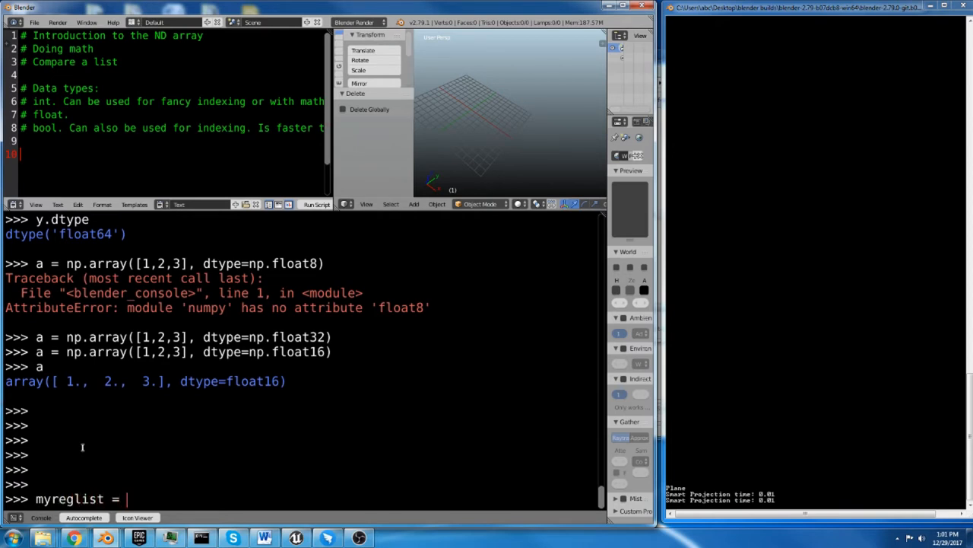
text([1,2])
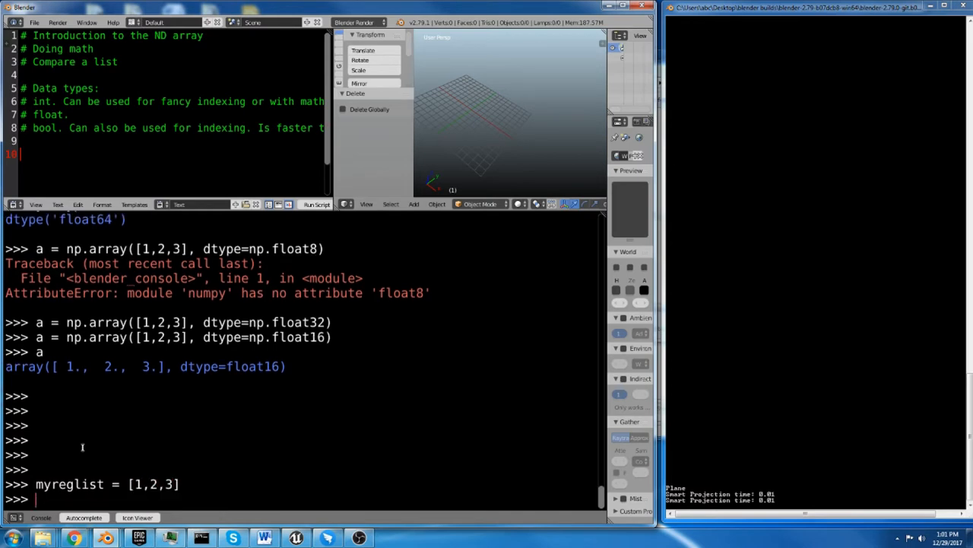
text(myreglist)
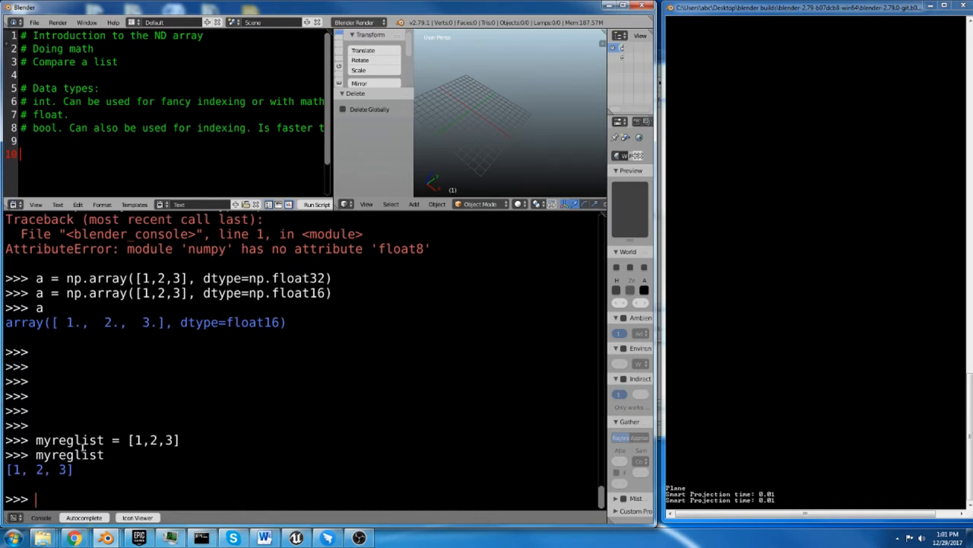
Evaluate myreglist + 1, which raises a TypeError.
text(myreglist)
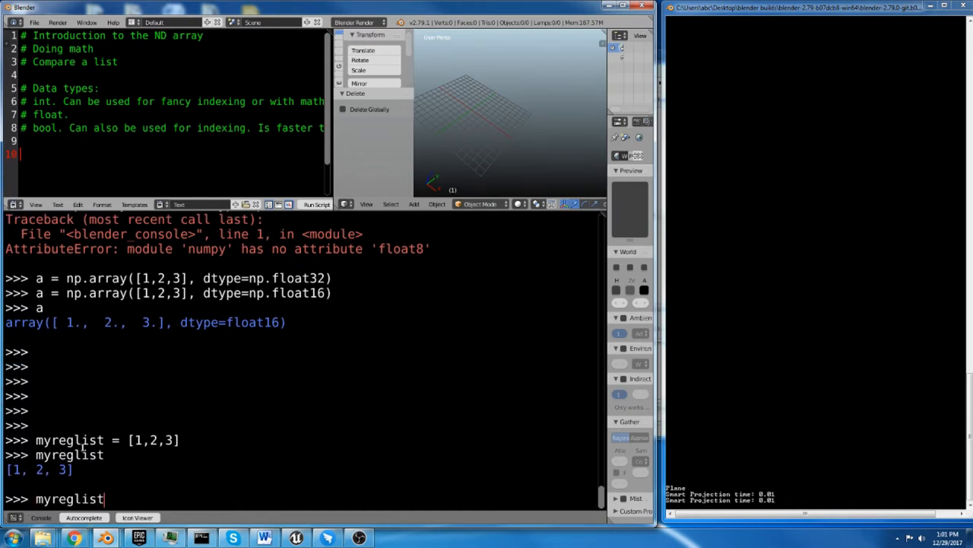
text(+)
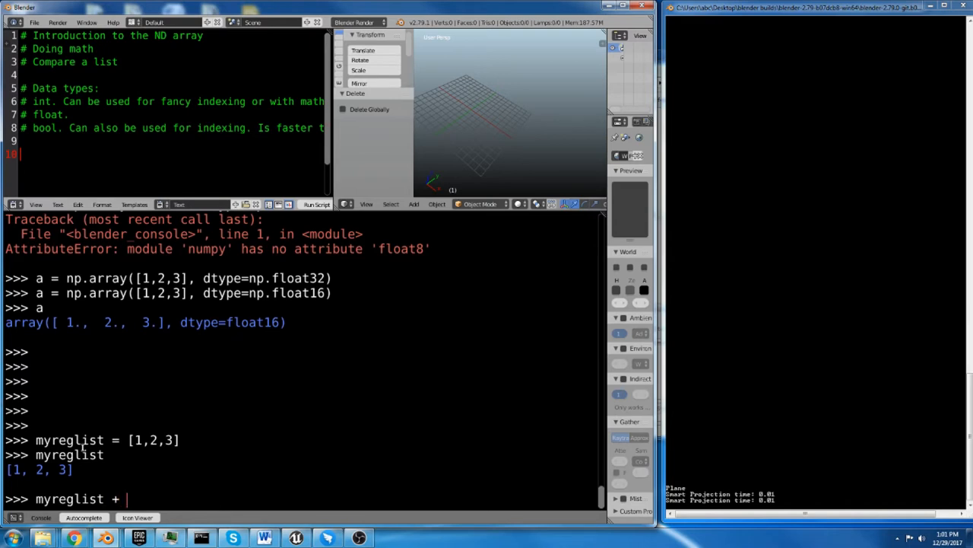
text(1)
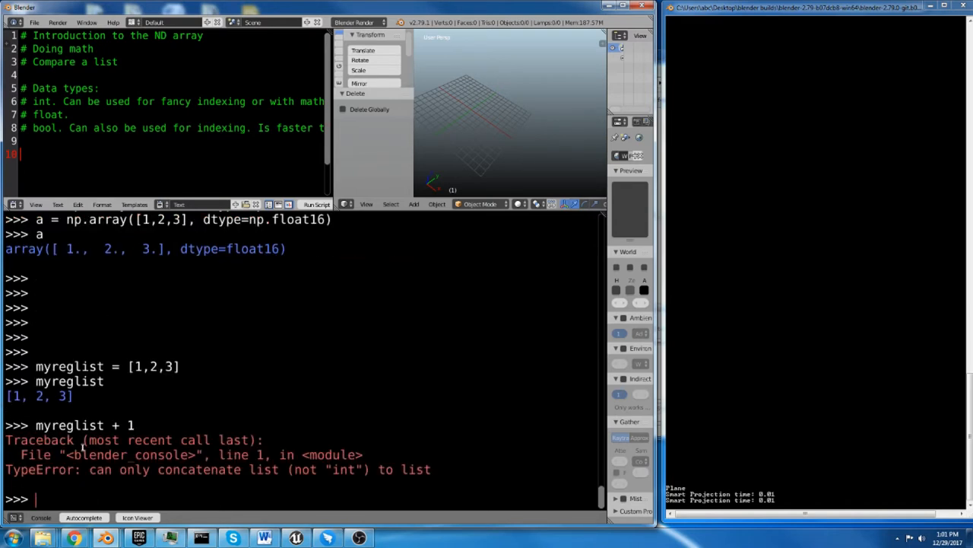
text(myreglist + 1)
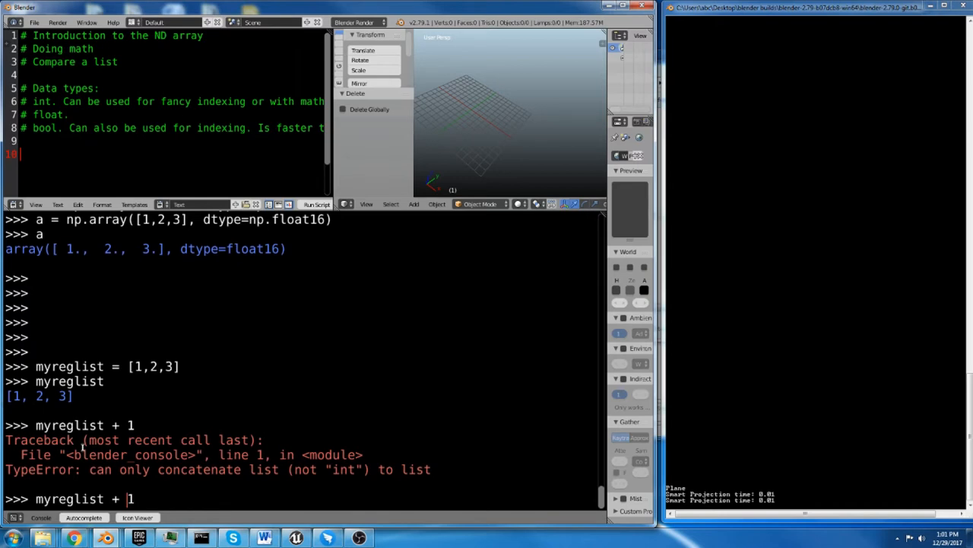
Concatenate myreglist + [1,1,78] into one longer list.
text([1])
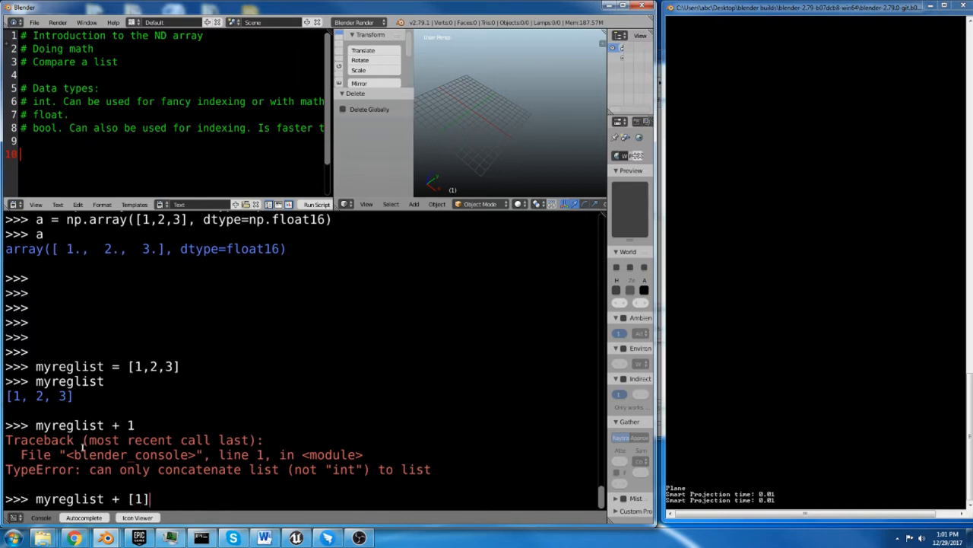
text(,1)
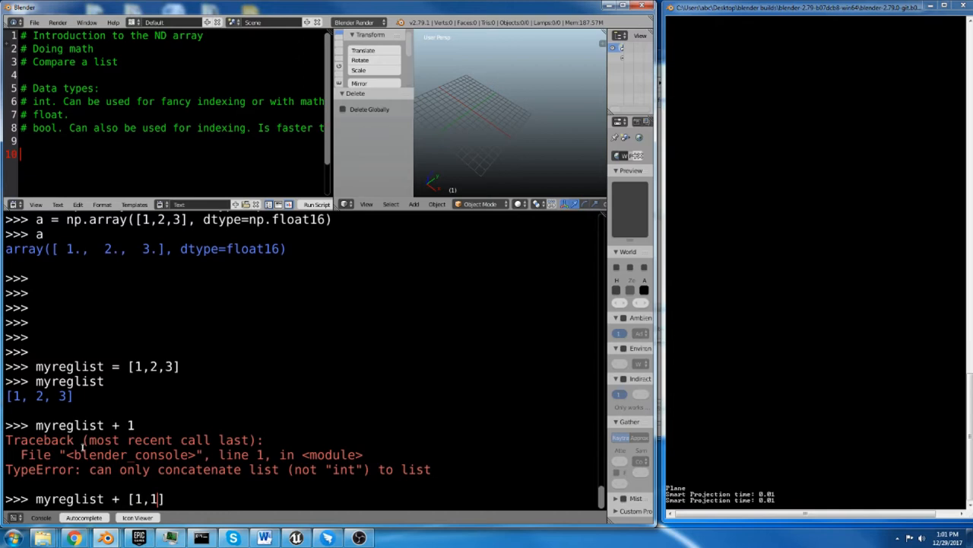
text(,78)
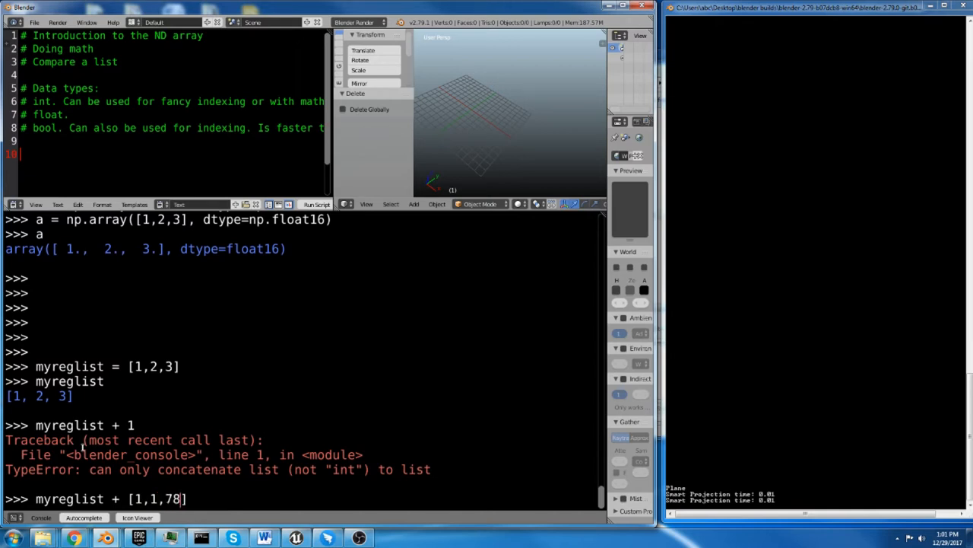
key(Return)
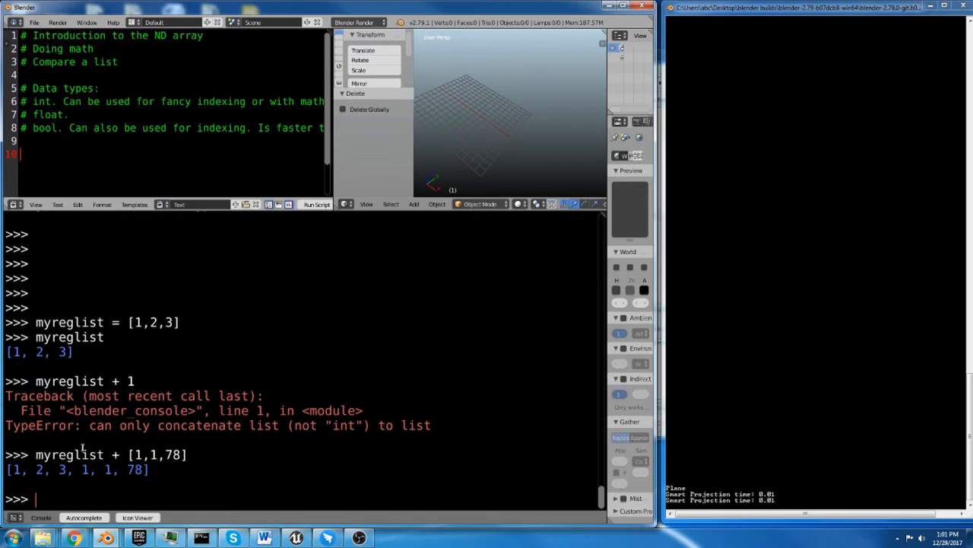
Add 3 to x elementwise, then update x in place with += 3 and print it.
text(x)
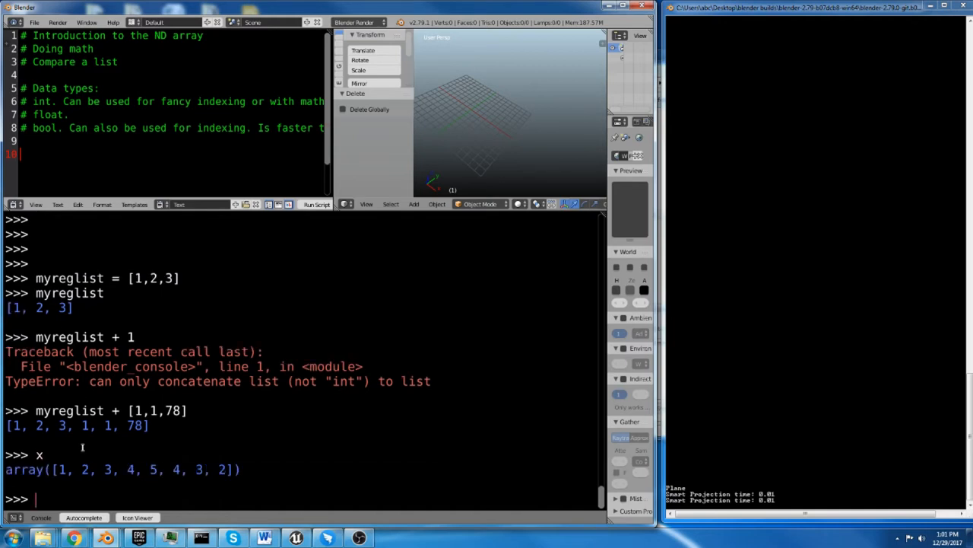
text(x +)
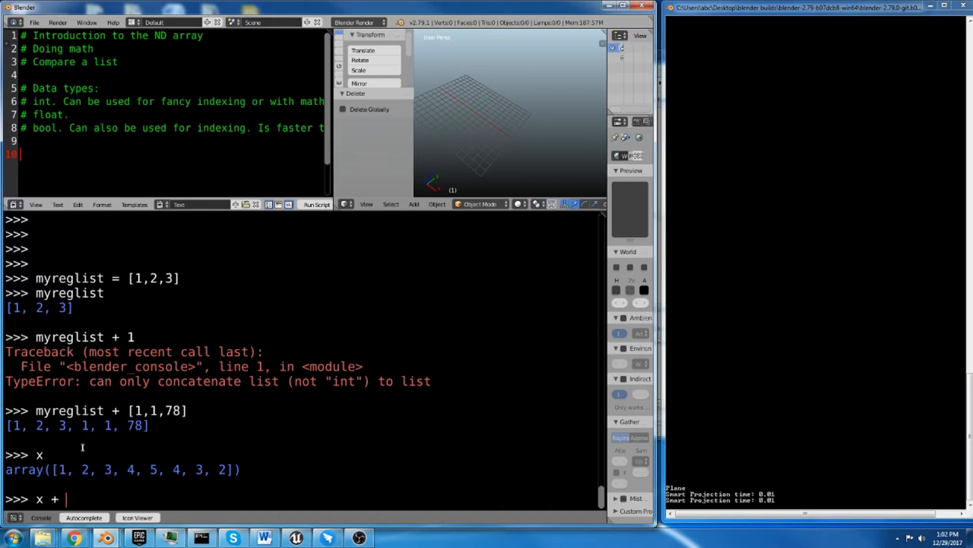
text(3)
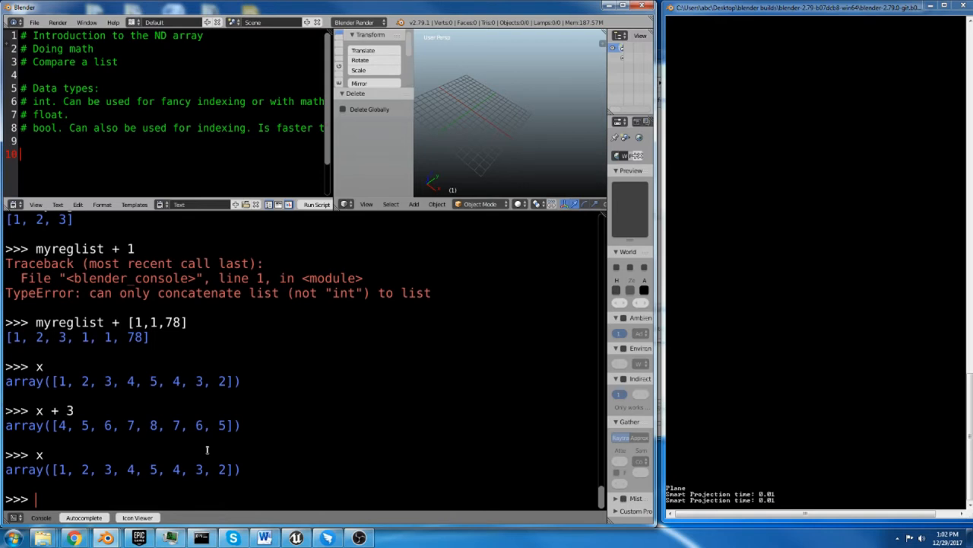
text(x)
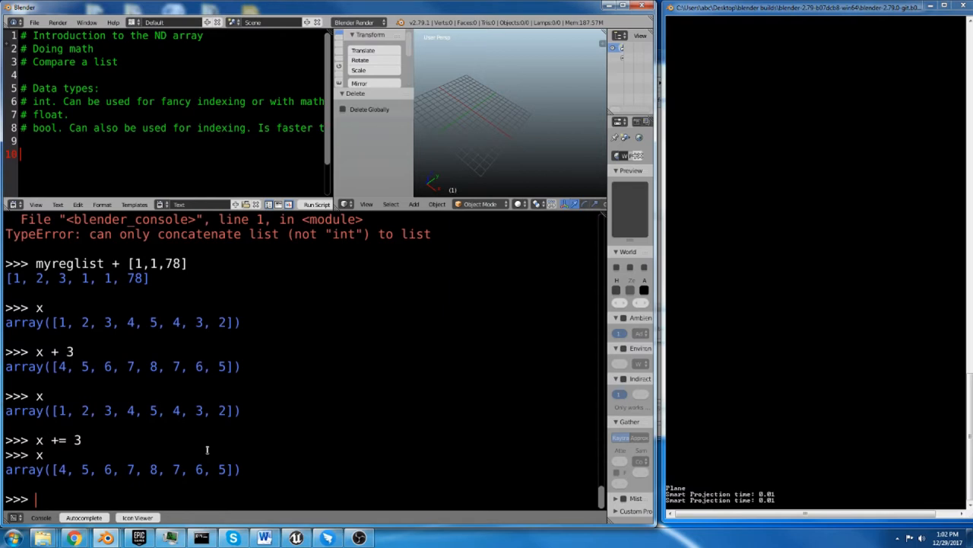
Multiply x by 2 to get [8, 10, 12, 14, 16, 14, 12, 10].
text(x)
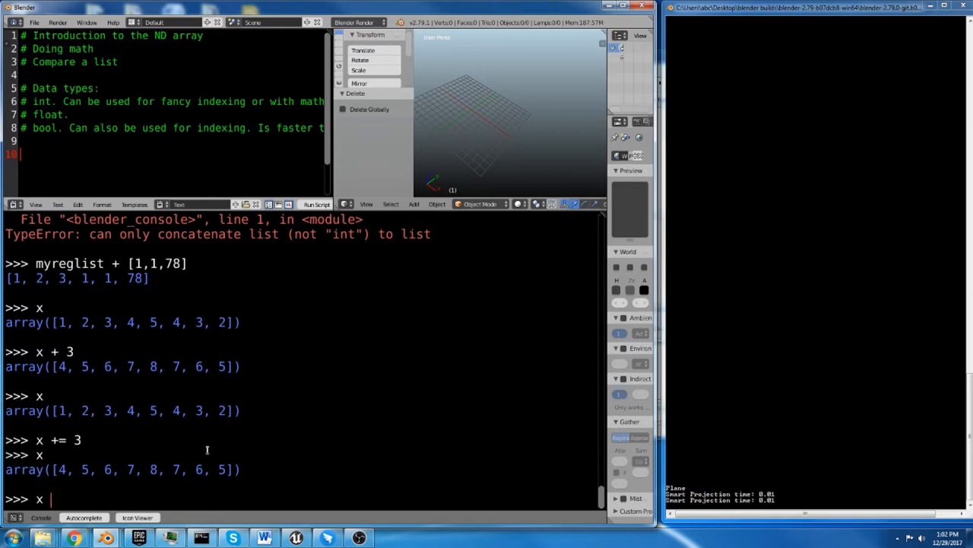
text(*)
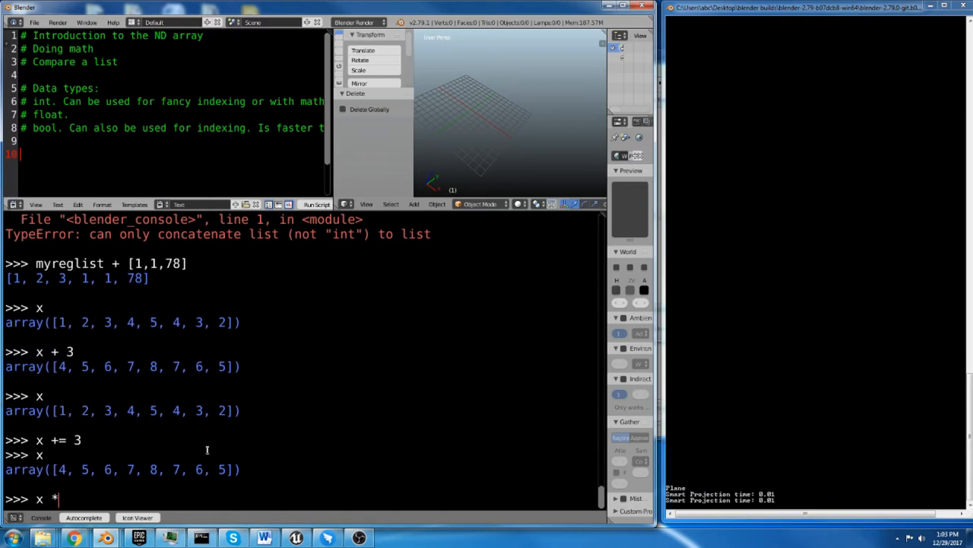
text(2)
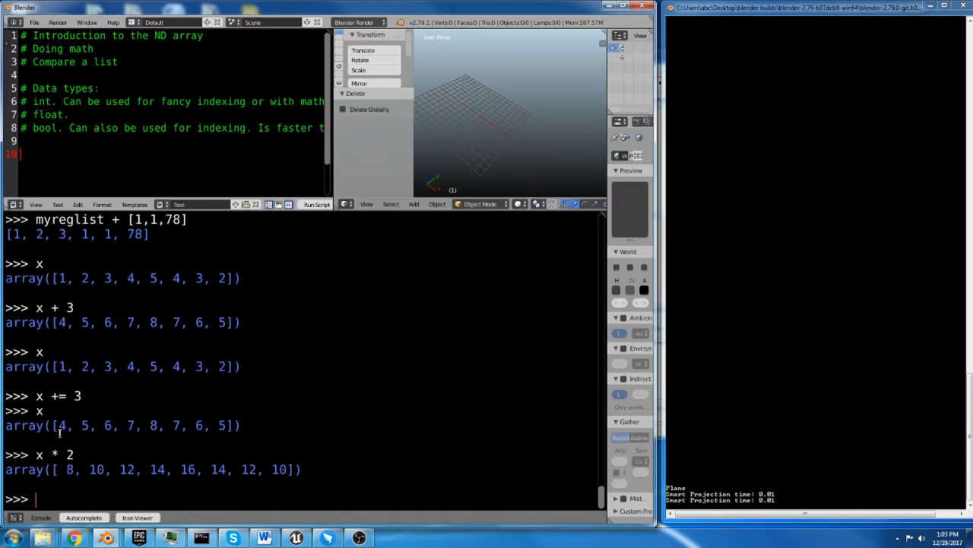
mouse_move(137, 435)
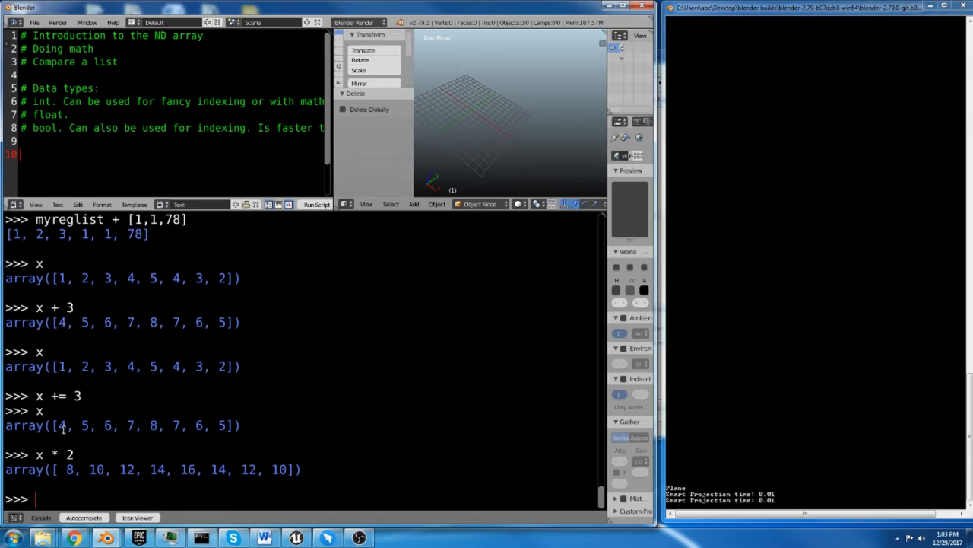
mouse_move(112, 456)
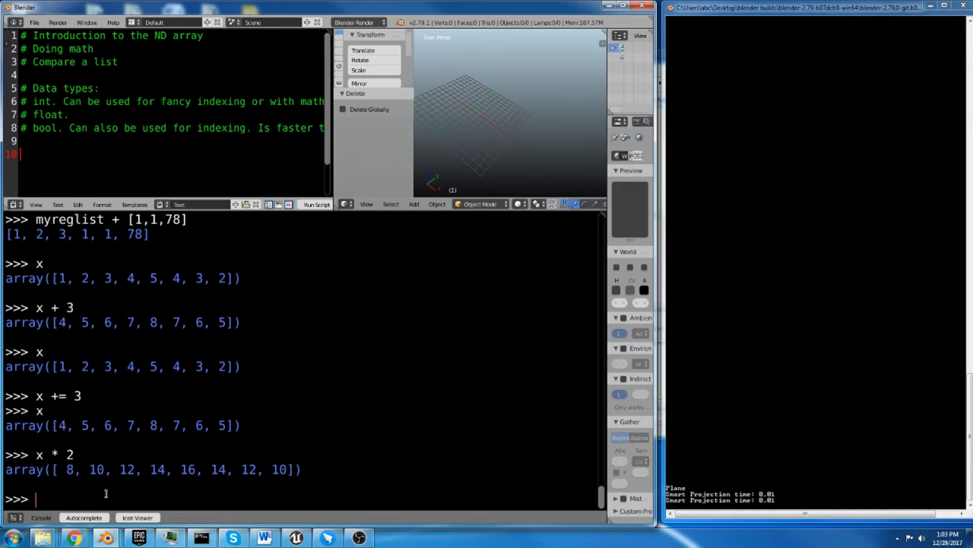
Reset x to np.array([2,2,2]) and print it.
text(x =)
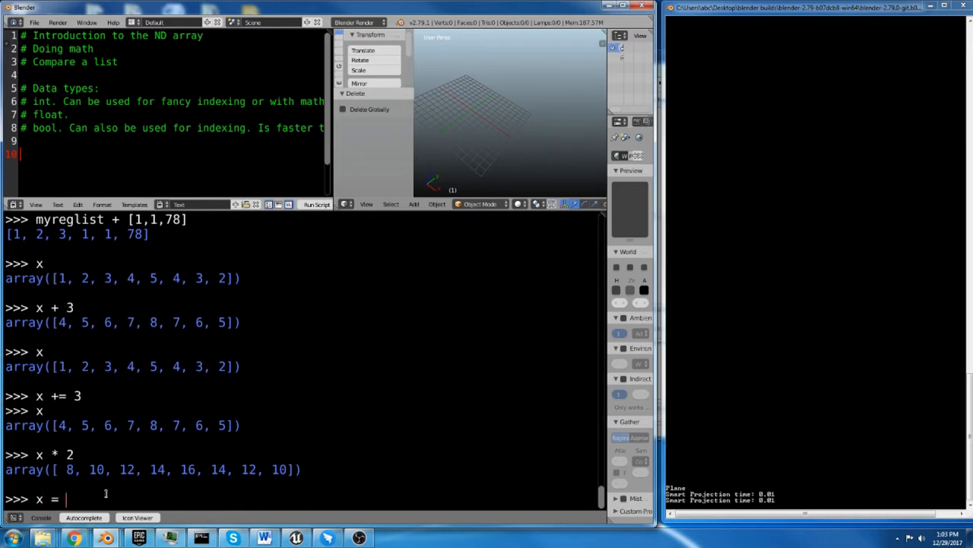
text(np.a)
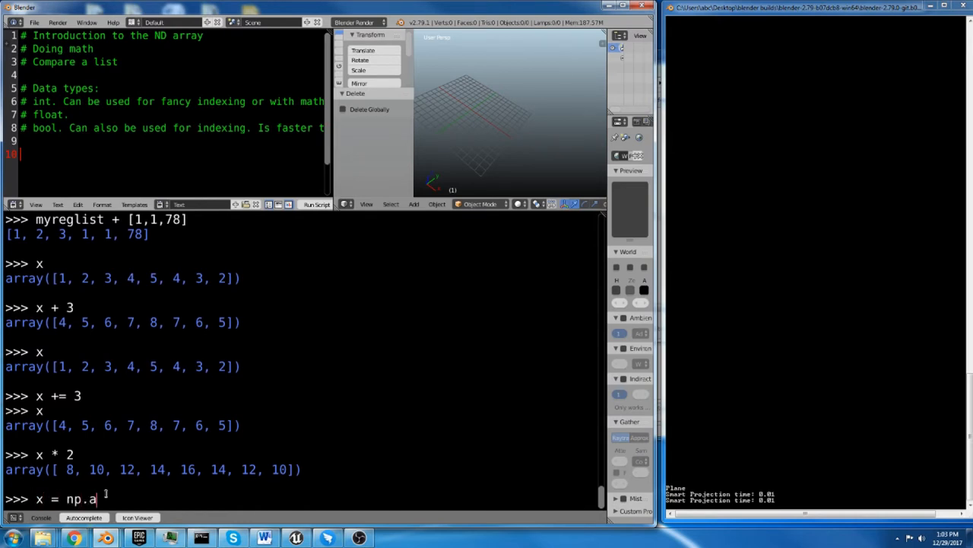
text(rray)
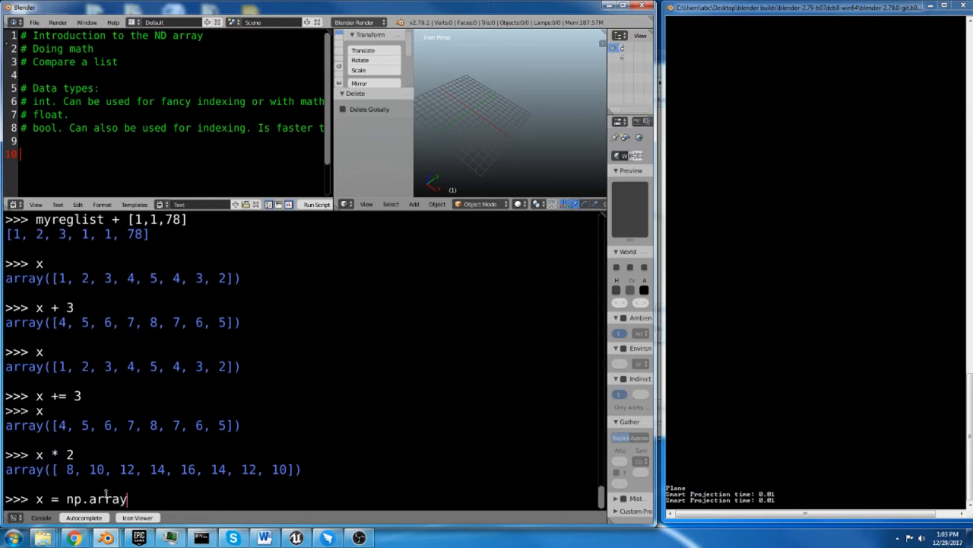
text((1))
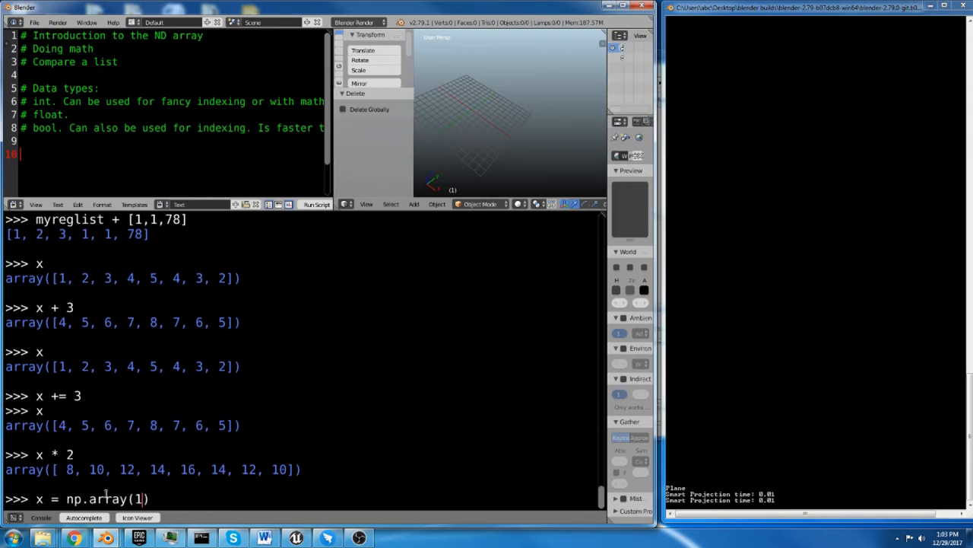
text(2,)
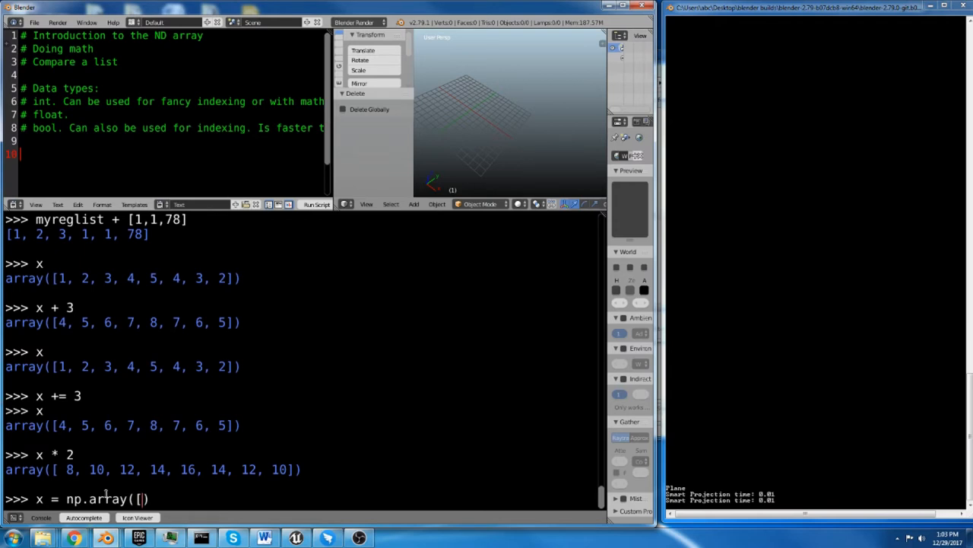
text(2])
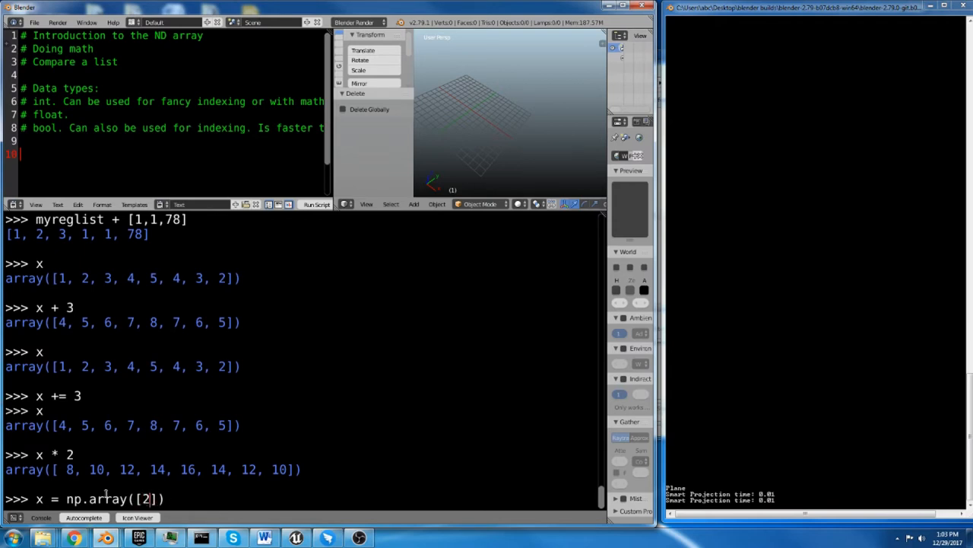
text(,2,2,)
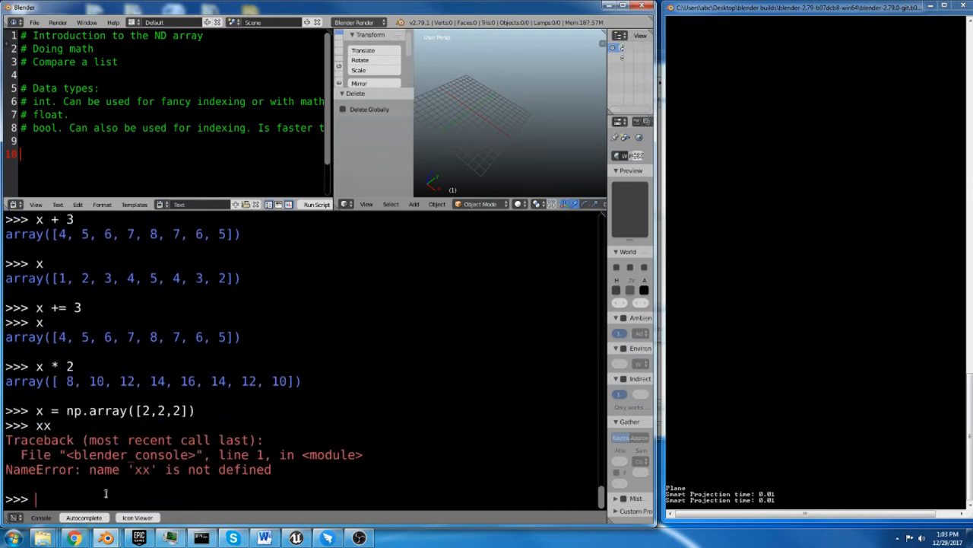
text(x)
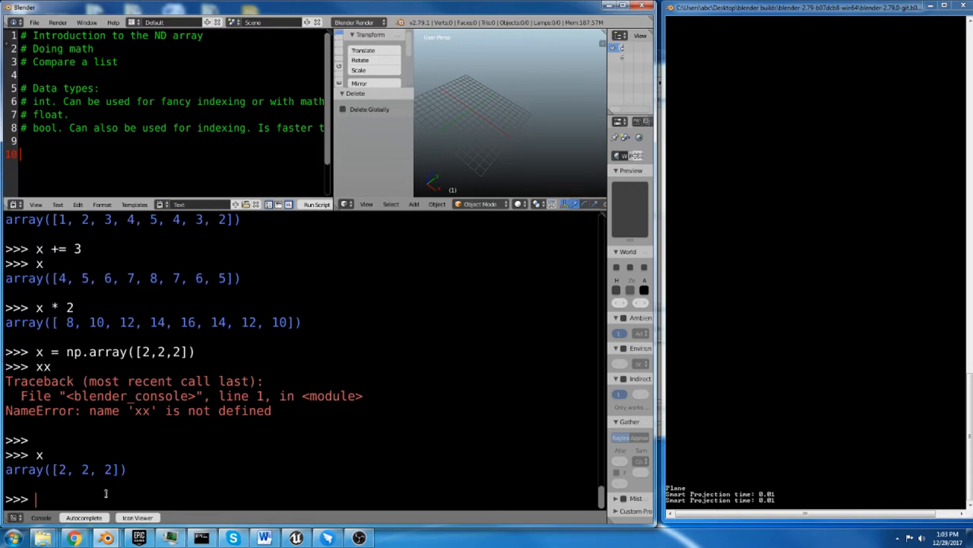
Set y = np.array([1,2,3]) and print it.
text(y)
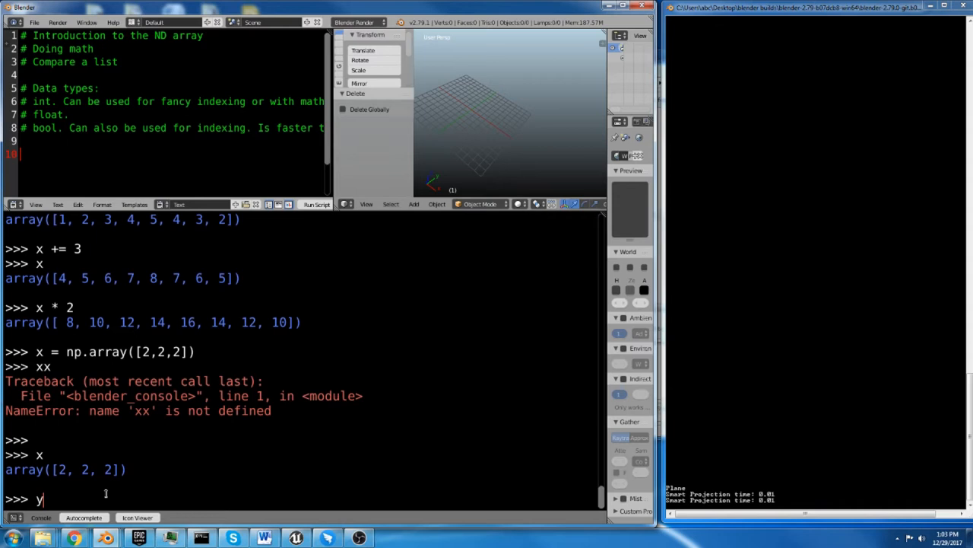
text(=)
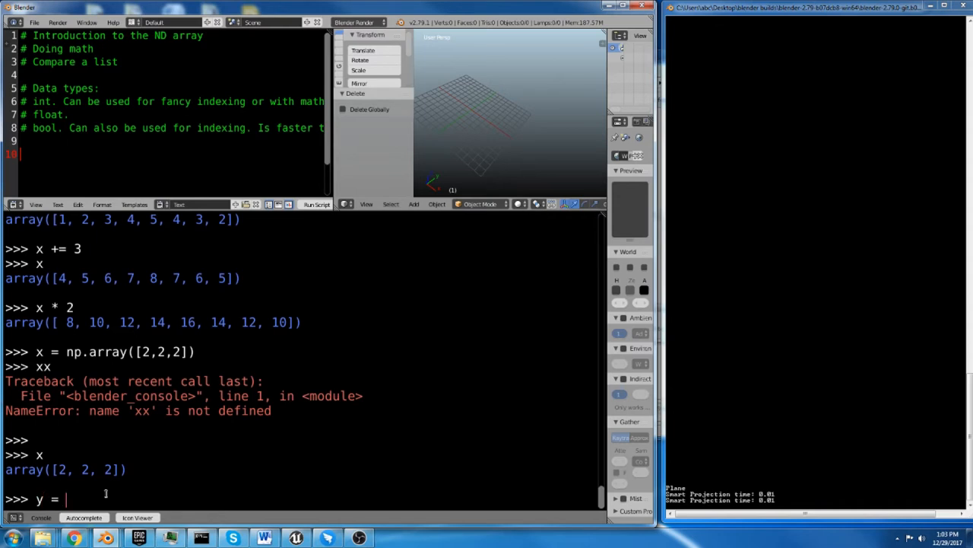
text(np.array)
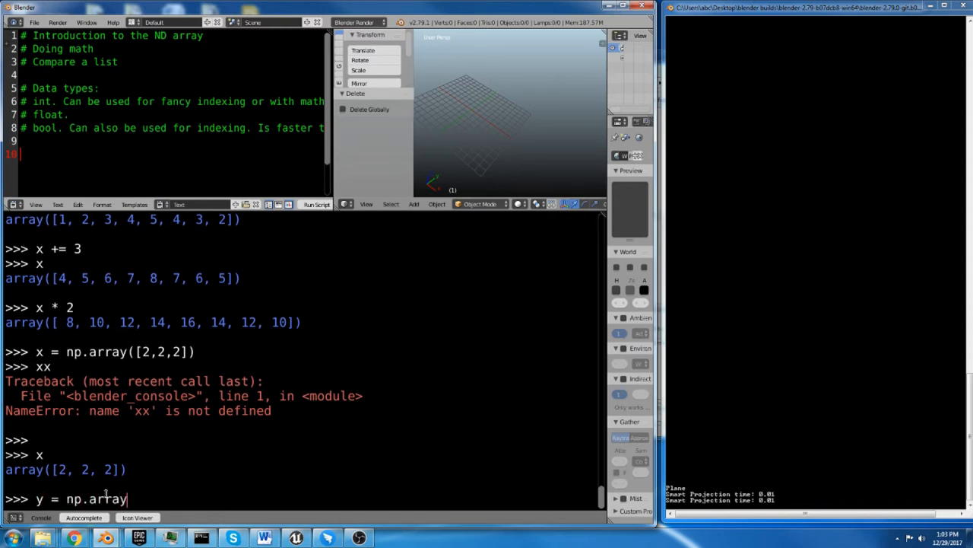
text(()
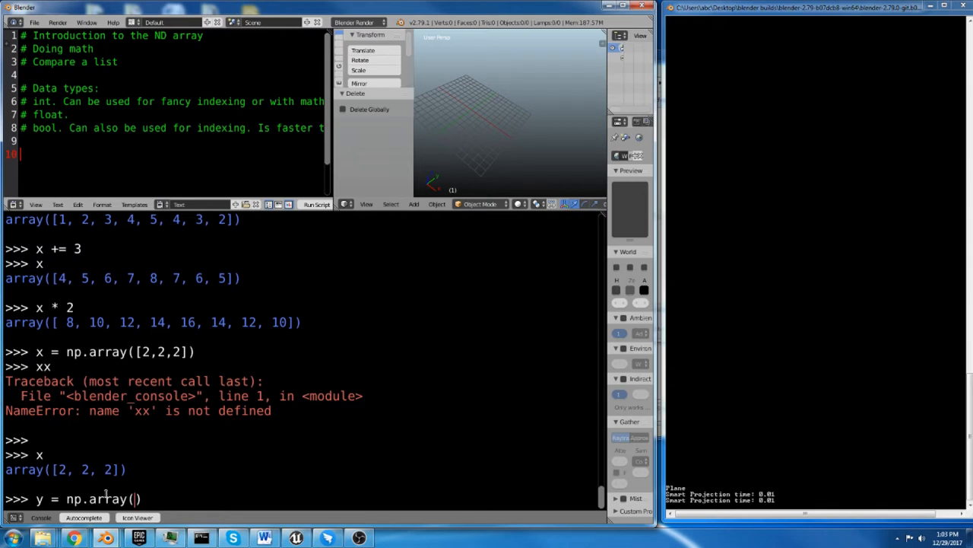
text([)
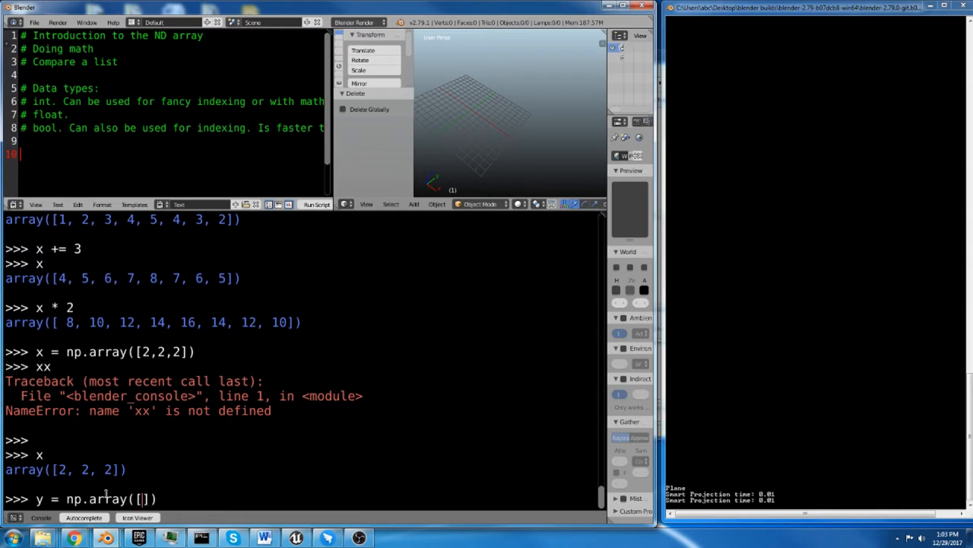
text(1,2,3)
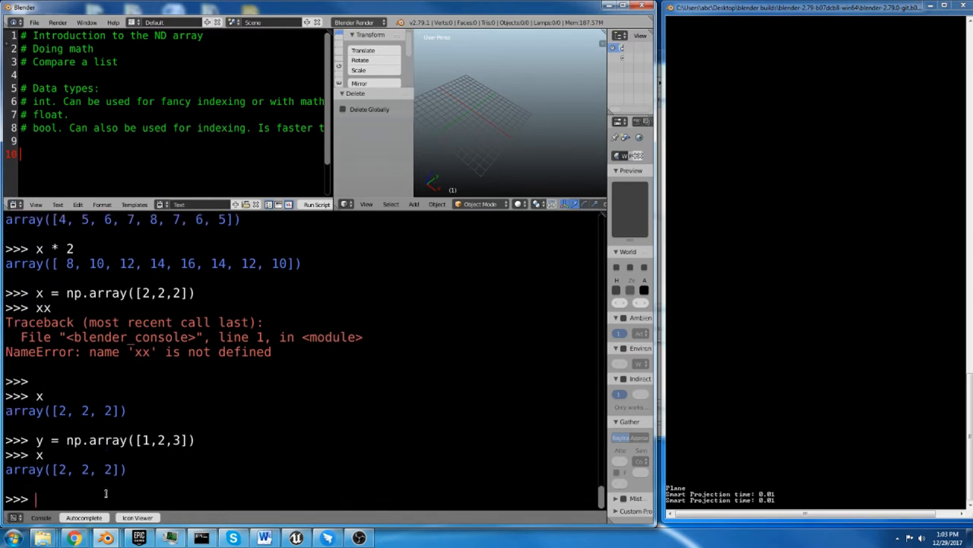
text(y)
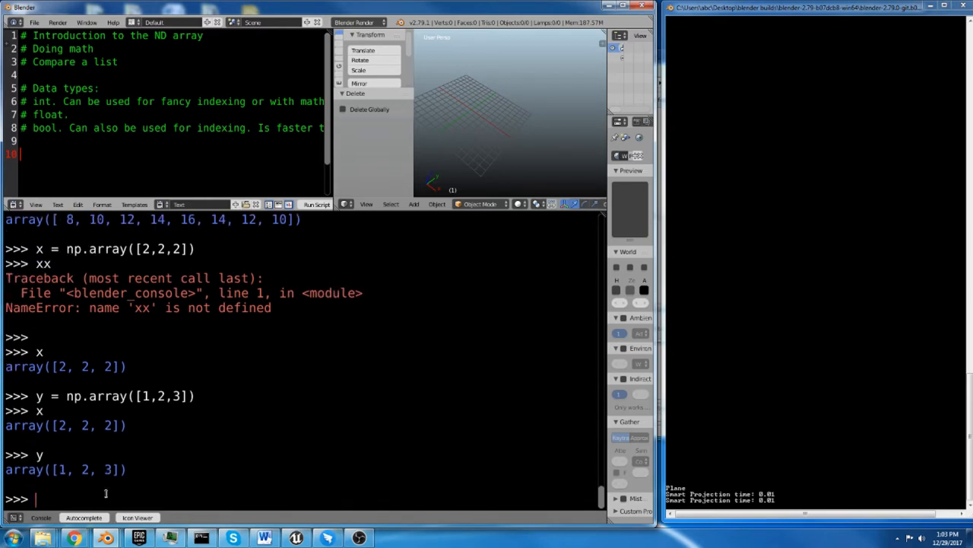
Multiply x * y elementwise to get [2, 4, 6].
text(x)
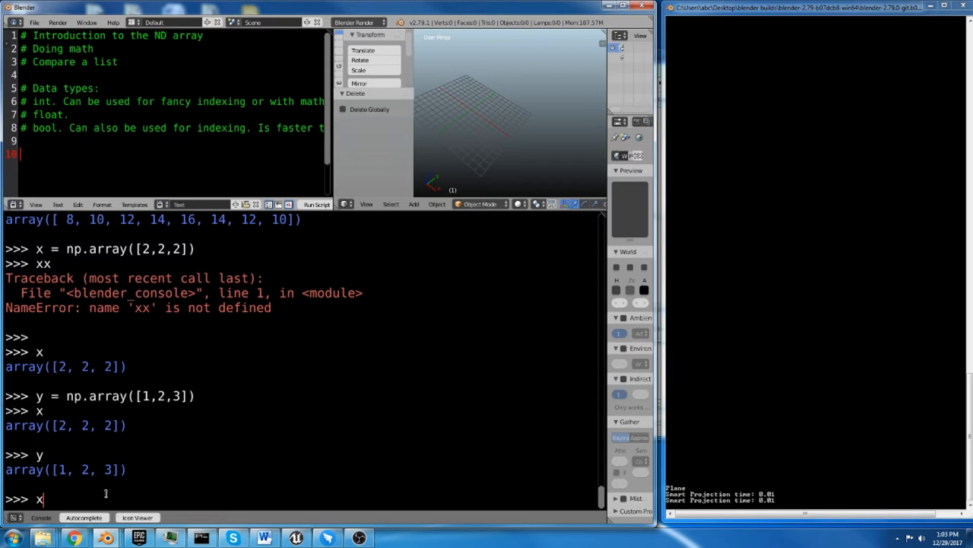
text(*)
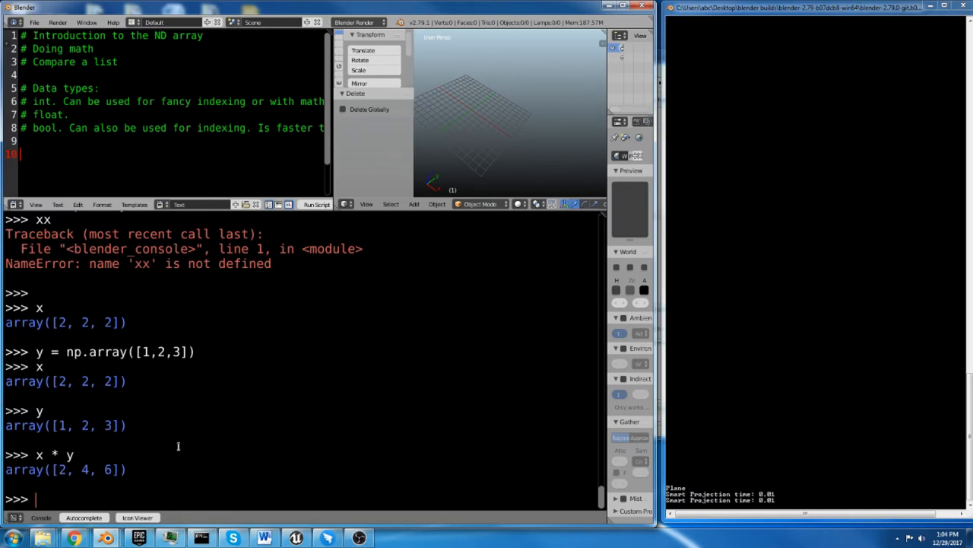
mouse_move(189, 445)
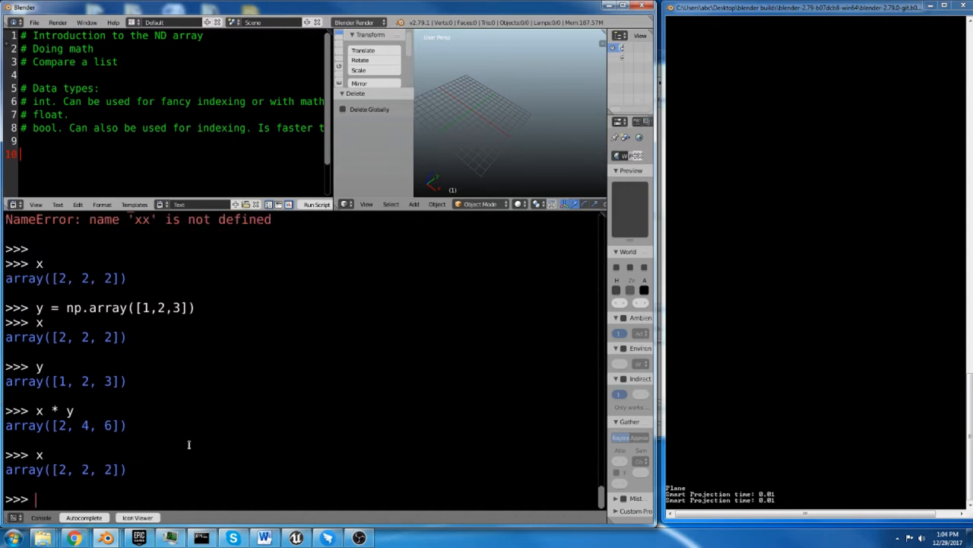
Check x.shape, recreate x as np.arange(9), and confirm its shape is (9,).
text(x.)
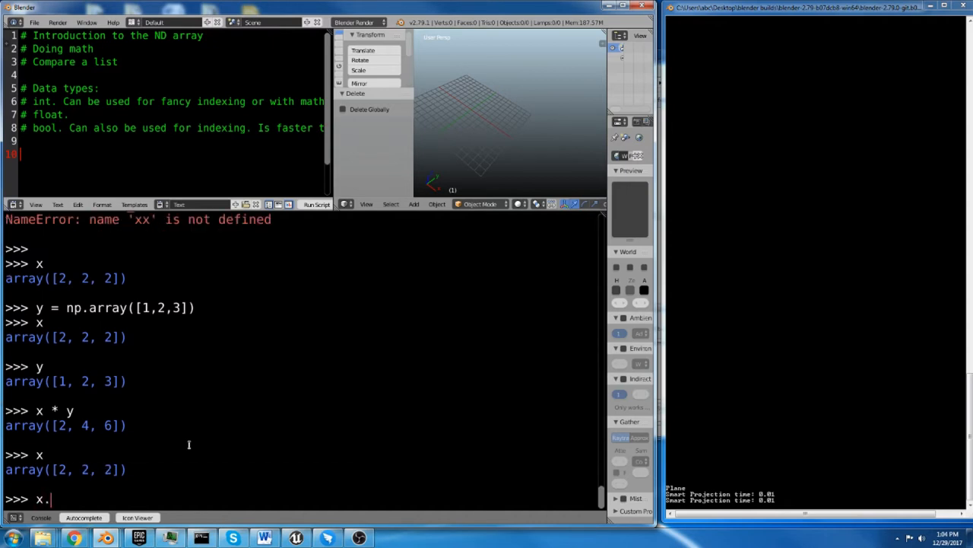
text(shape)
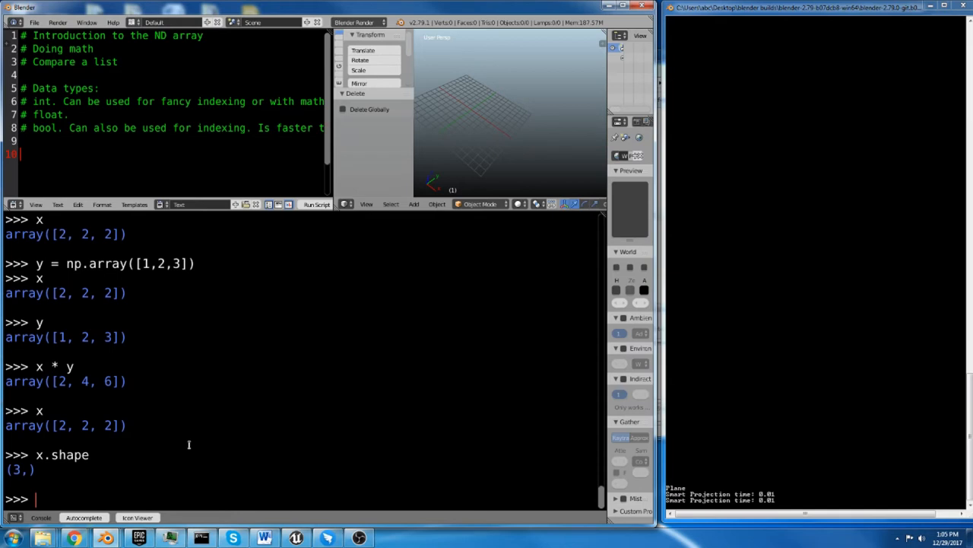
text(x =)
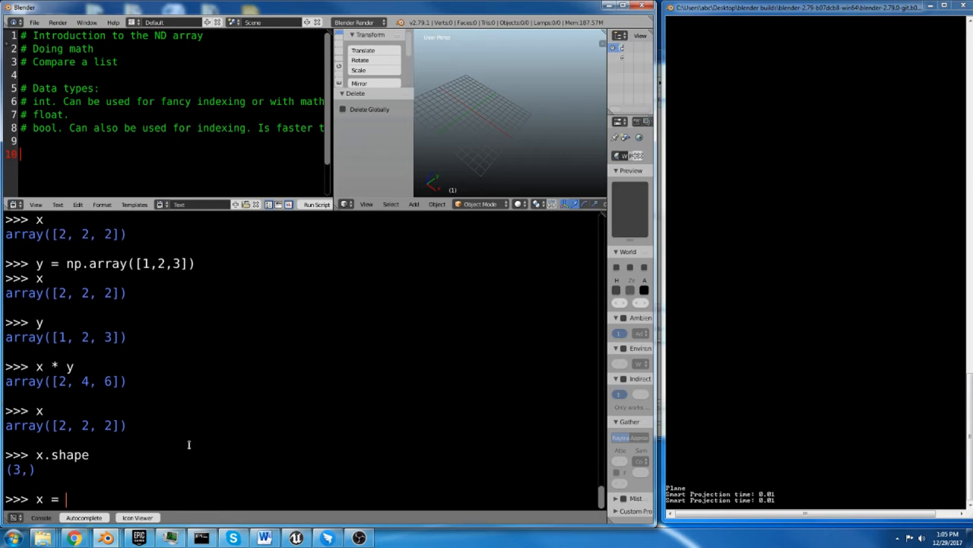
text(np.ar)
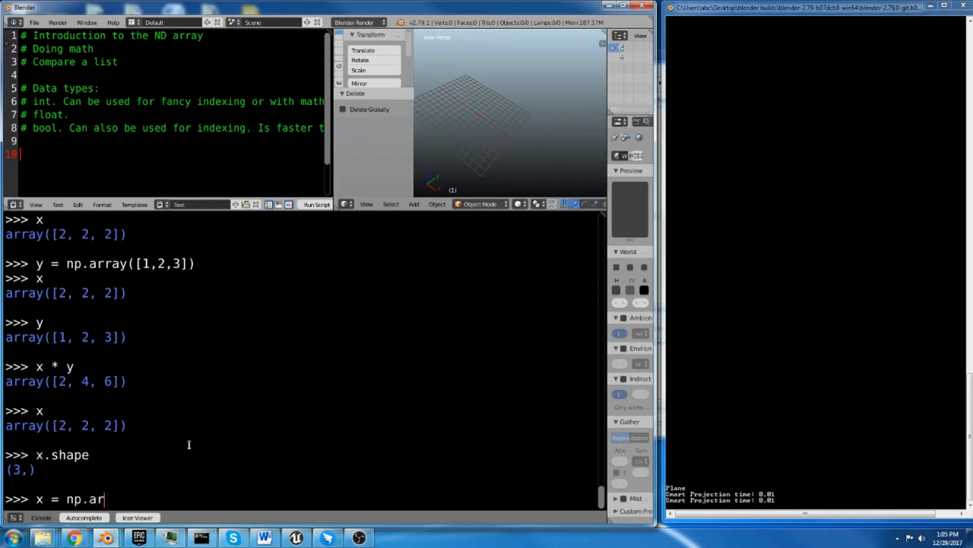
text(ange)
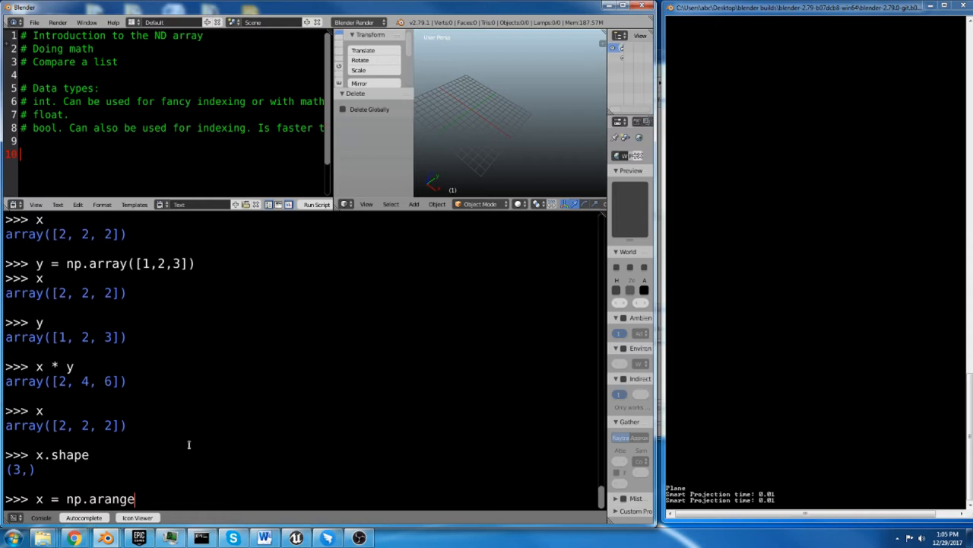
text(())
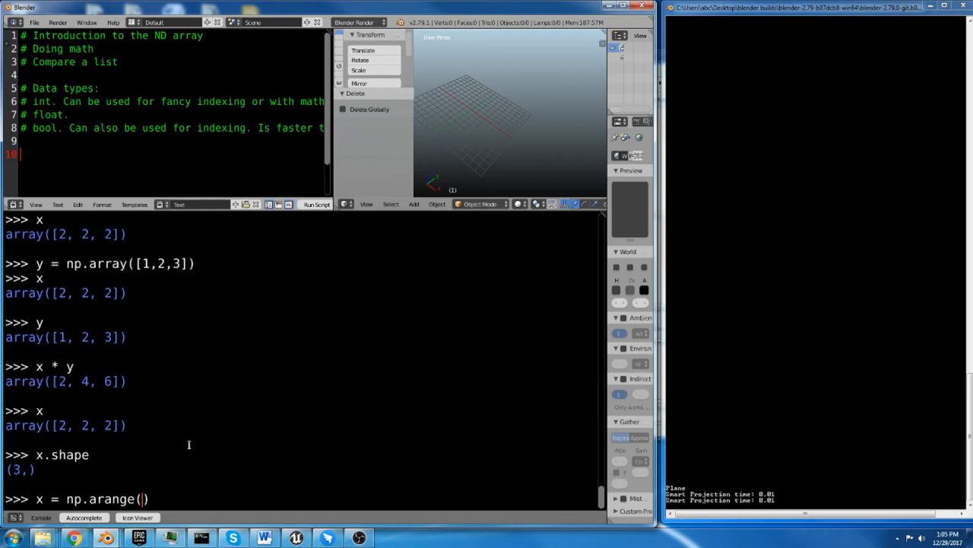
text(9)
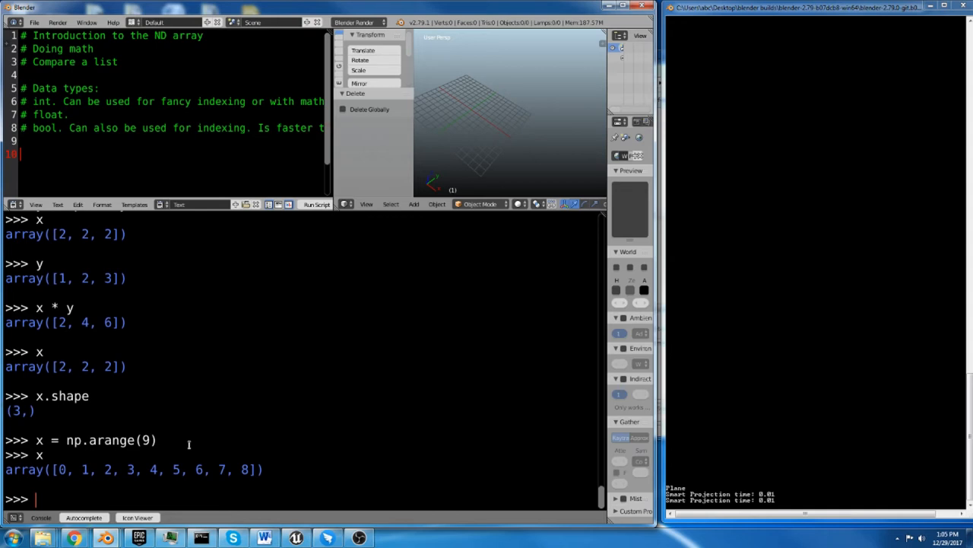
text(x.)
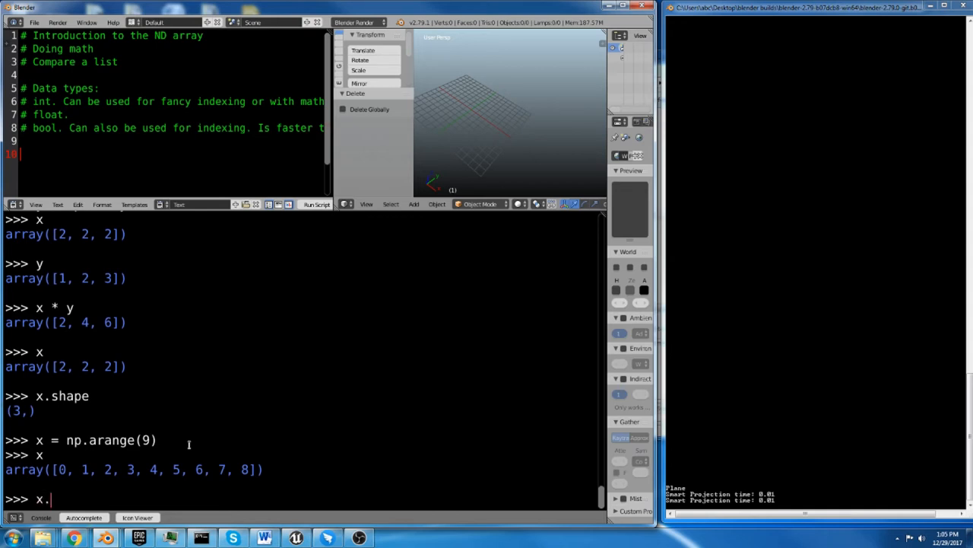
text(shape)
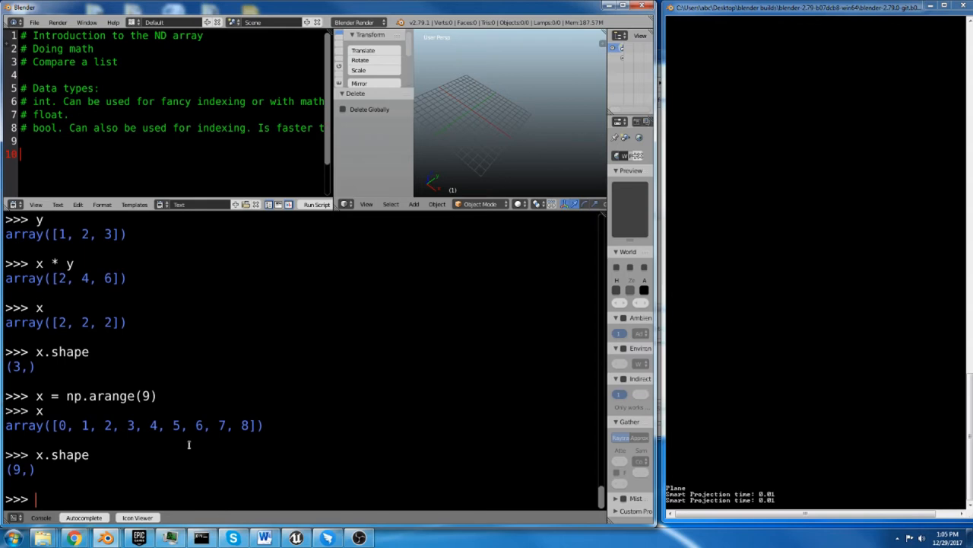
Evaluate x.reshape(3,3) for a 3×3 view, then show x is still flat.
text(x.)
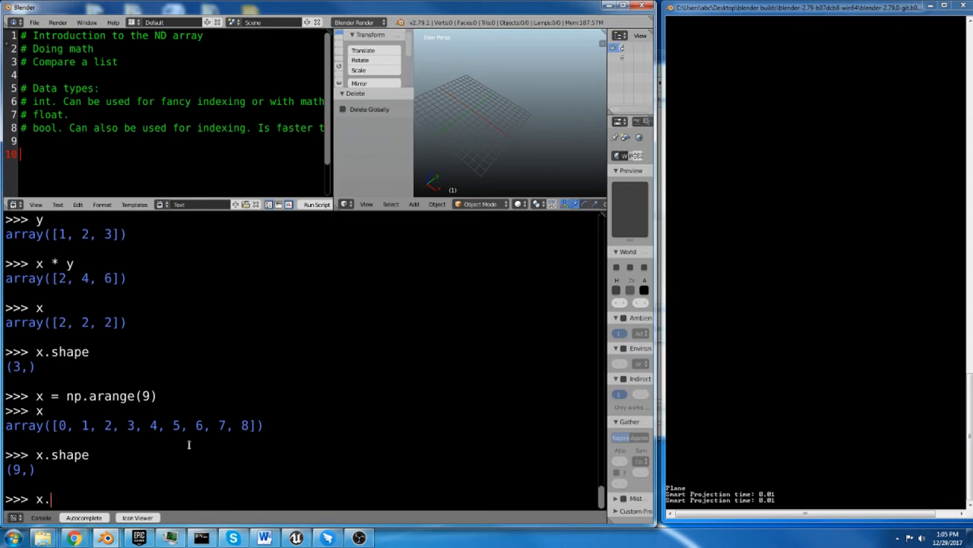
text(reshape)
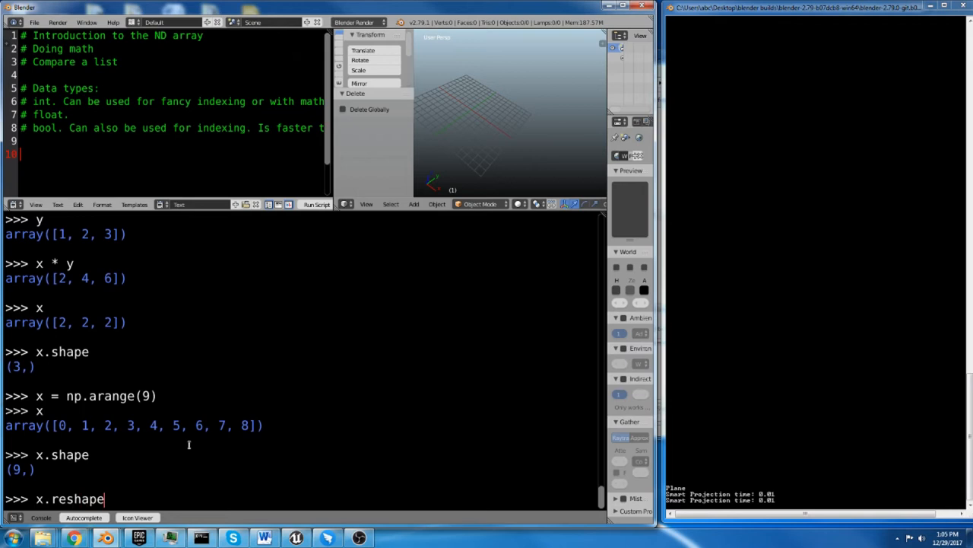
text(())
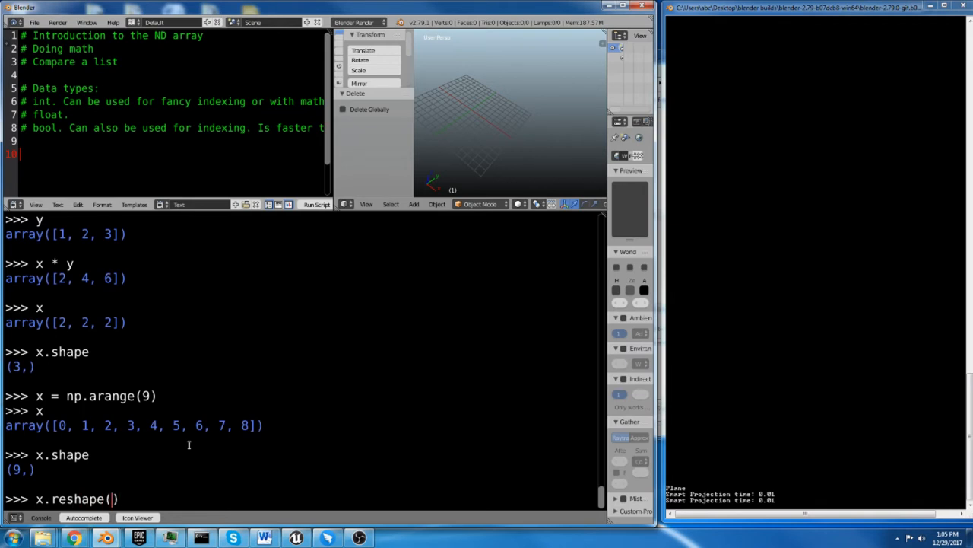
text(3,3))
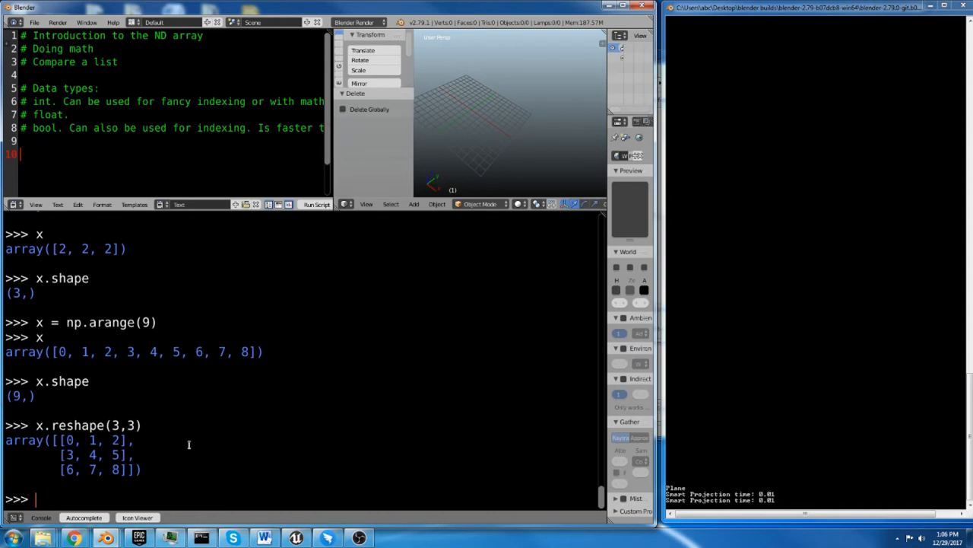
key(Return)
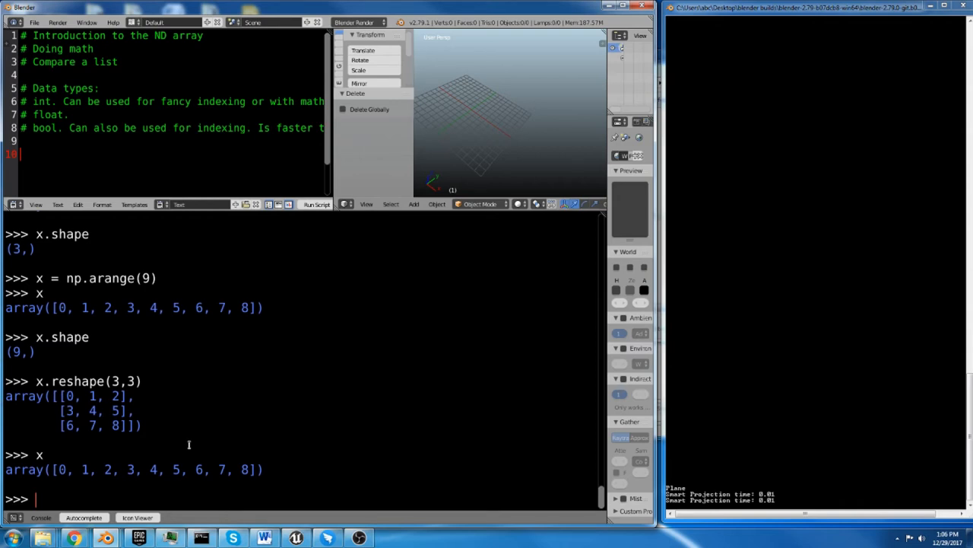
Assign x.shape = (3,3) to reshape x in place.
text(x.sha)
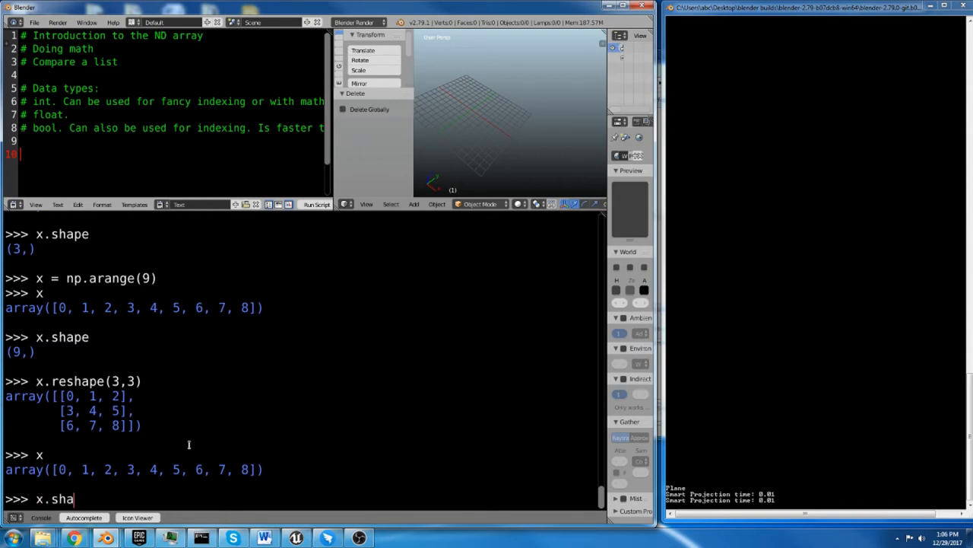
text(pe)
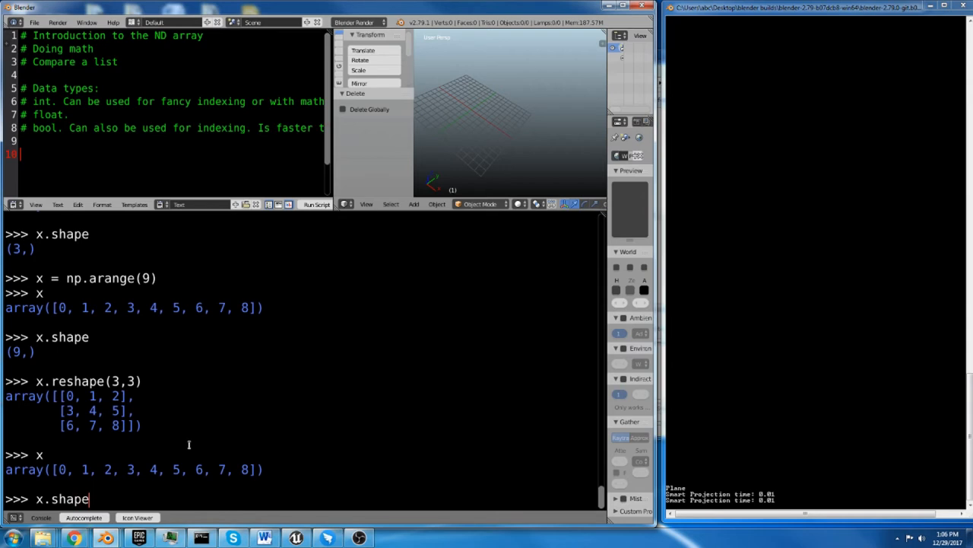
text(()
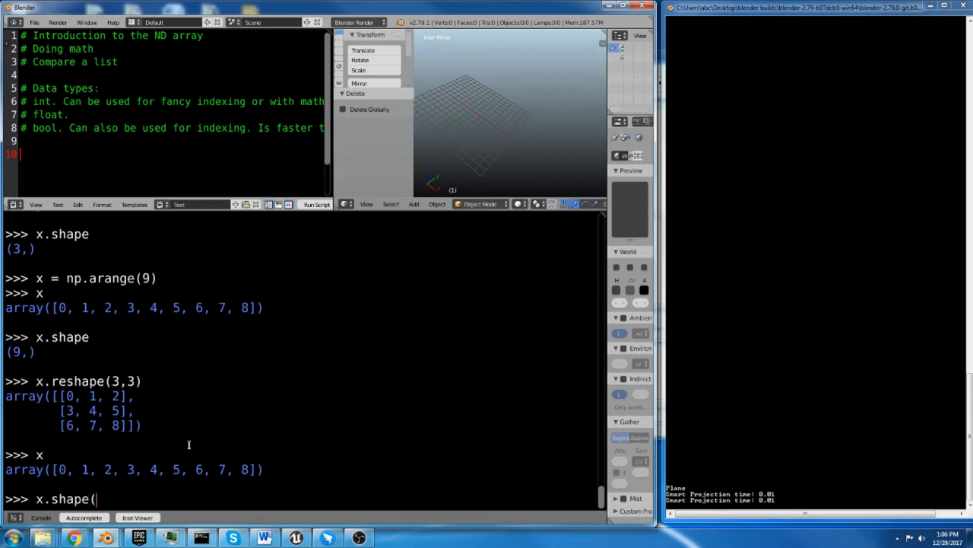
text(=)
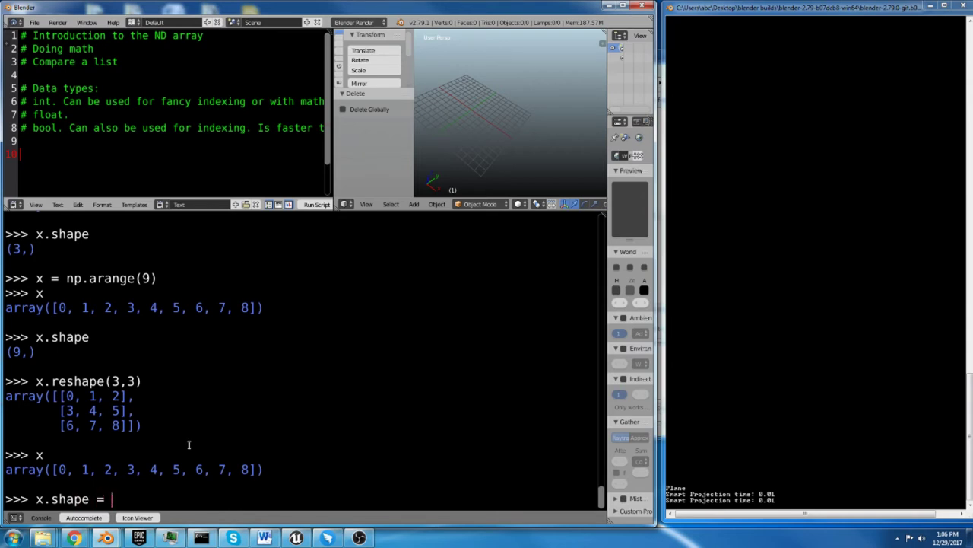
text(())
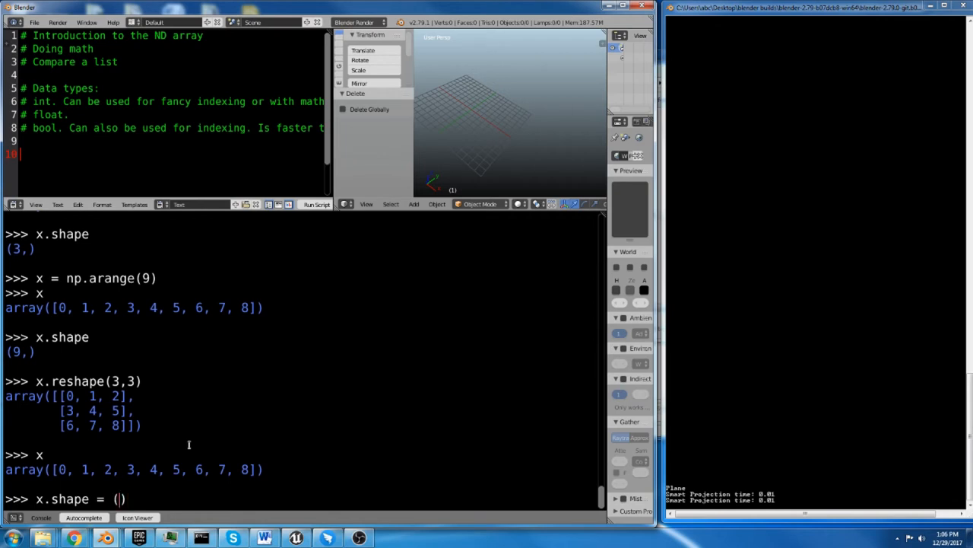
text(3,3)
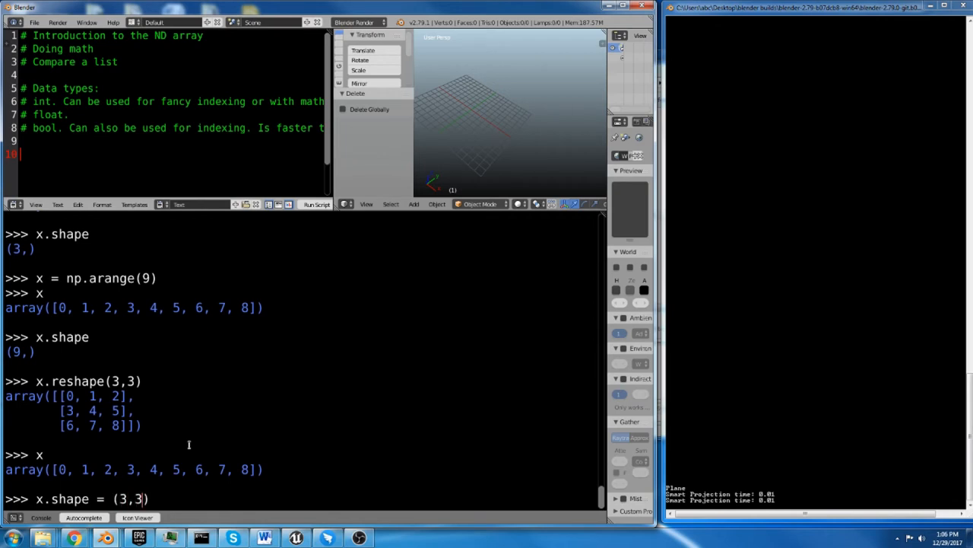
key(Return)
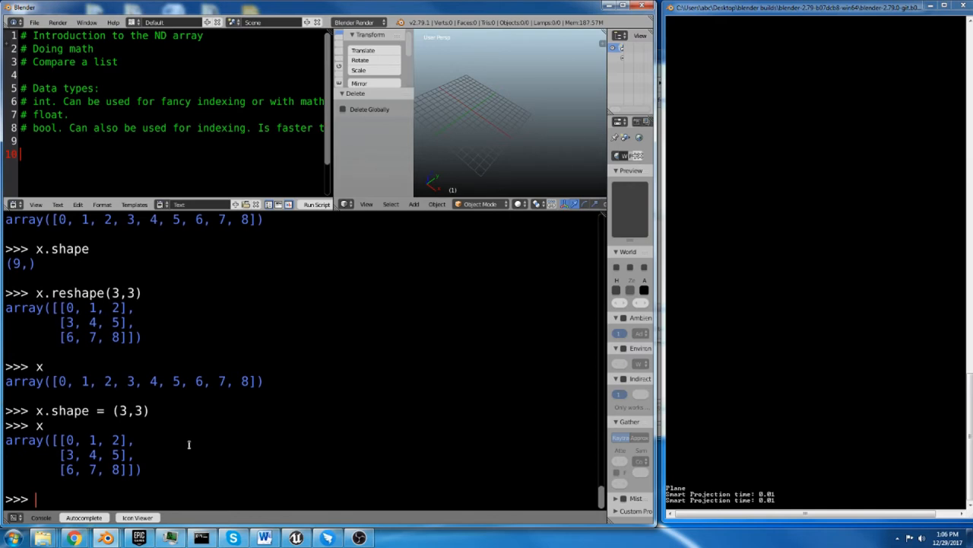
Confirm x.shape is (3, 3), then print y and begin reassigning it.
text(x.shape)
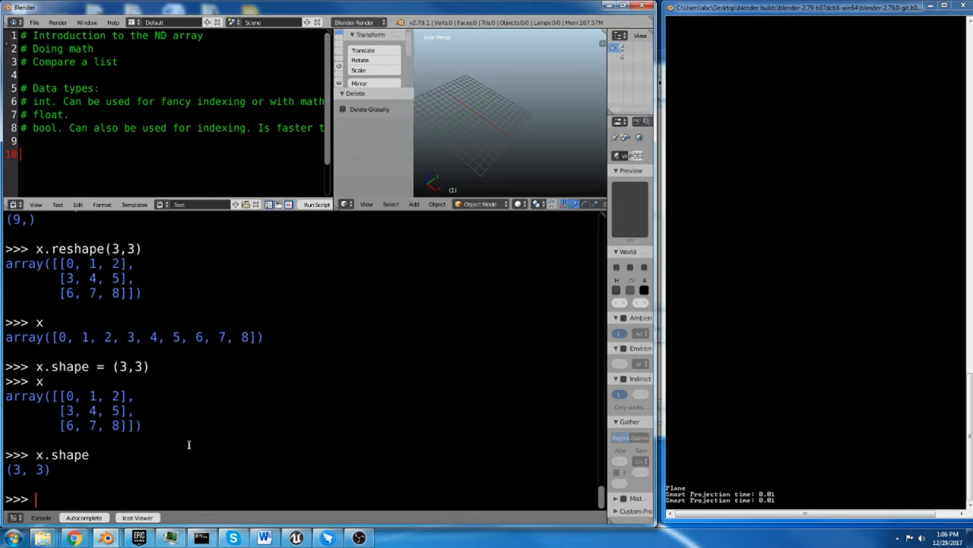
text(y)
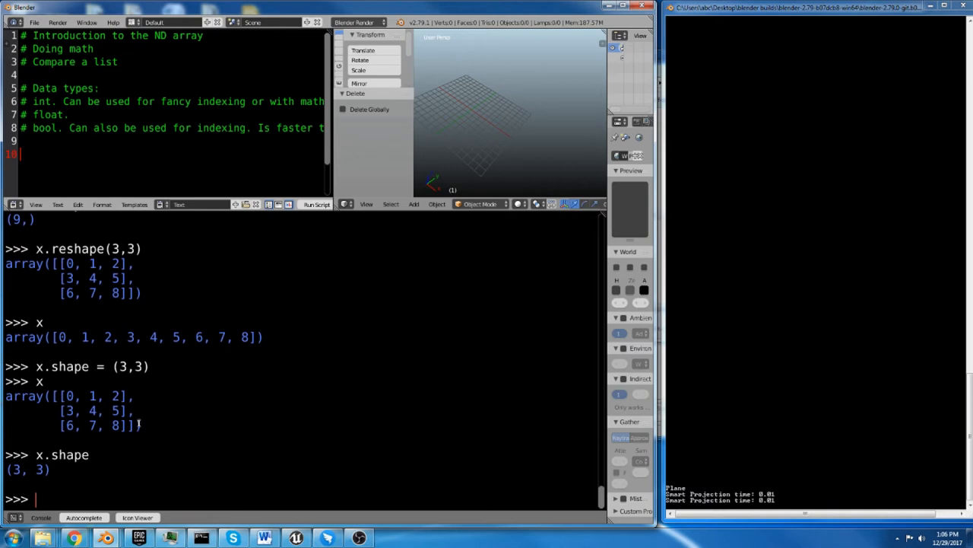
mouse_move(155, 411)
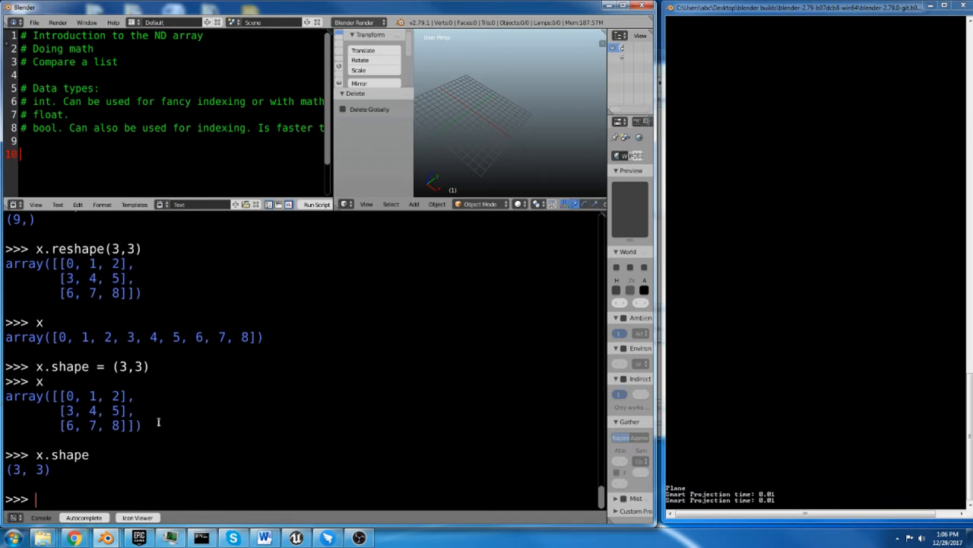
text(y =)
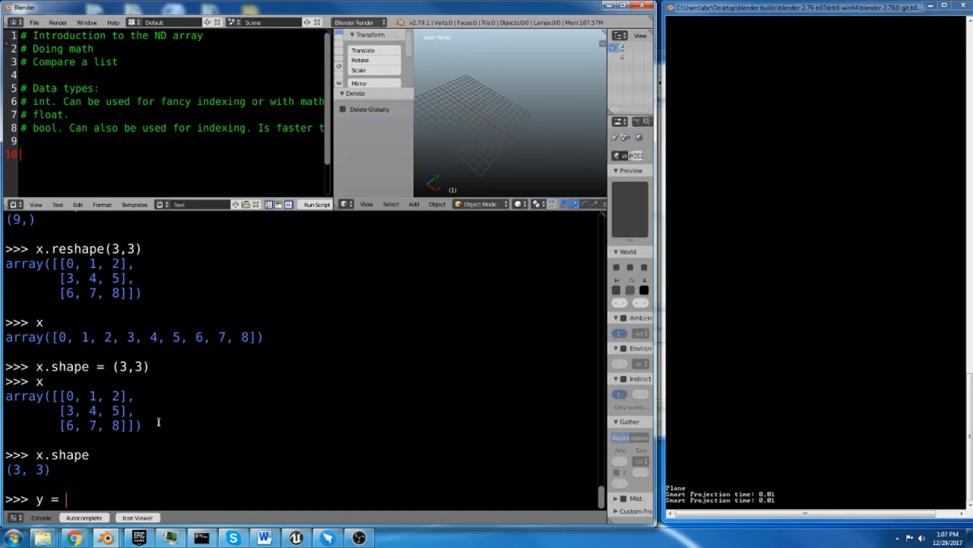
Create y = np.array([4, 5, 6]) in the Python console.
text(90)
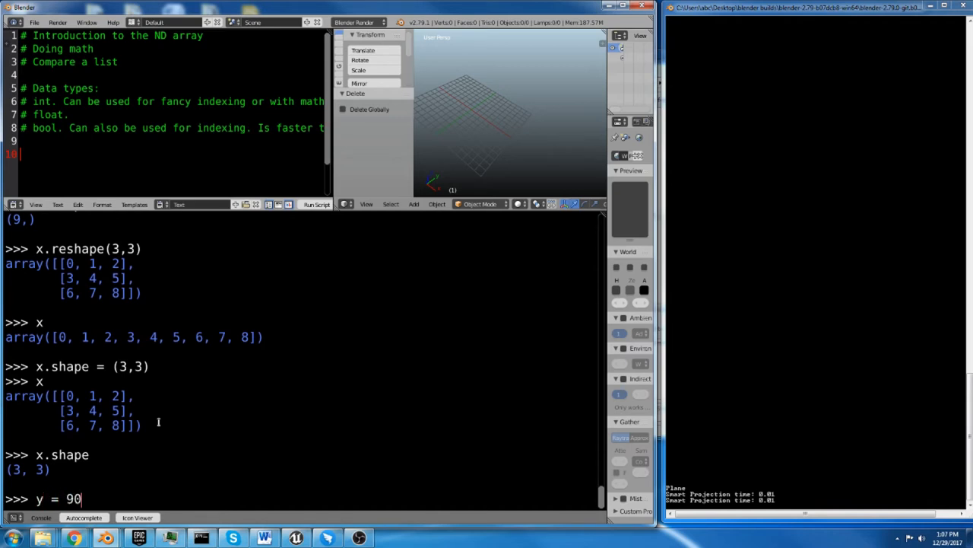
text(np.a)
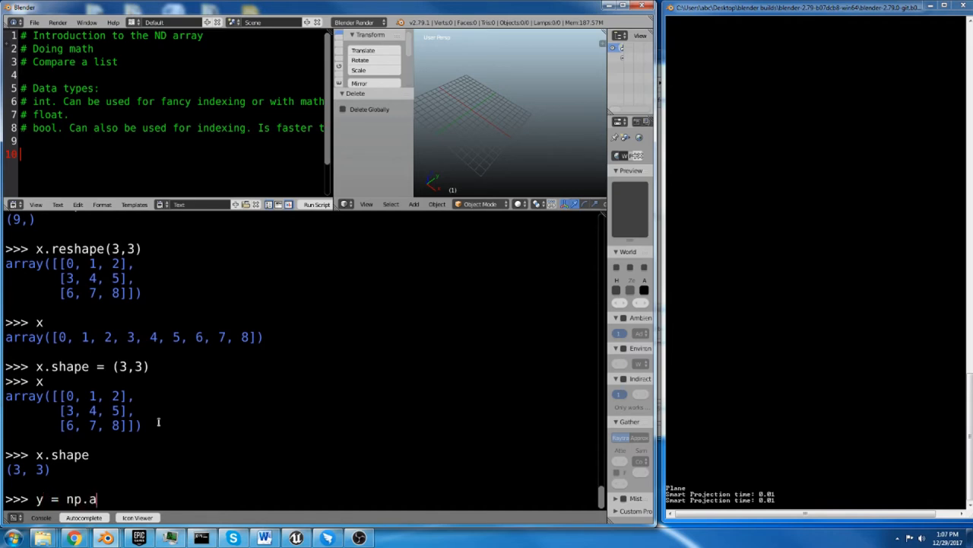
text(rray()
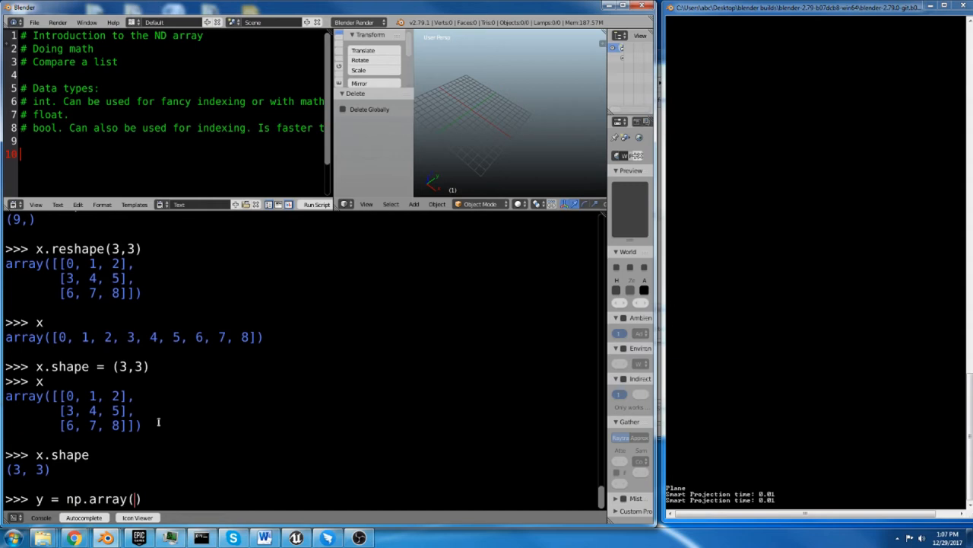
text([)
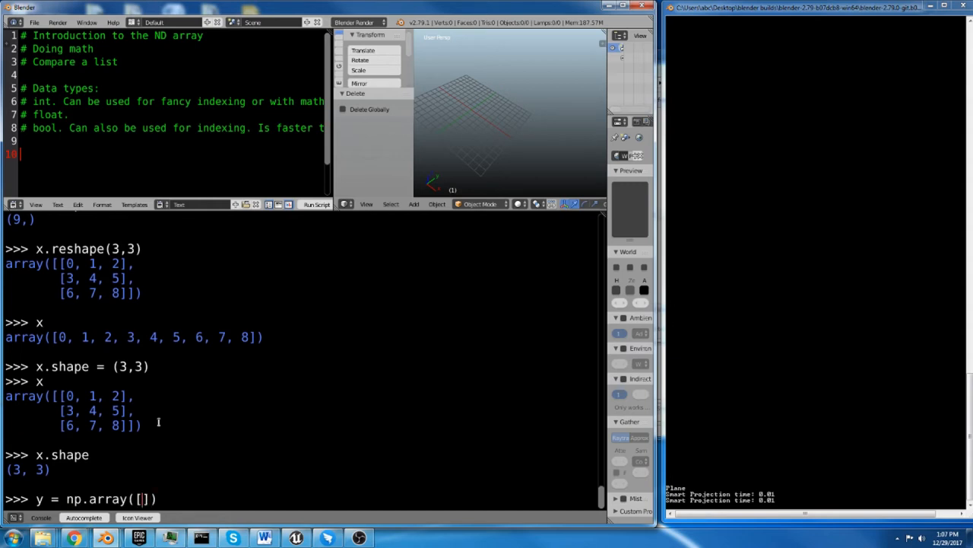
text(4,5,6)
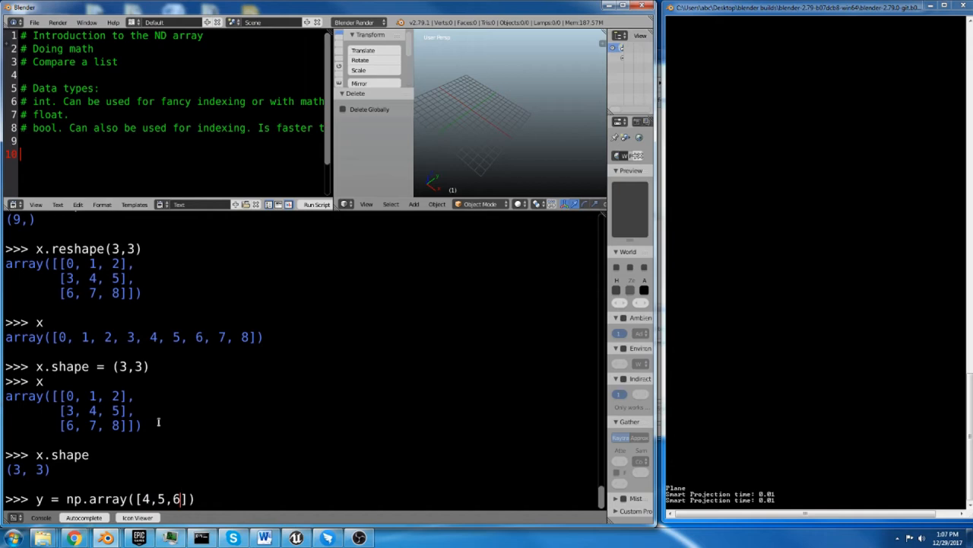
key(Return)
text(x)
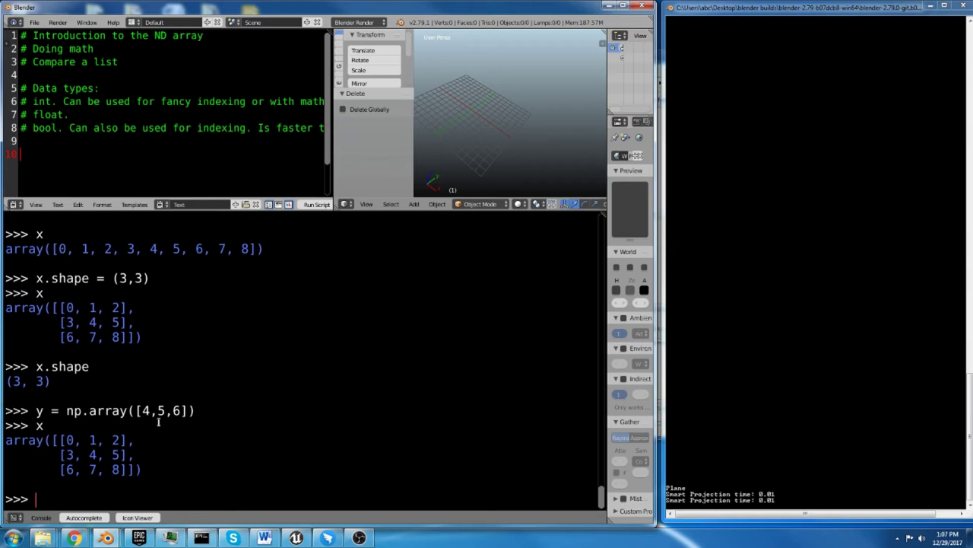
Print y and evaluate y * x to get the broadcast product [[0,5,12],[12,20,30],[24,35,48]].
text(y)
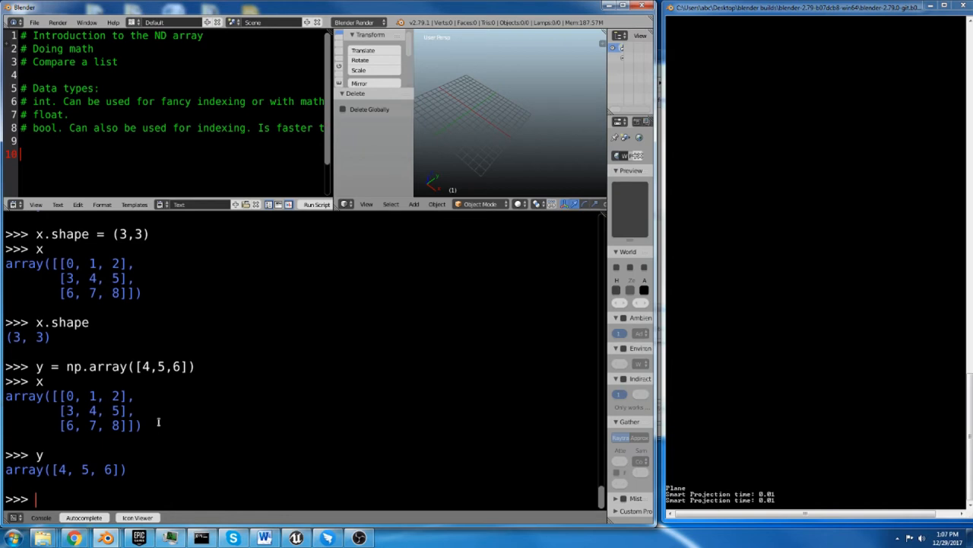
text(y)
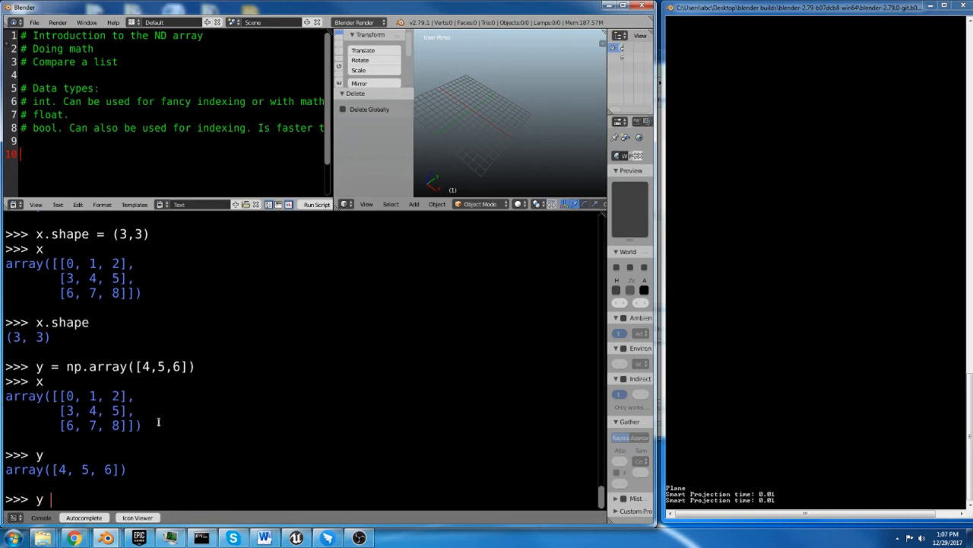
text(*)
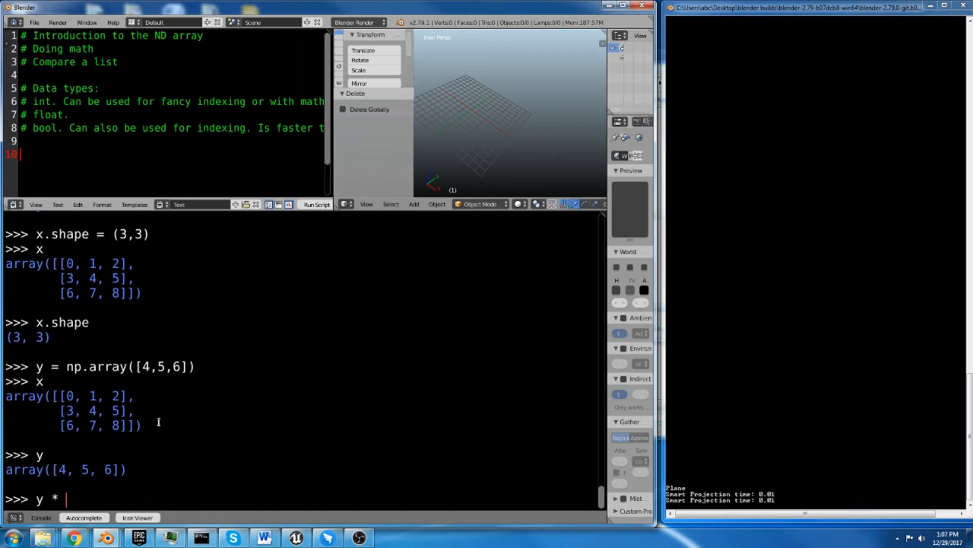
text(x)
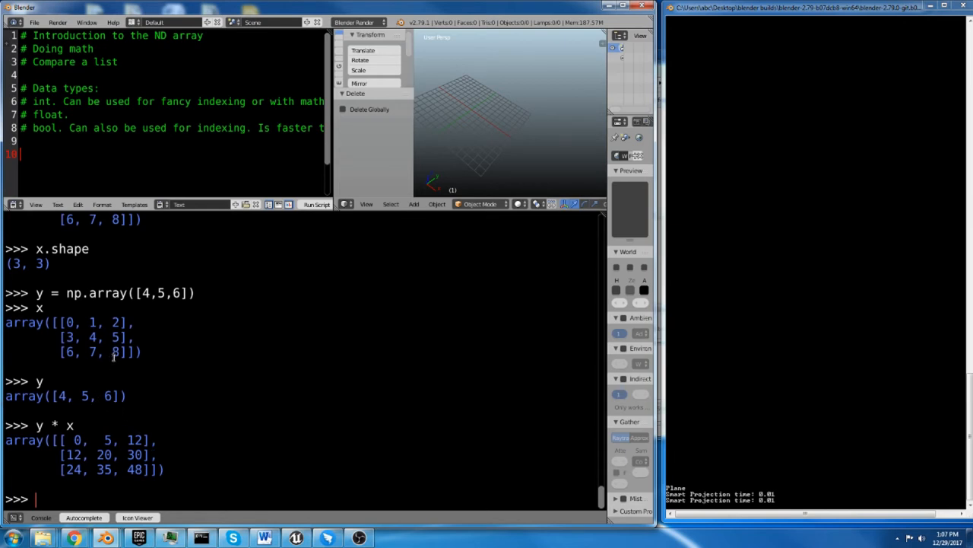
mouse_move(117, 367)
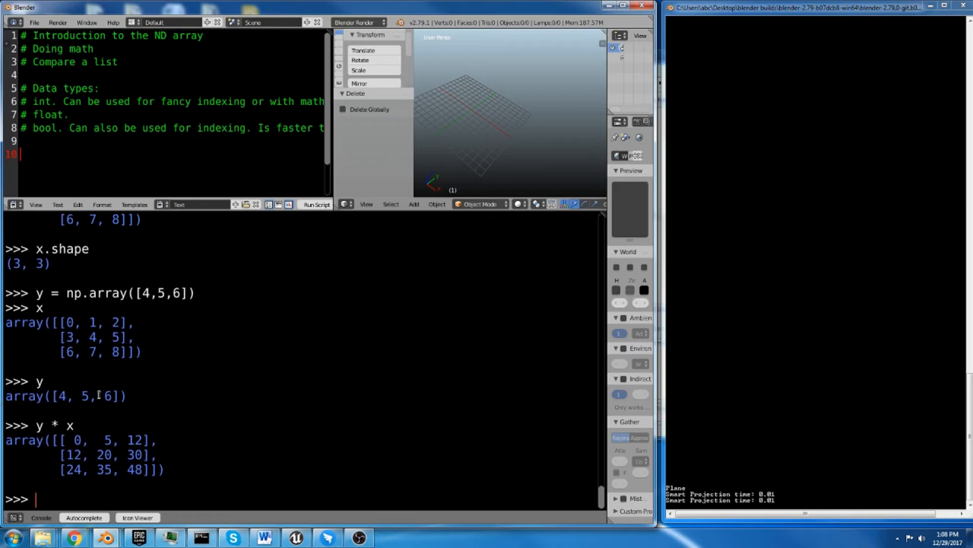
mouse_move(149, 406)
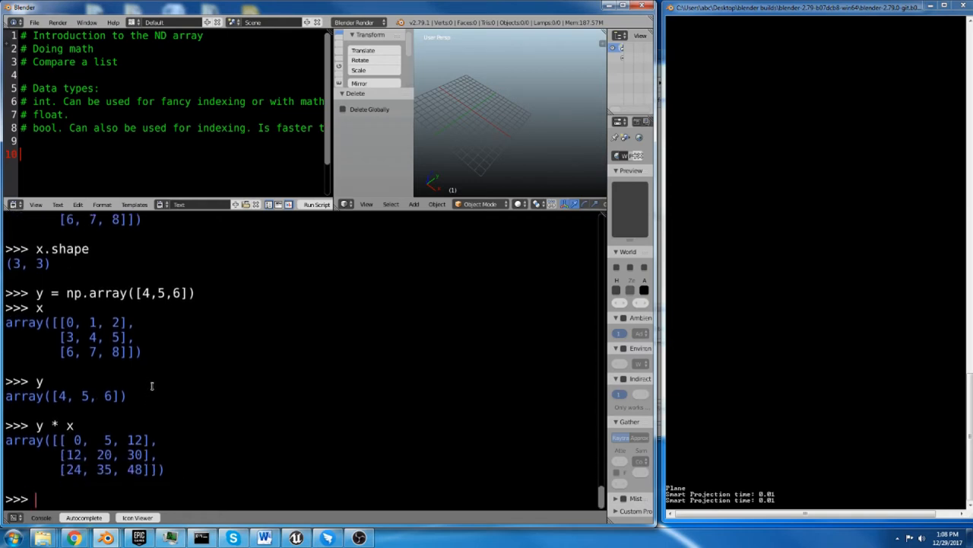
mouse_move(169, 377)
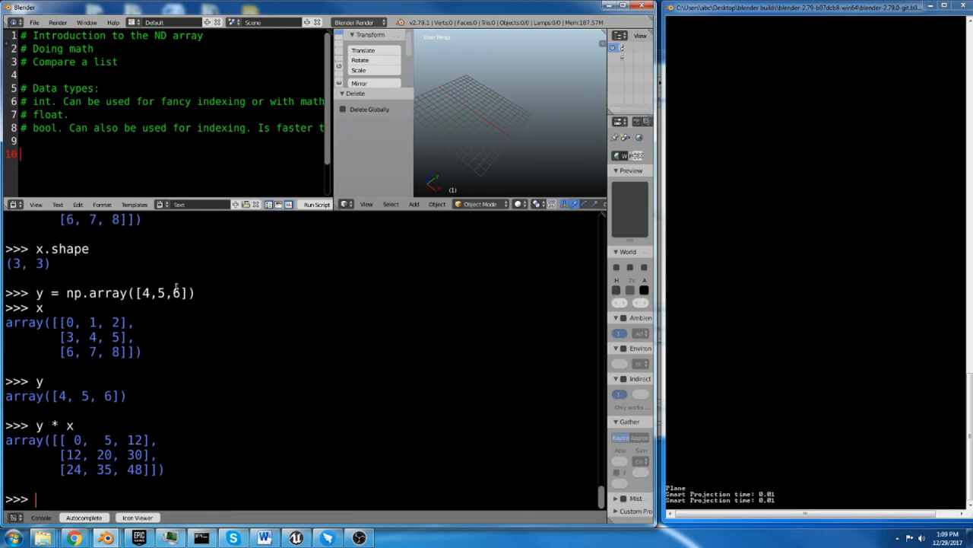
mouse_move(219, 262)
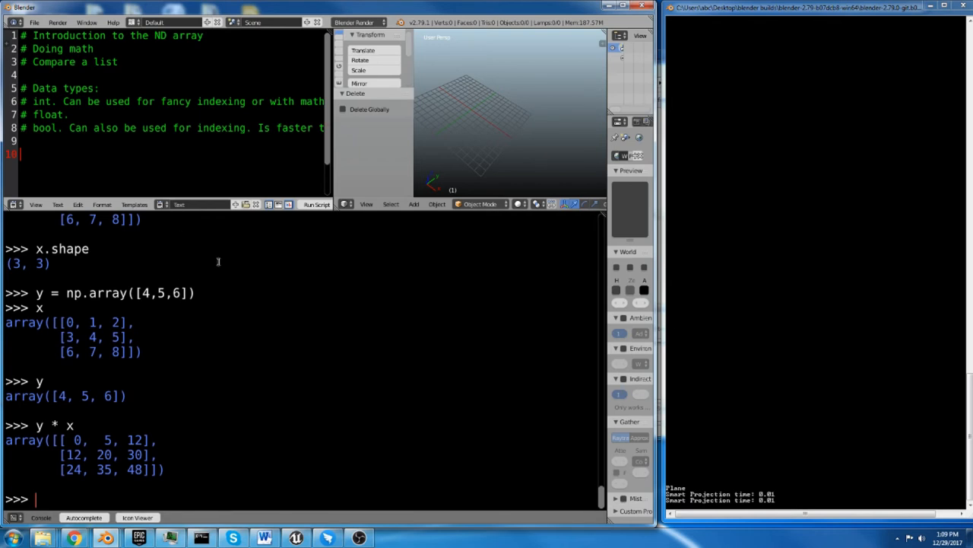
mouse_move(219, 410)
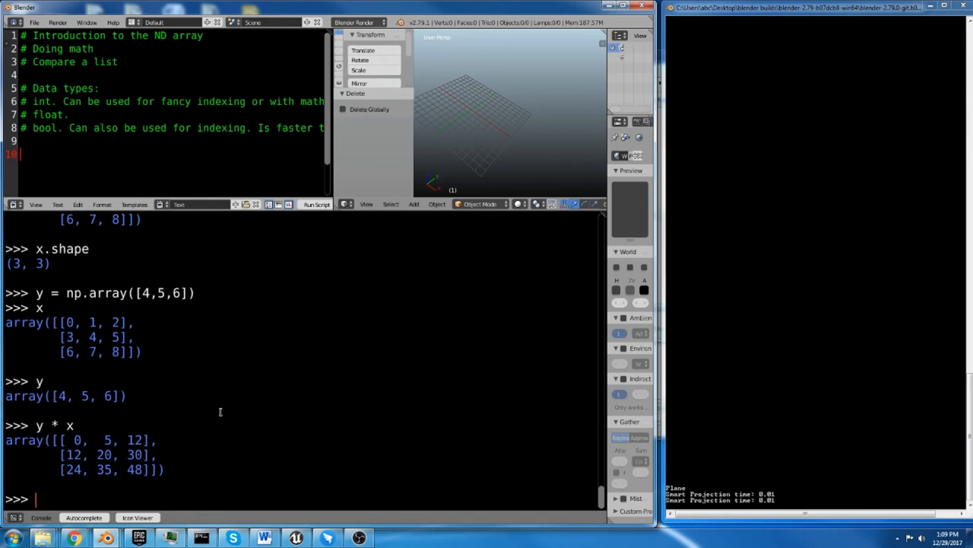
Recreate x as np.arange(20), the numbers 0 to 19.
text(x =)
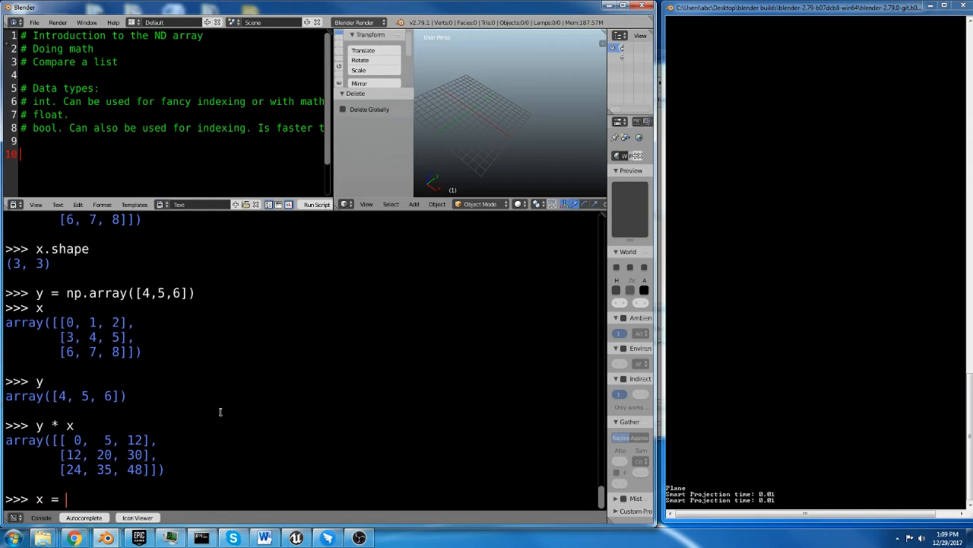
text(np.arange()
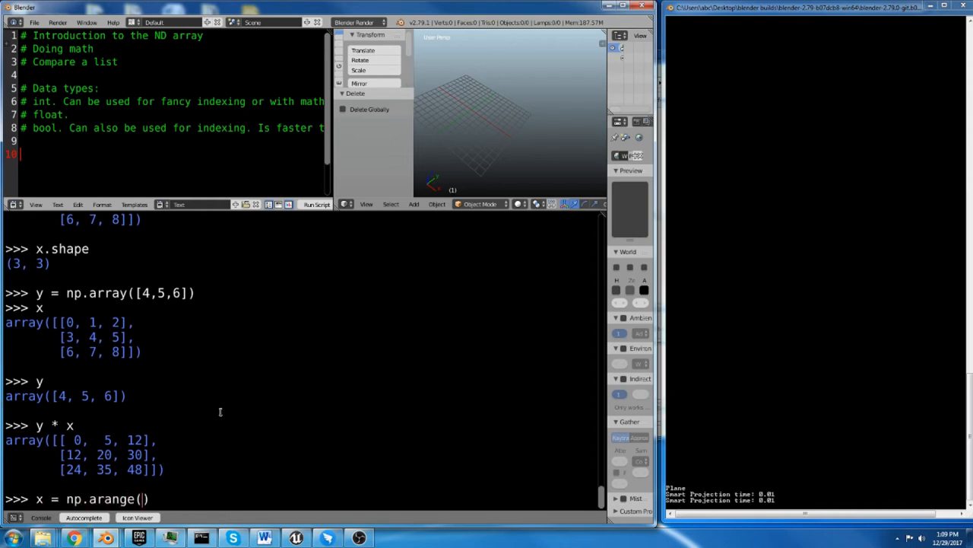
text(20))
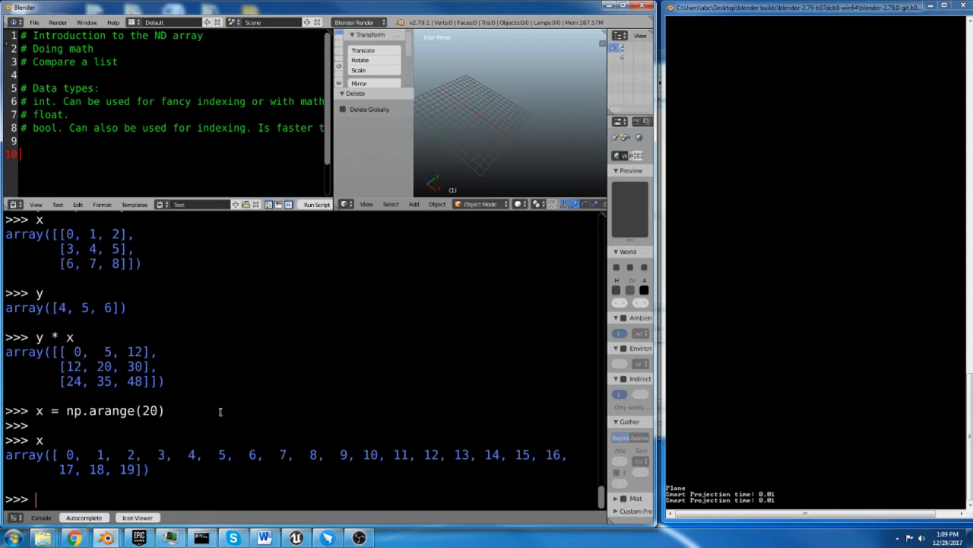
Evaluate x[5], x[7], x[:], x[:5] and x[5:] to show element access and slicing.
text(x[])
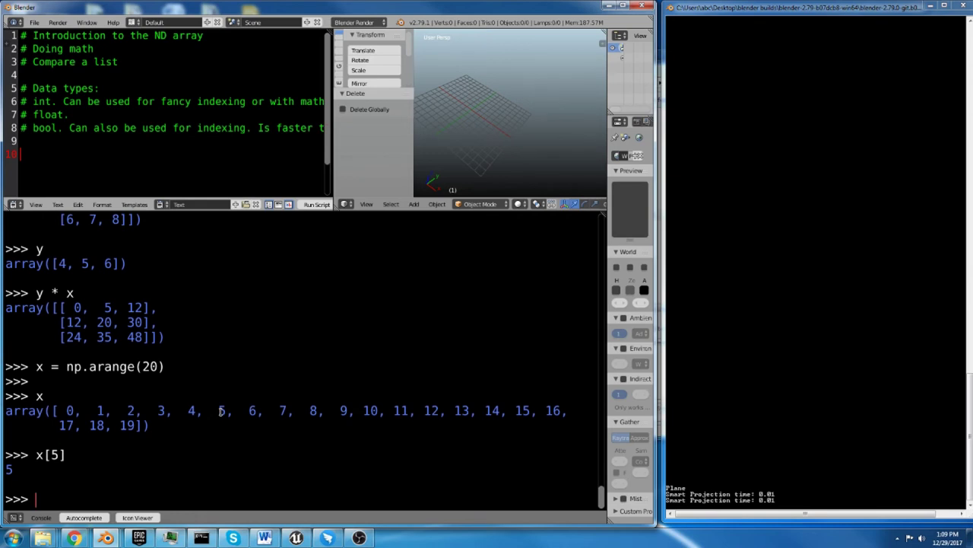
text(x[])
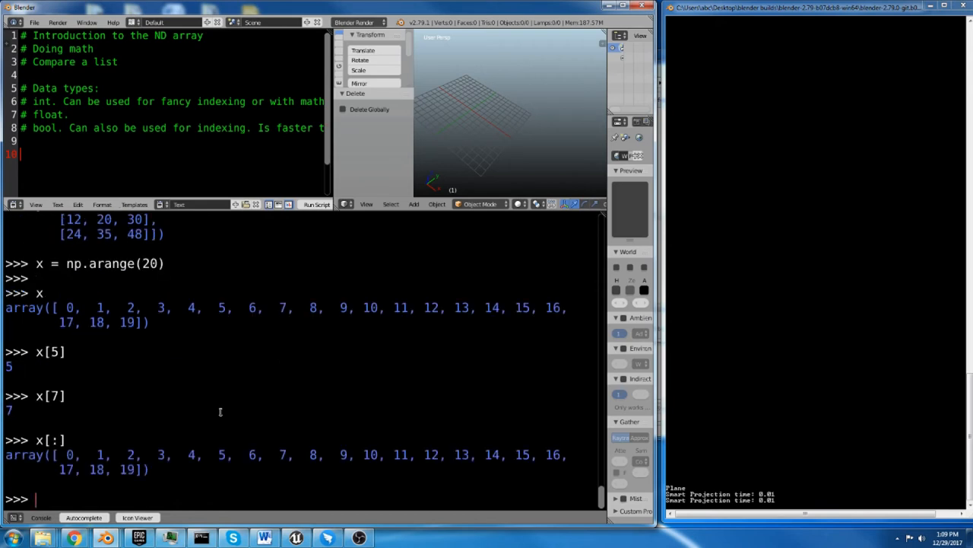
text(x[])
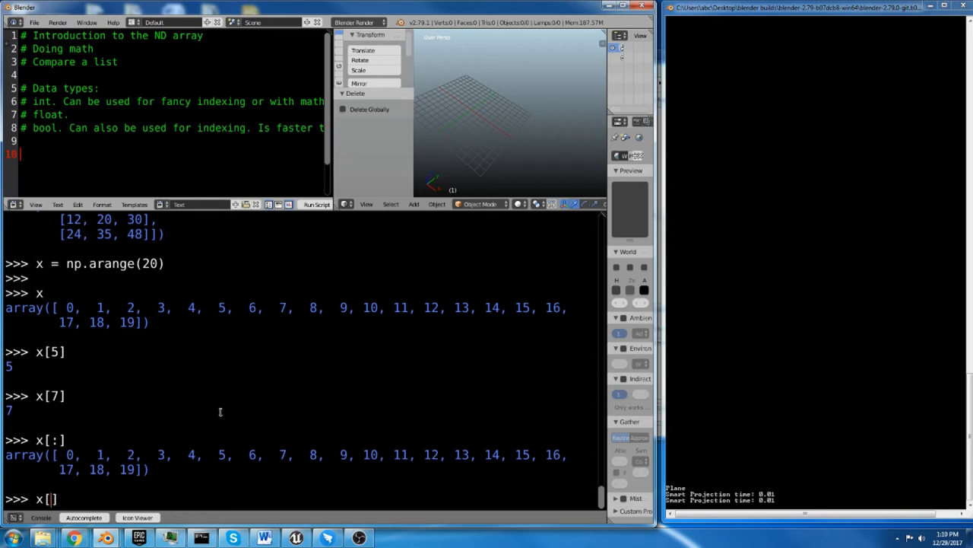
text(:5)
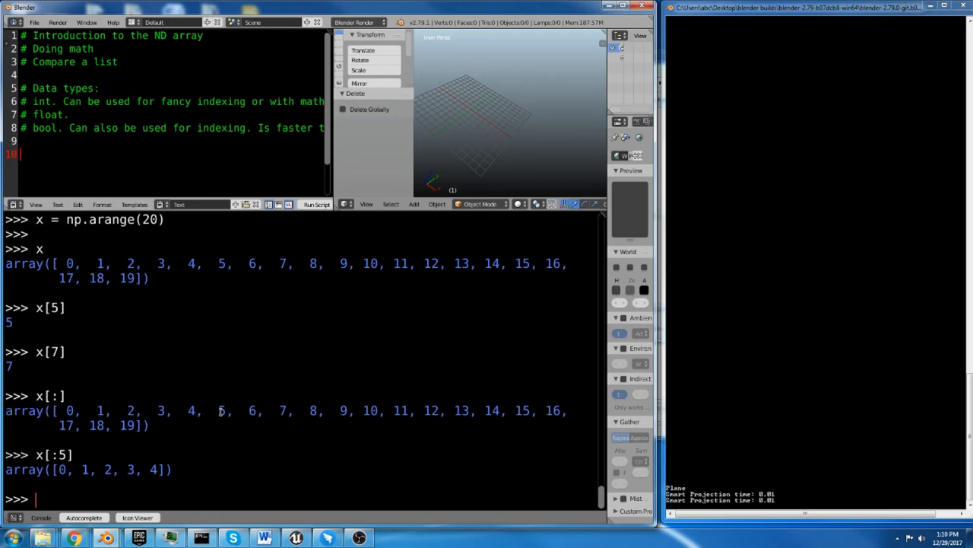
text(x[:5])
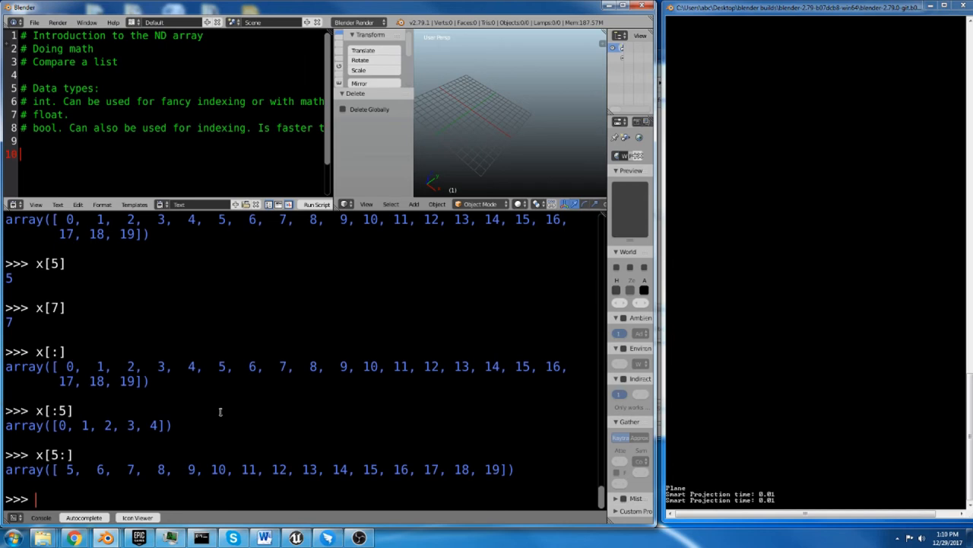
Define the list y = [1, 1, 2, 3, 4] and index x with it via x[y].
text(y)
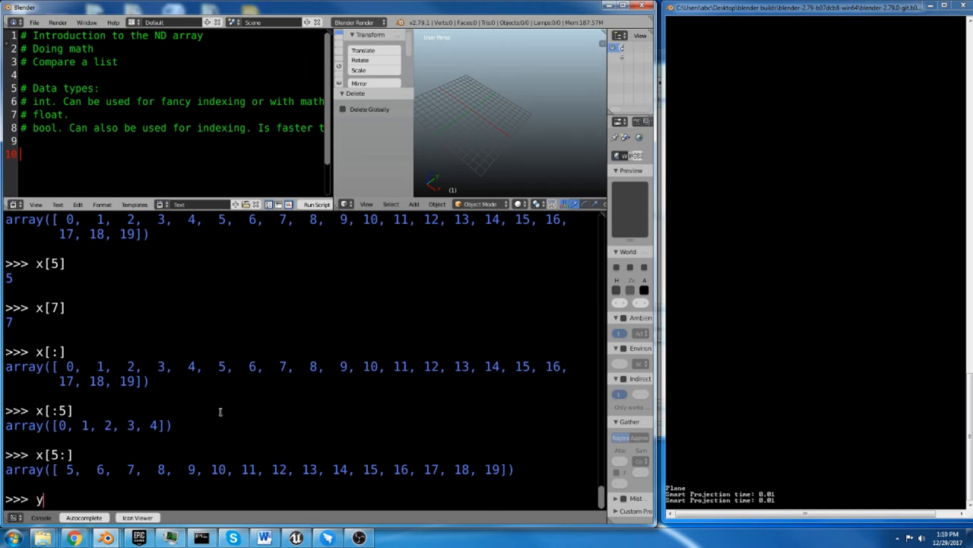
text(= [)
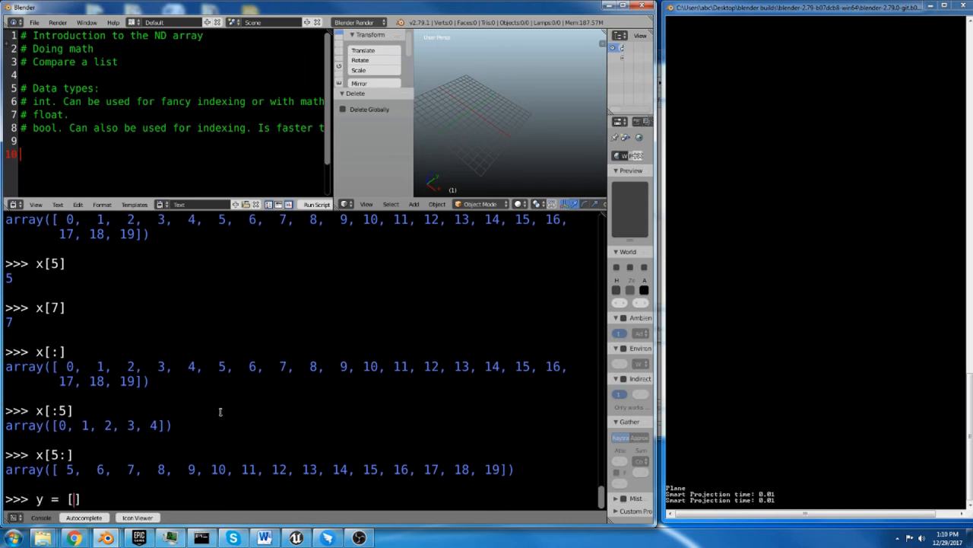
text(1,)
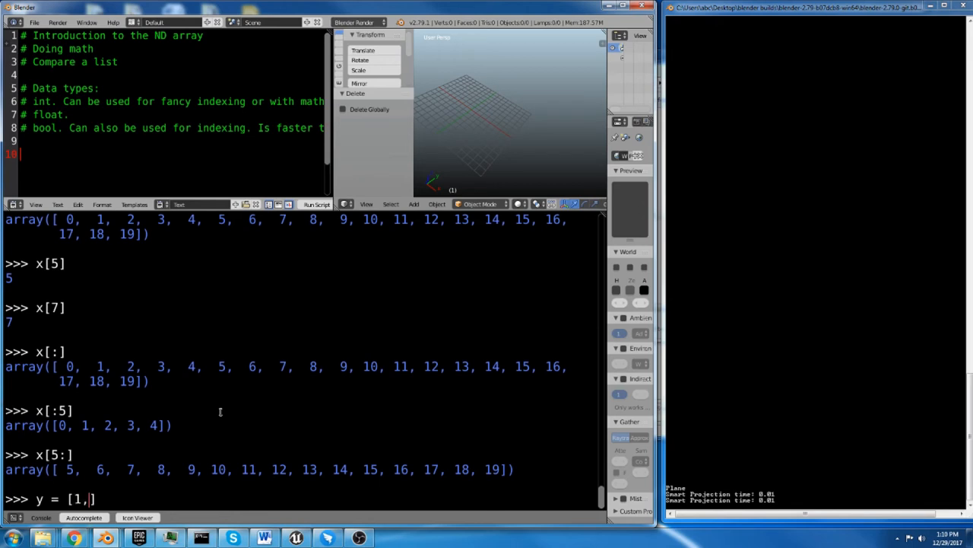
text(1,2,3,)
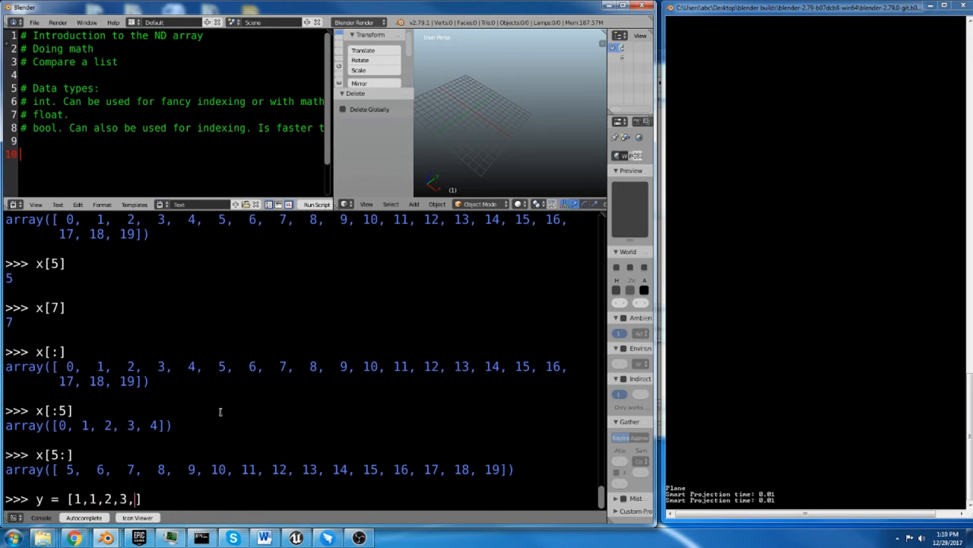
text(4)
text(x)
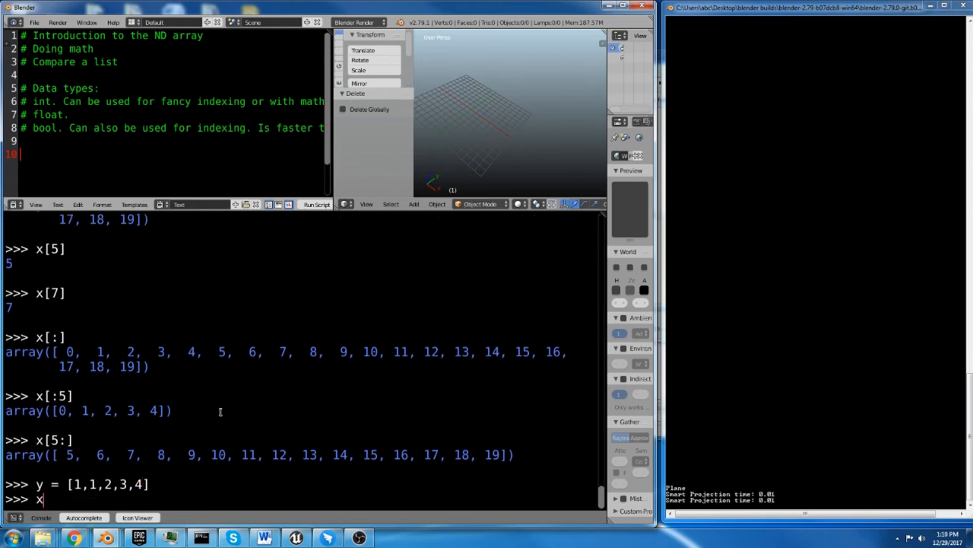
text([])
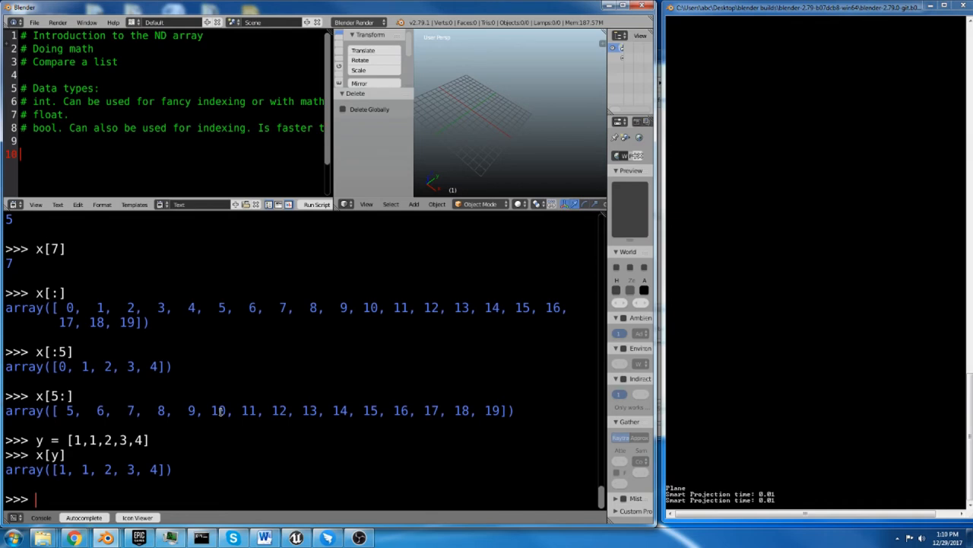
Run x += 4, print x, and evaluate x[y] again to get [5, 5, 6, 7, 8].
text(x +=)
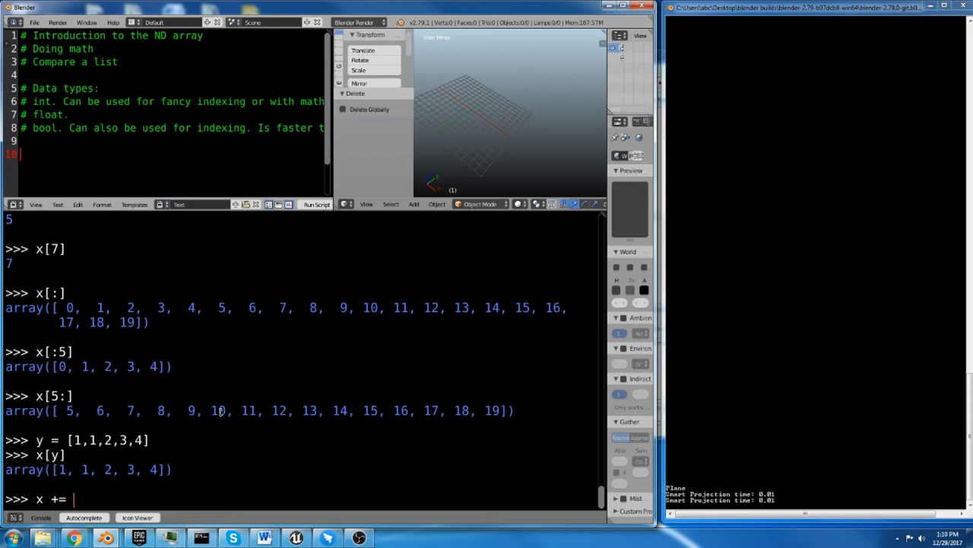
text(4)
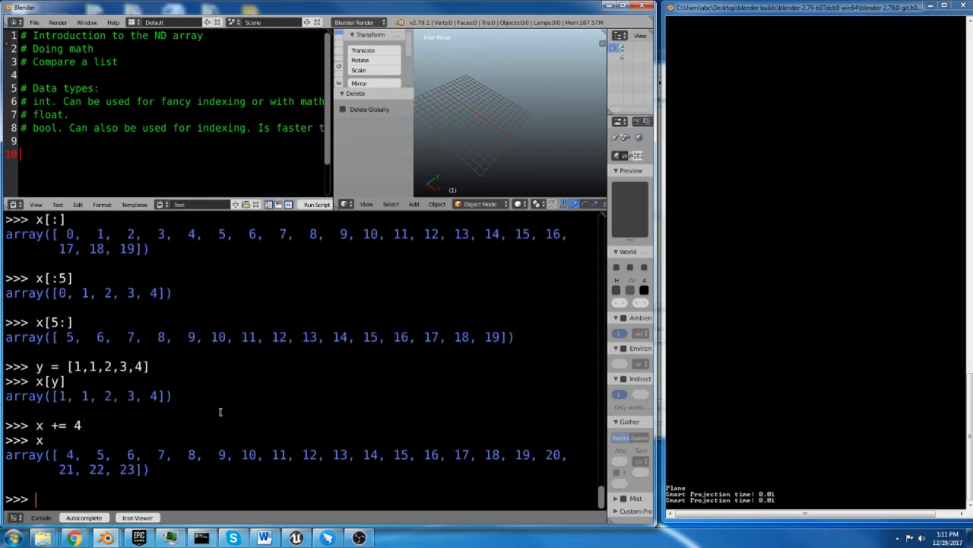
text(x[])
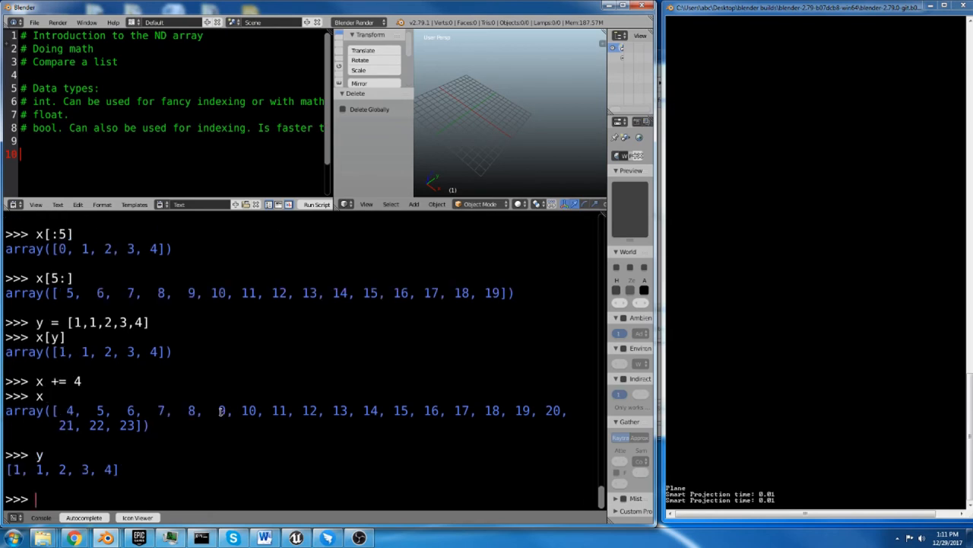
text(x)
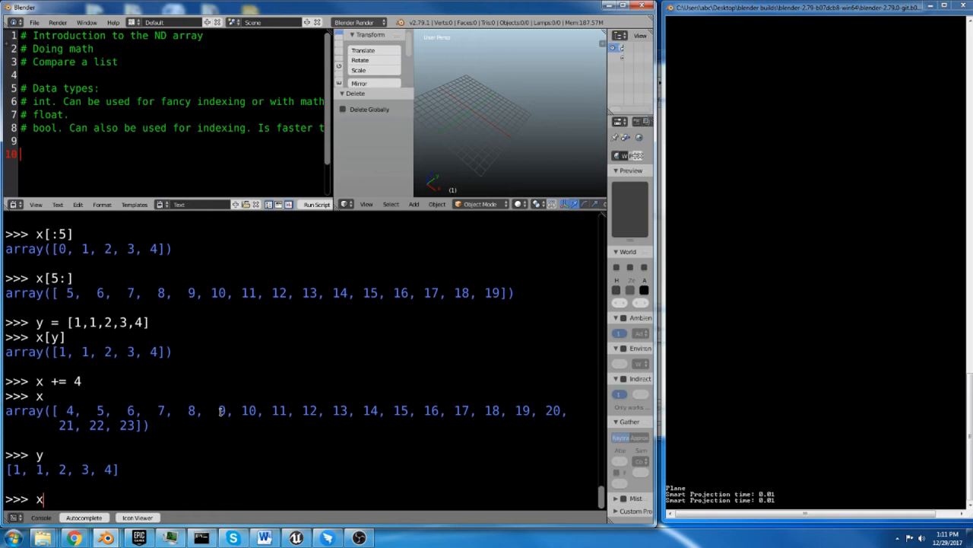
text([])
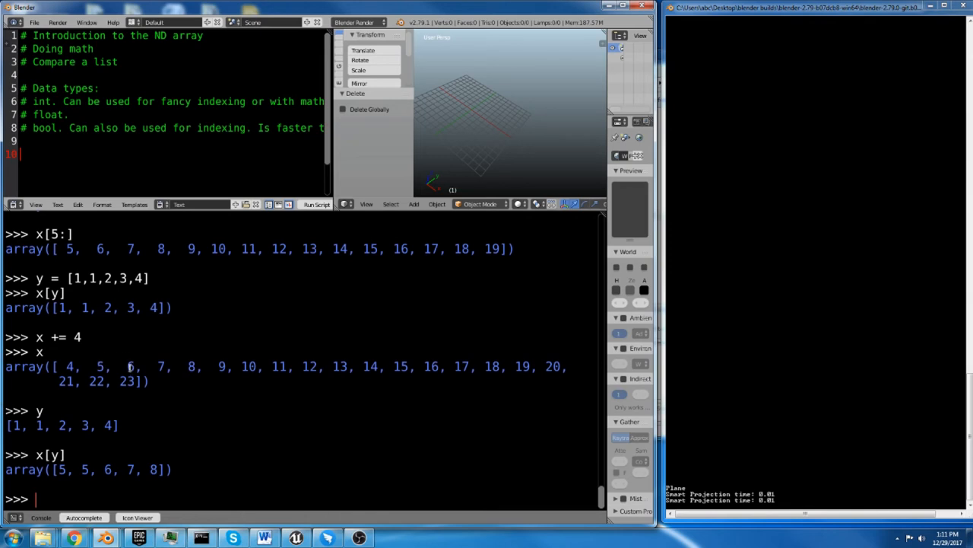
mouse_move(252, 435)
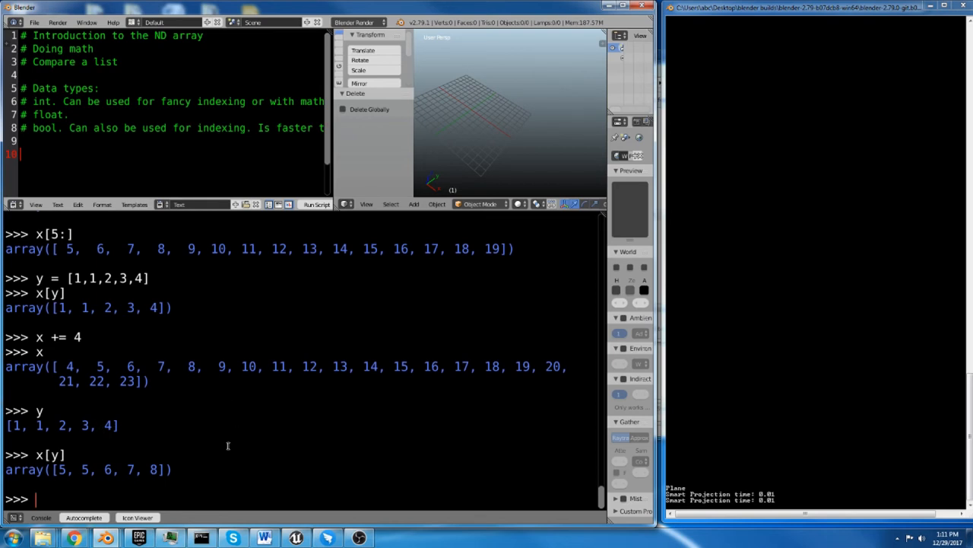
mouse_move(219, 448)
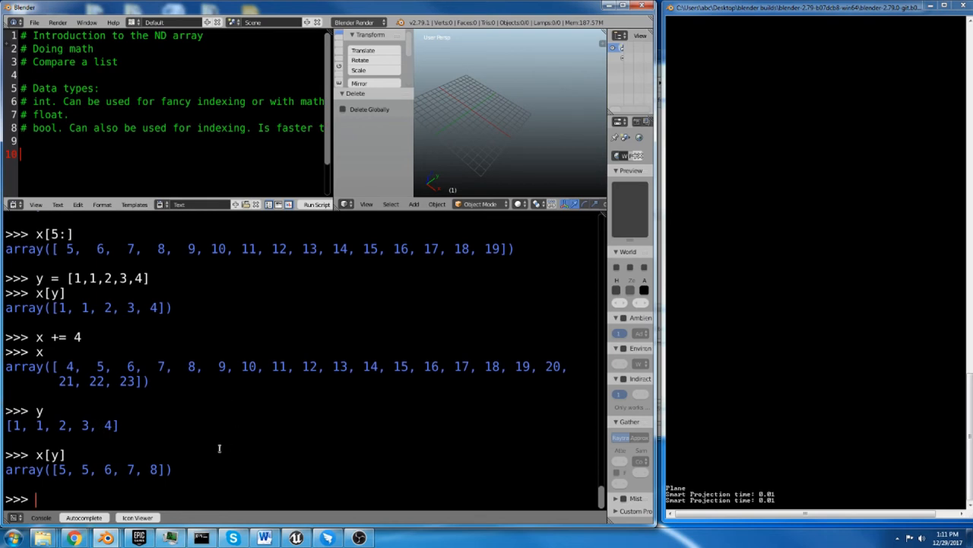
text(x =)
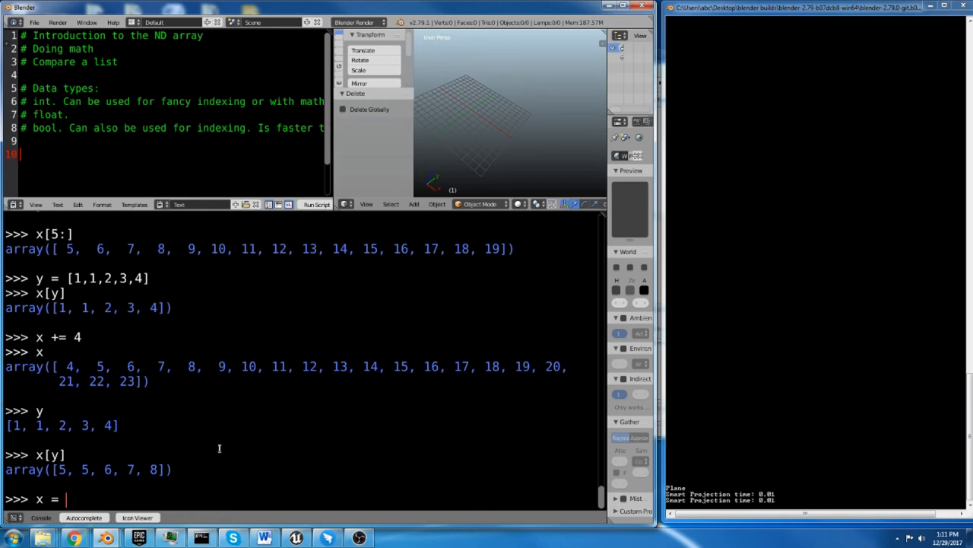
Assign x = np.array of five 23s.
text(np.array())
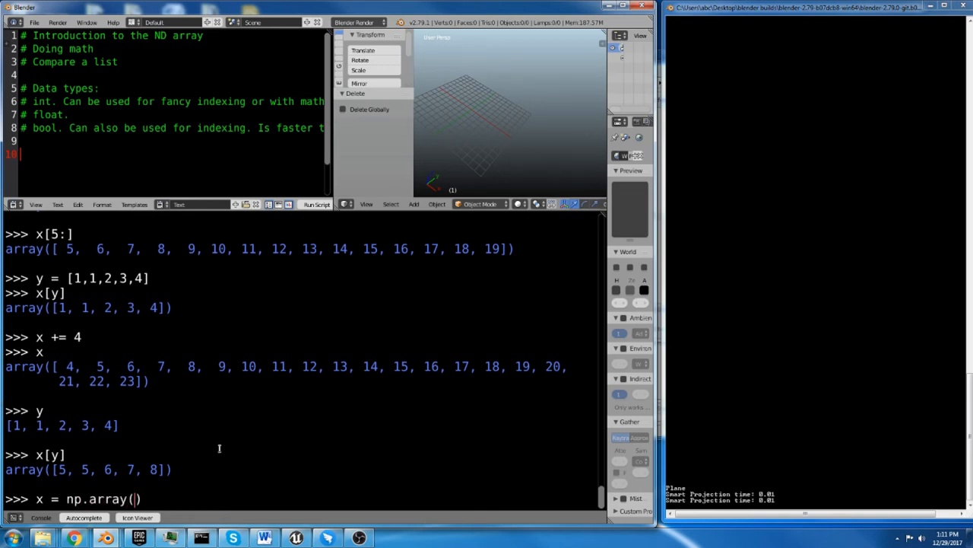
text(23,23,23,23,)
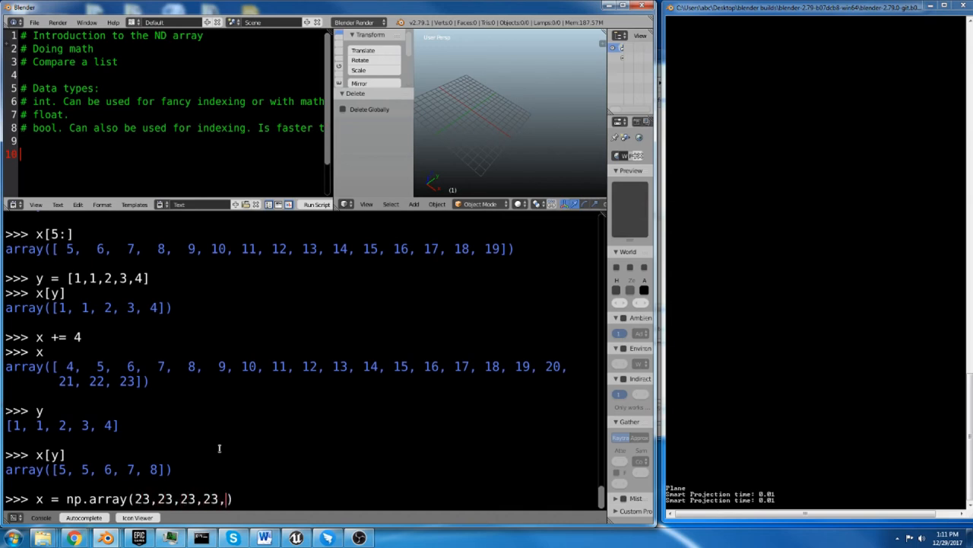
text(23])
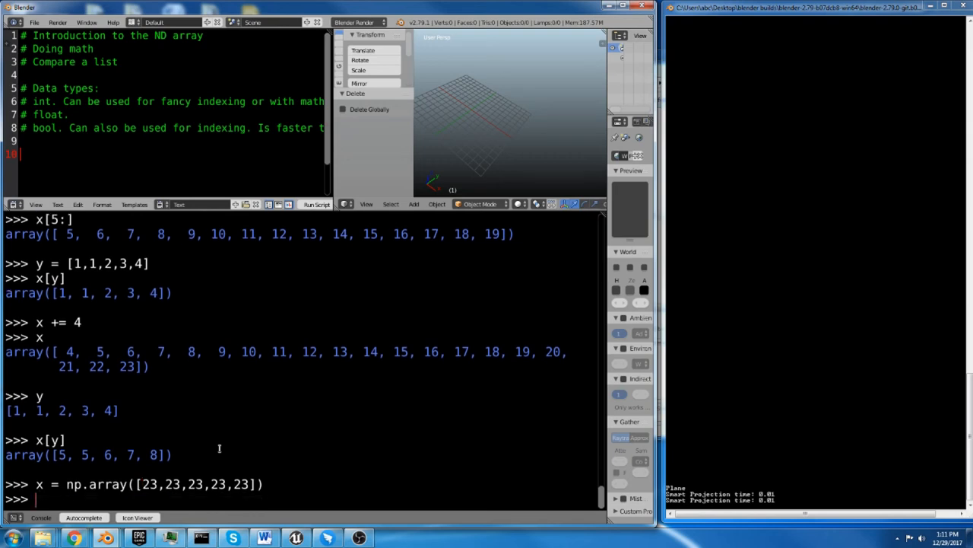
Run x *= np.arange(5) and print x as [0, 23, 46, 69, 92].
text(x)
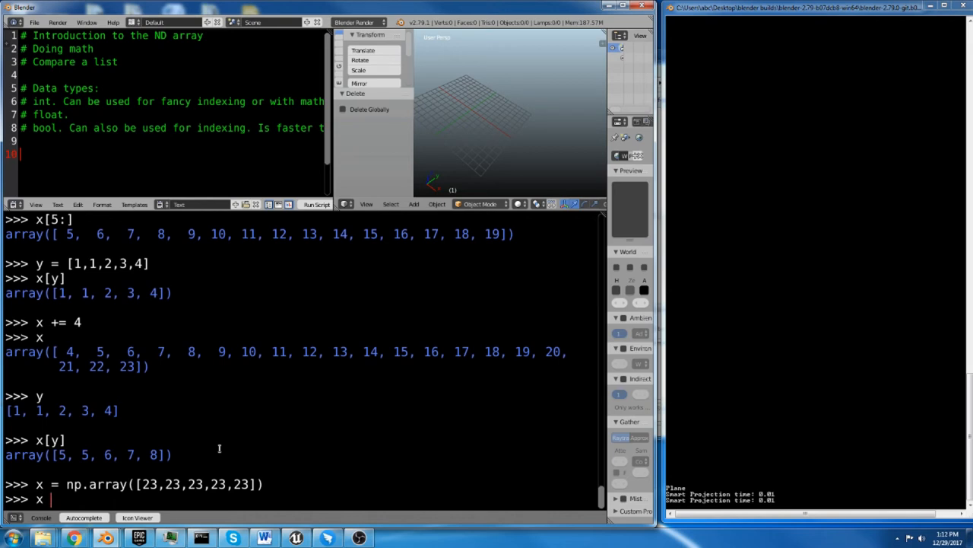
text(*=)
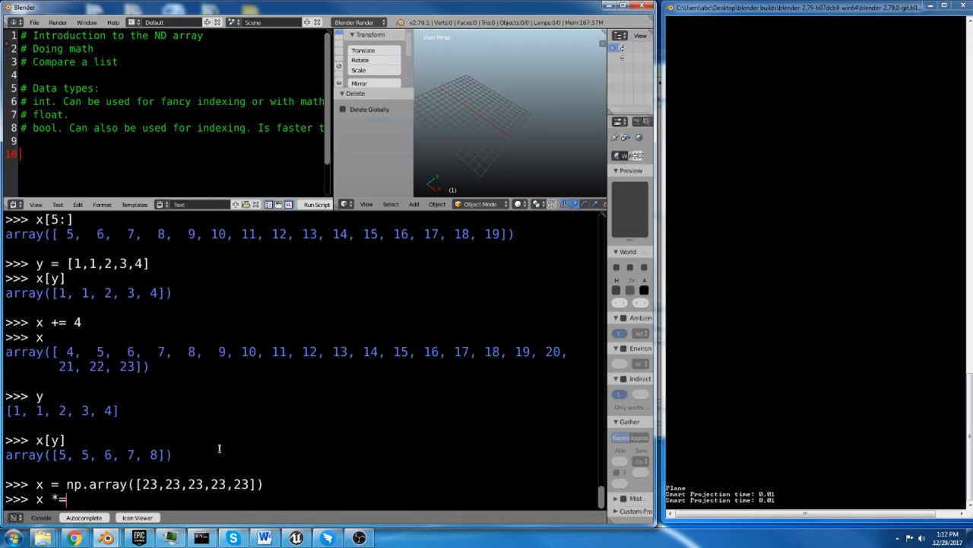
text(np.ara)
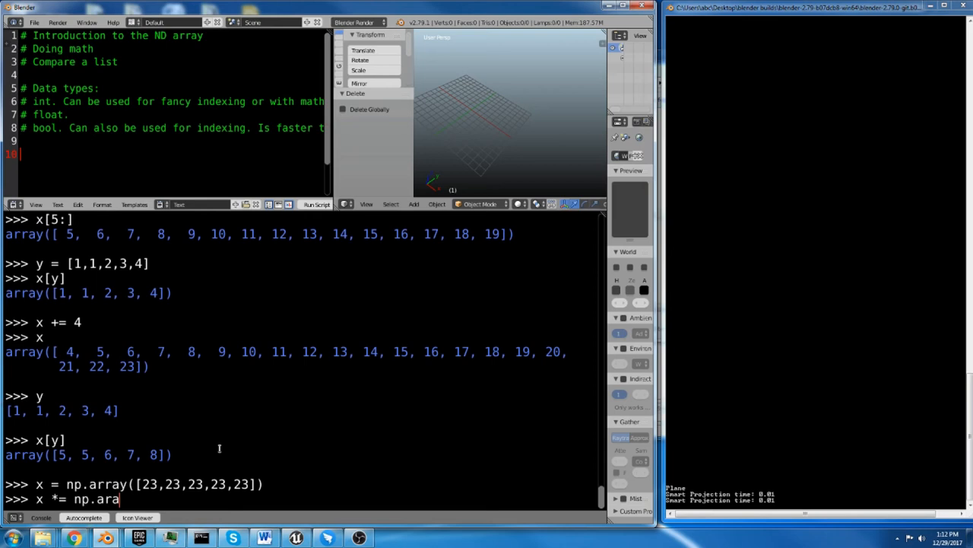
text(nge(5)
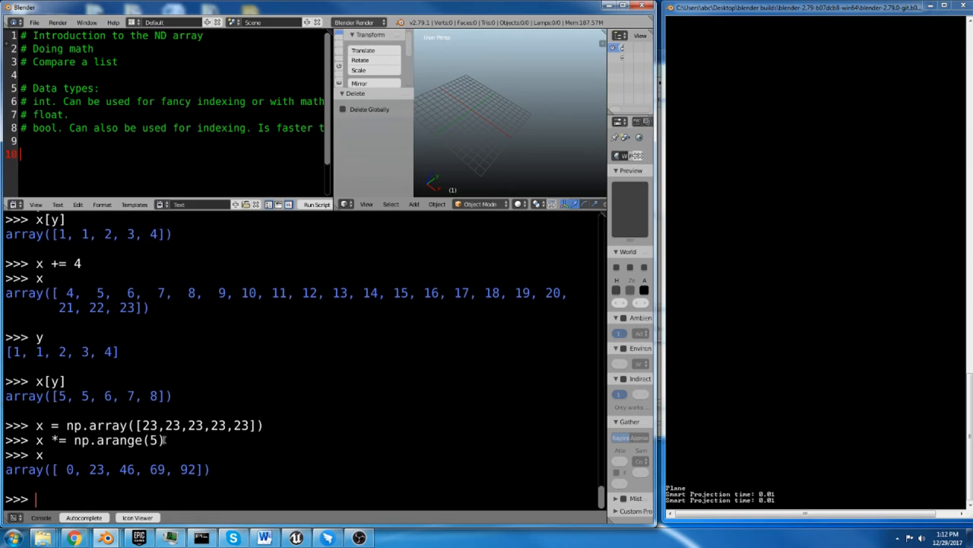
mouse_move(149, 490)
text(x)
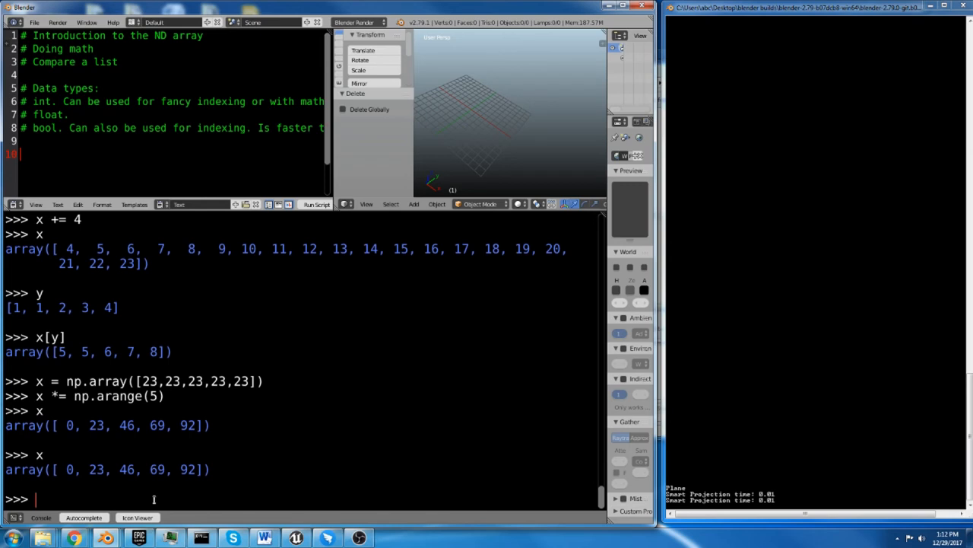
text([])
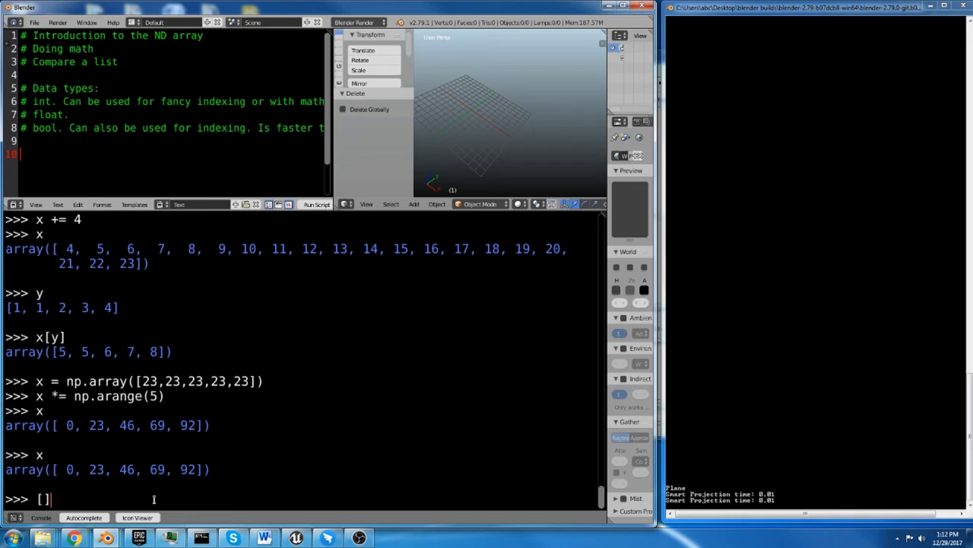
Evaluate x[[1,1,1,1,1,4,4,4,4,4]] to get five 23s and five 92s, then print x unchanged.
text(x)
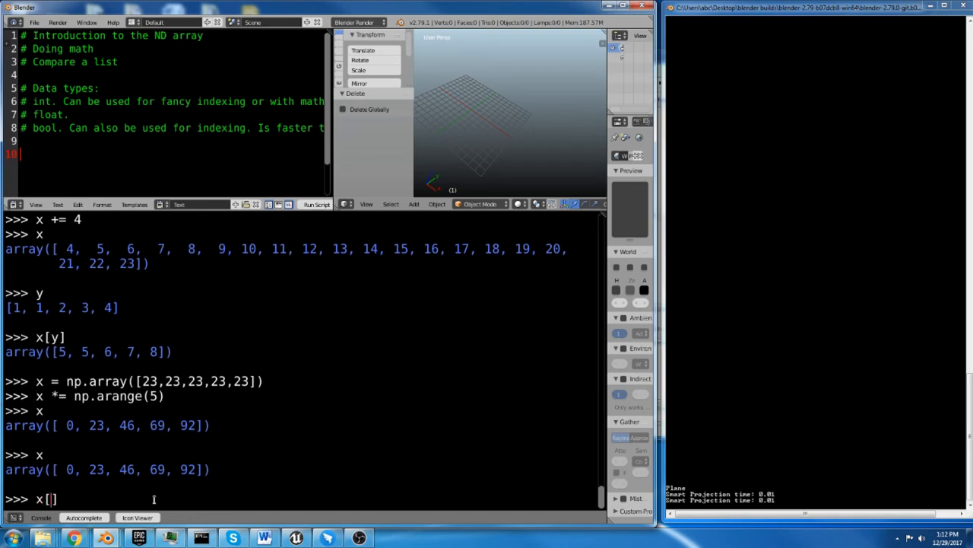
text([)
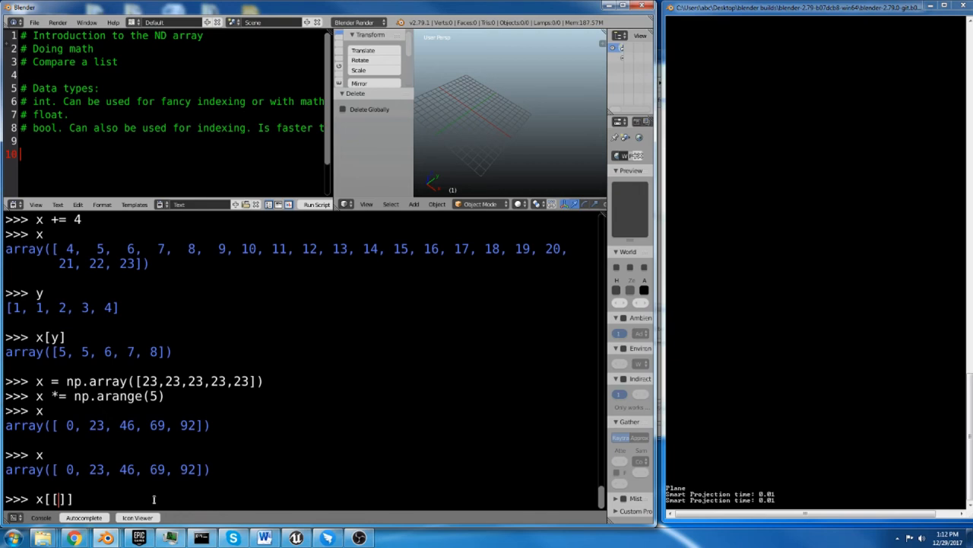
text(1,1,1,1,1,)
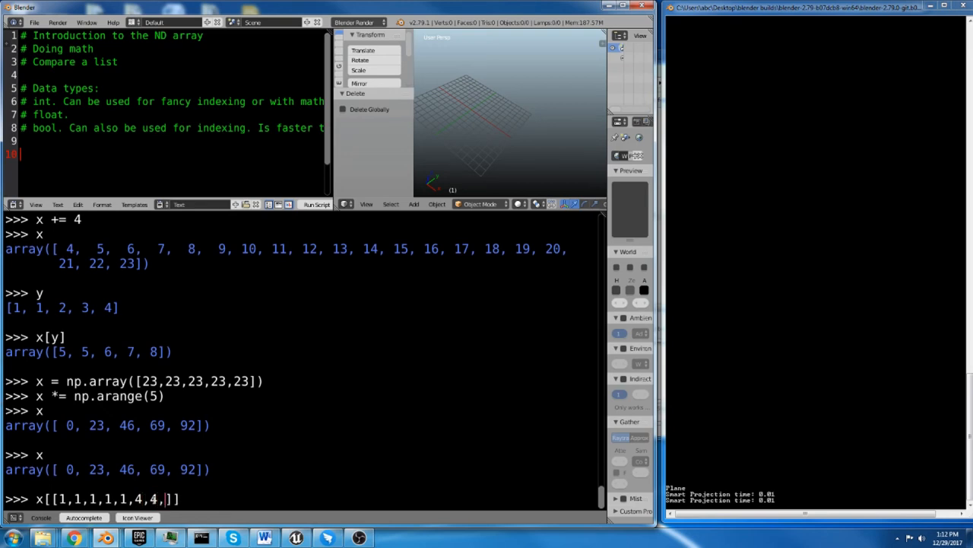
text(4,4,4,4)
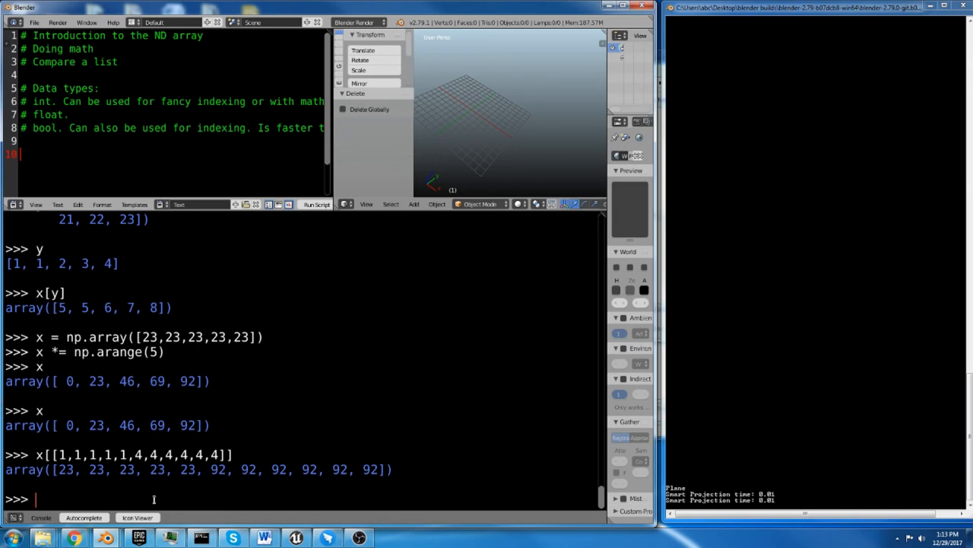
mouse_move(159, 421)
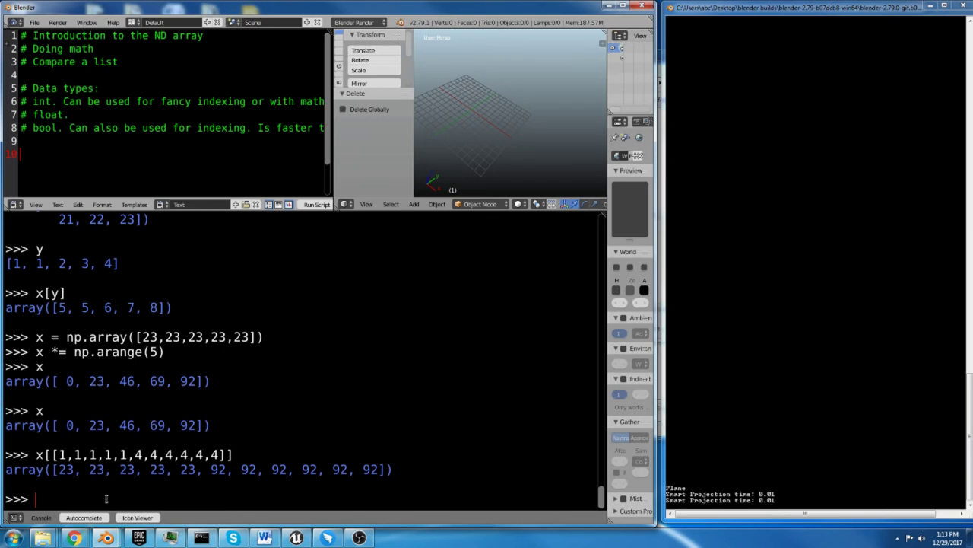
mouse_move(170, 438)
text(x)
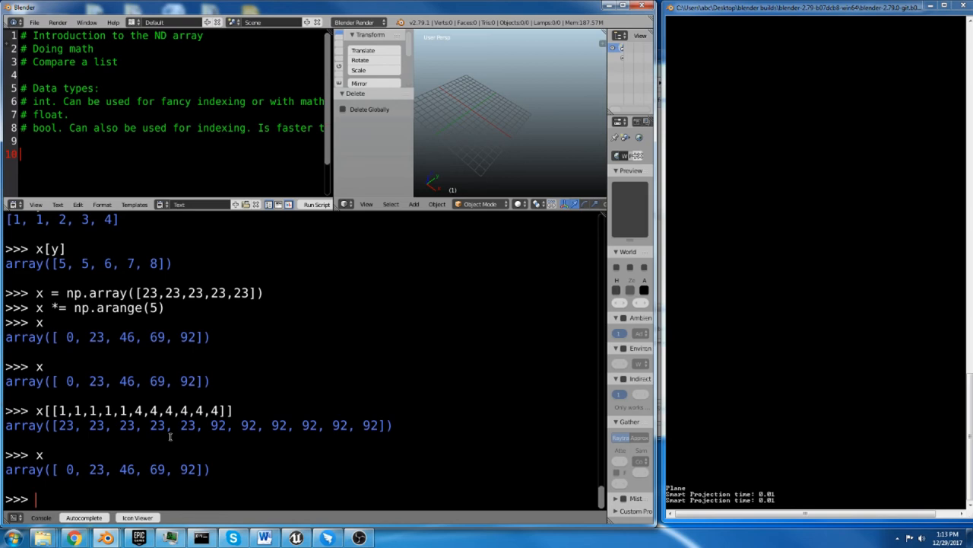
Create boo = np.array([0,1,0,0], dtype=np.bool), printing [False, True, False, False].
text(boo =)
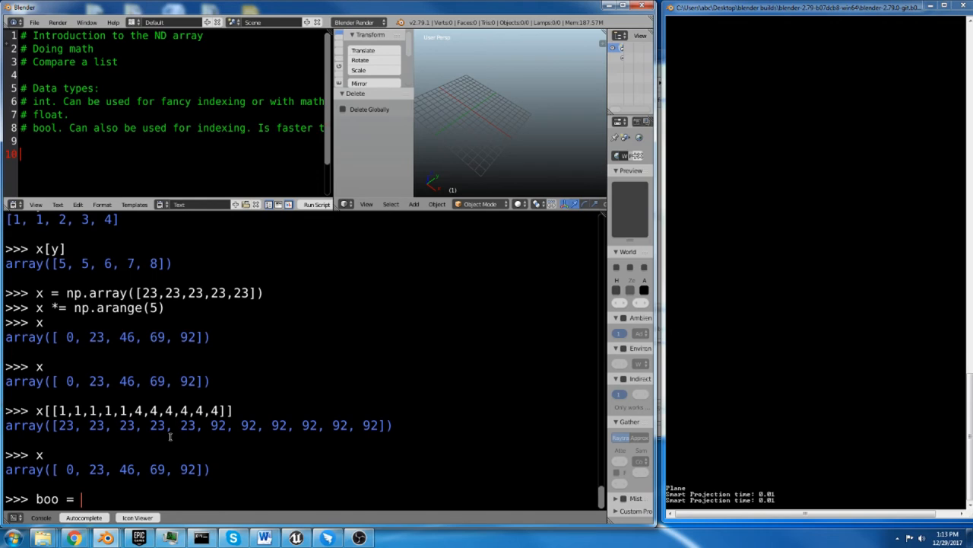
text(np.a)
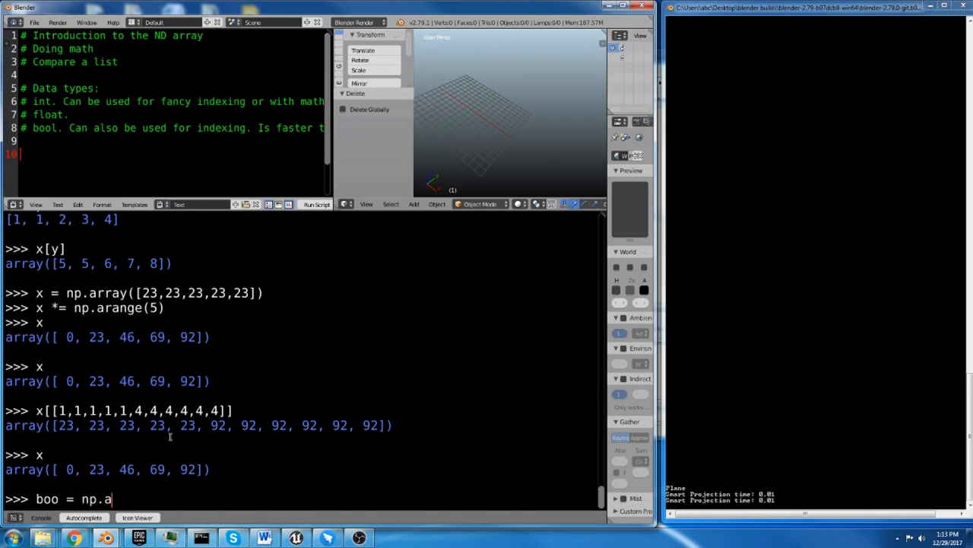
text(rray)
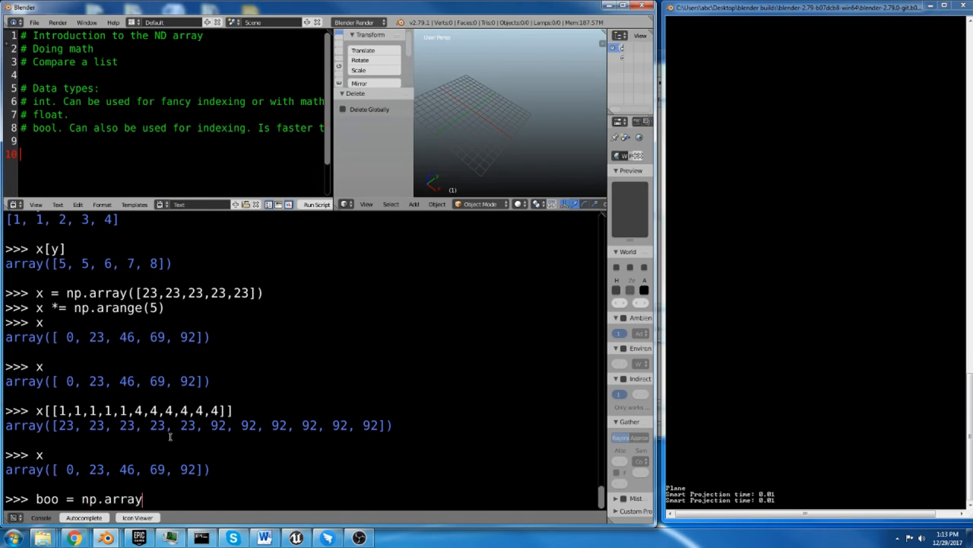
text(([]))
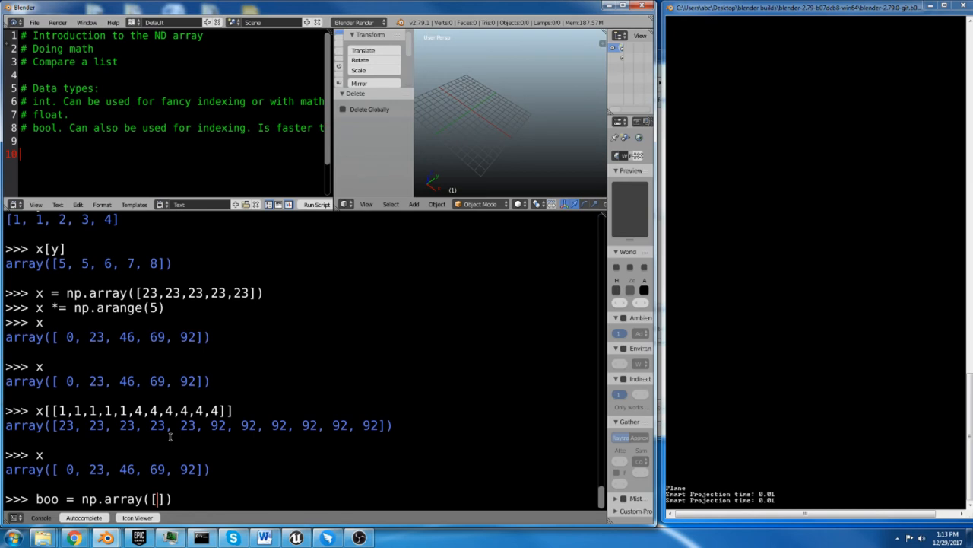
text(0,1,0)
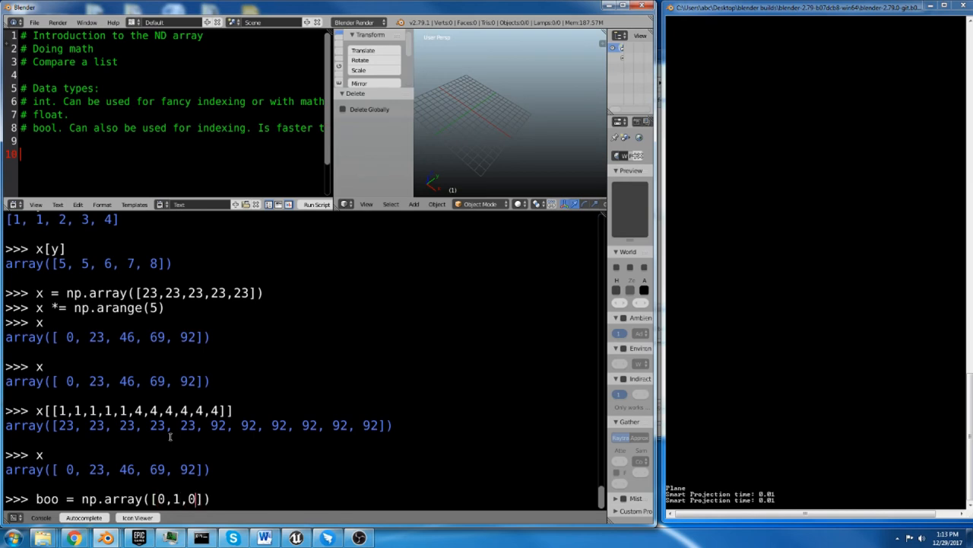
text(,)
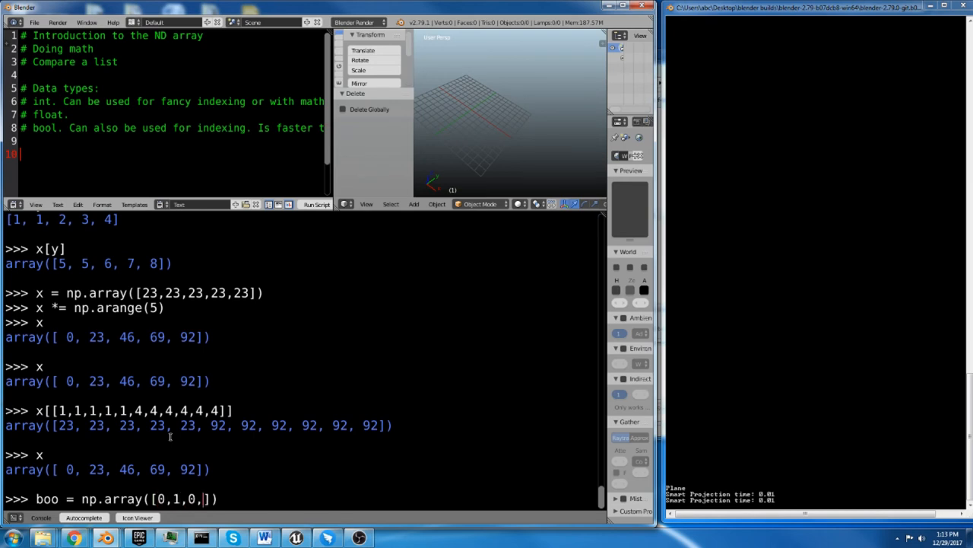
text(0)
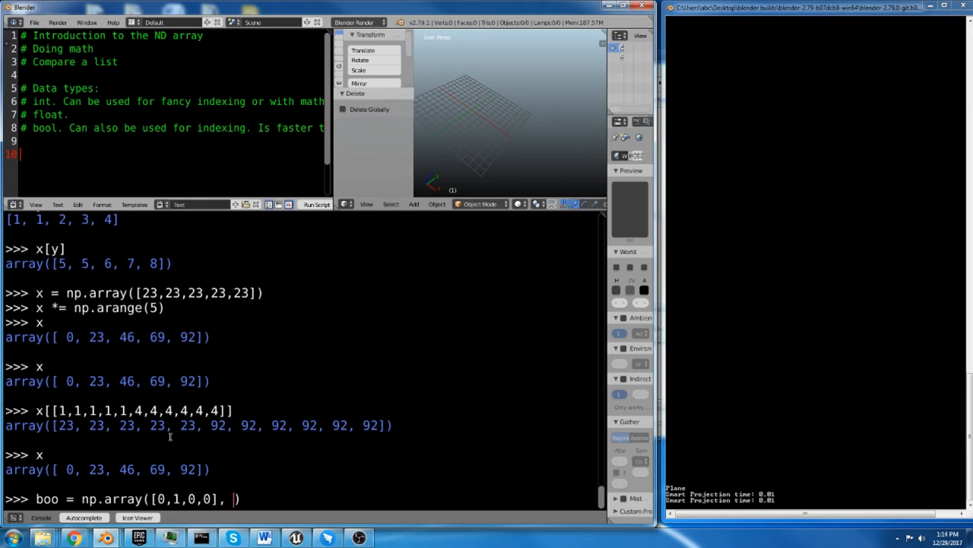
text(dtype)
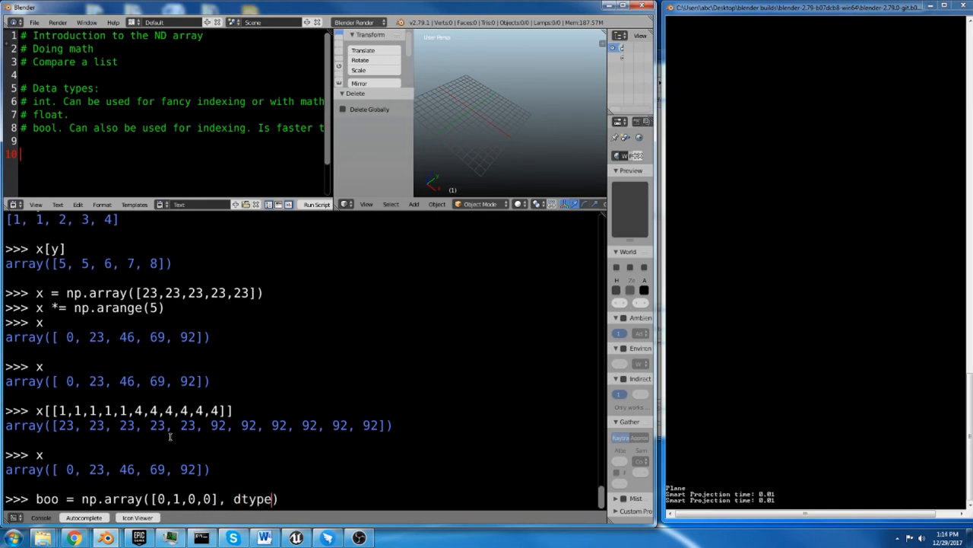
text(np.)
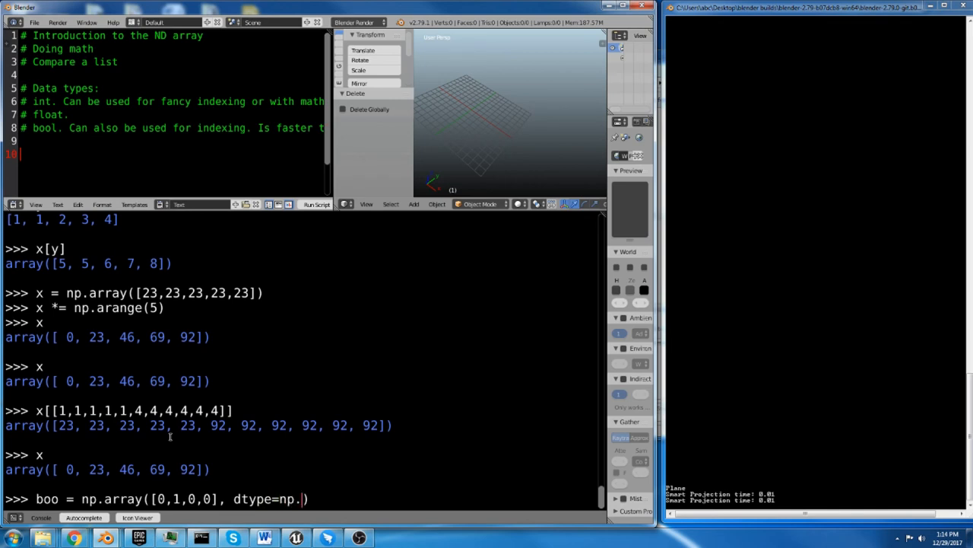
text(bool)
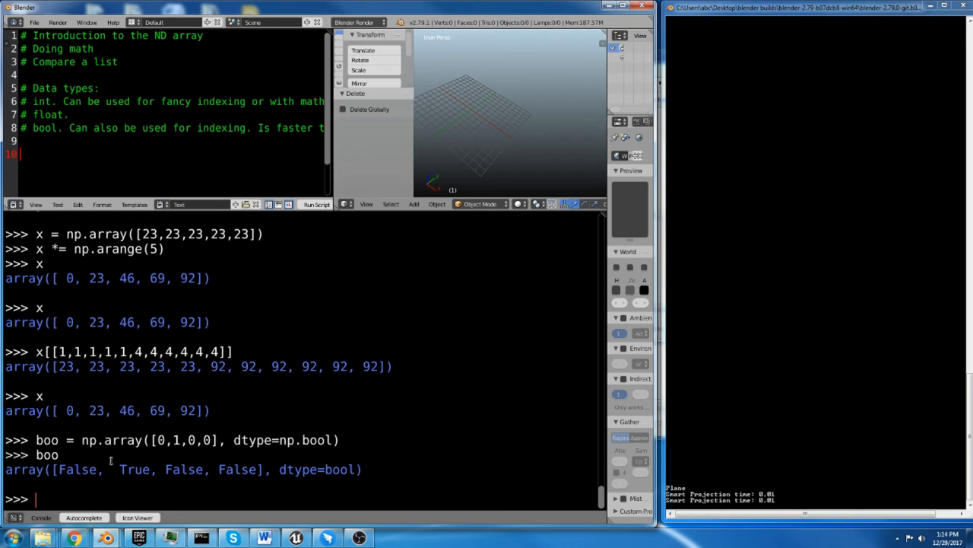
mouse_move(224, 462)
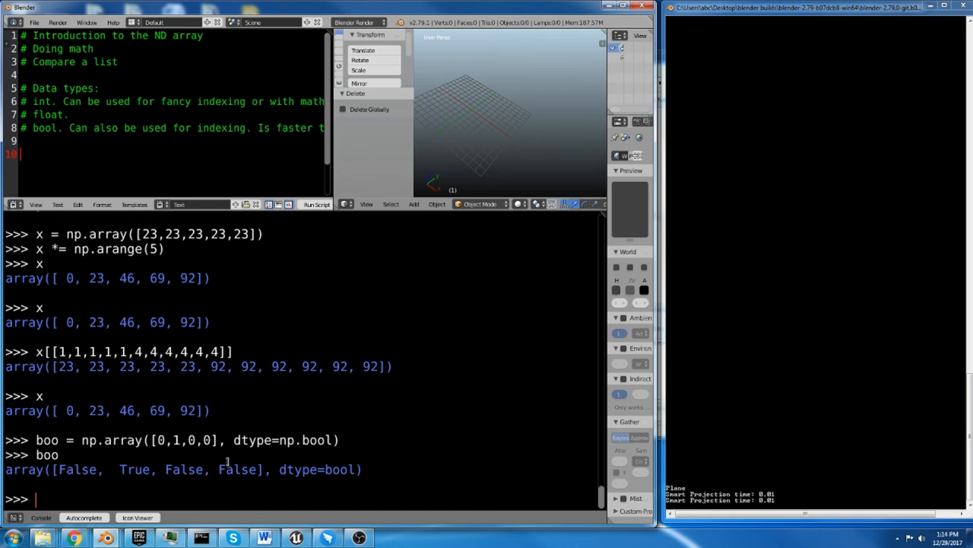
mouse_move(152, 505)
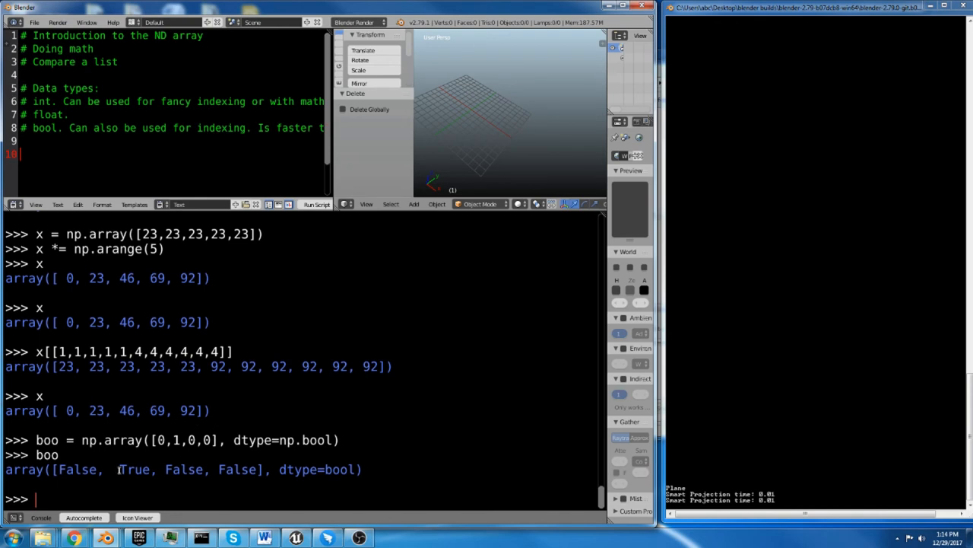
mouse_move(122, 459)
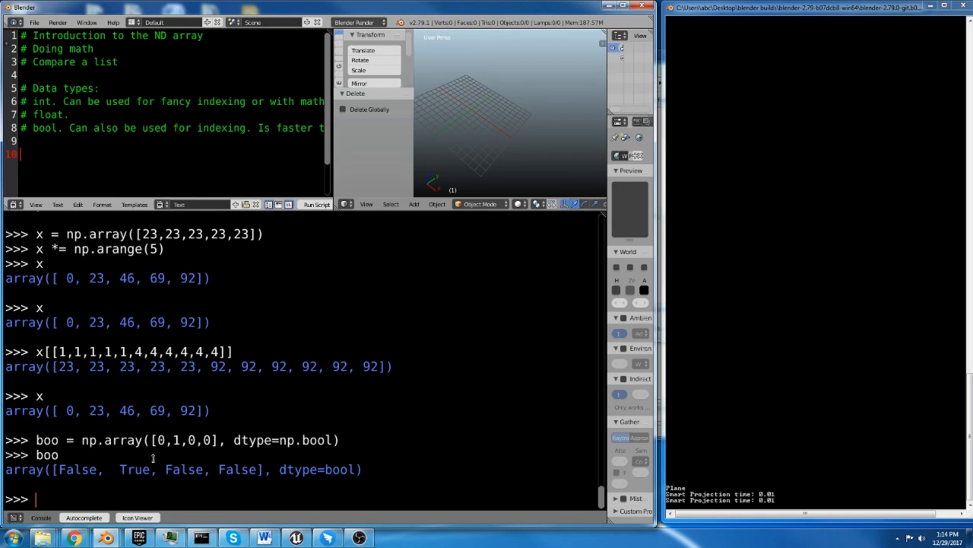
mouse_move(167, 493)
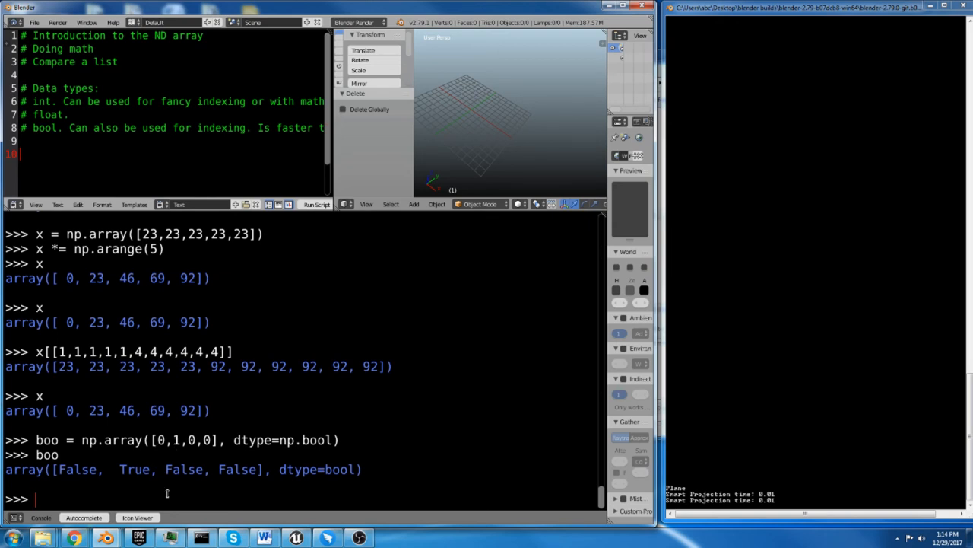
mouse_move(175, 490)
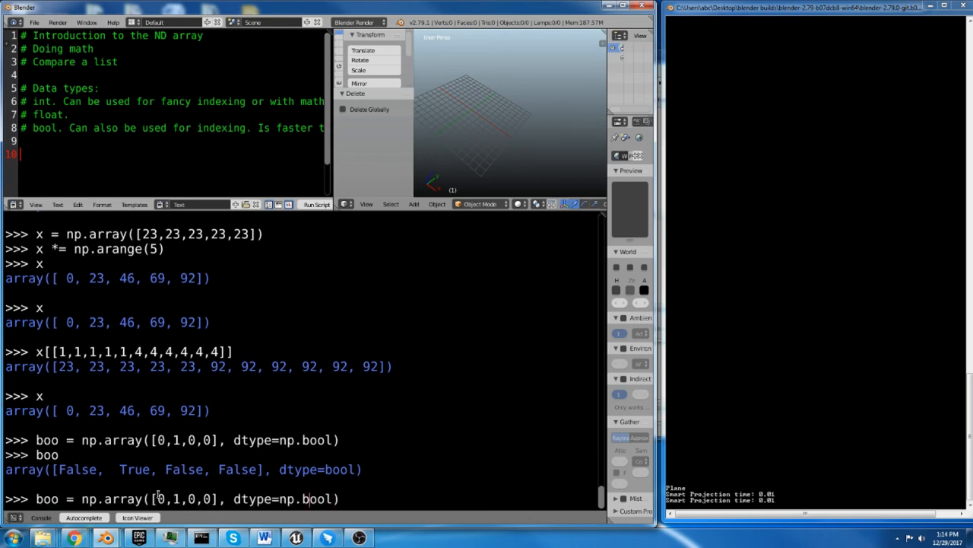
Recall the boo line, change the last 0 to 7 so it prints [False, True, False, True], and start assigning a.
text(7)
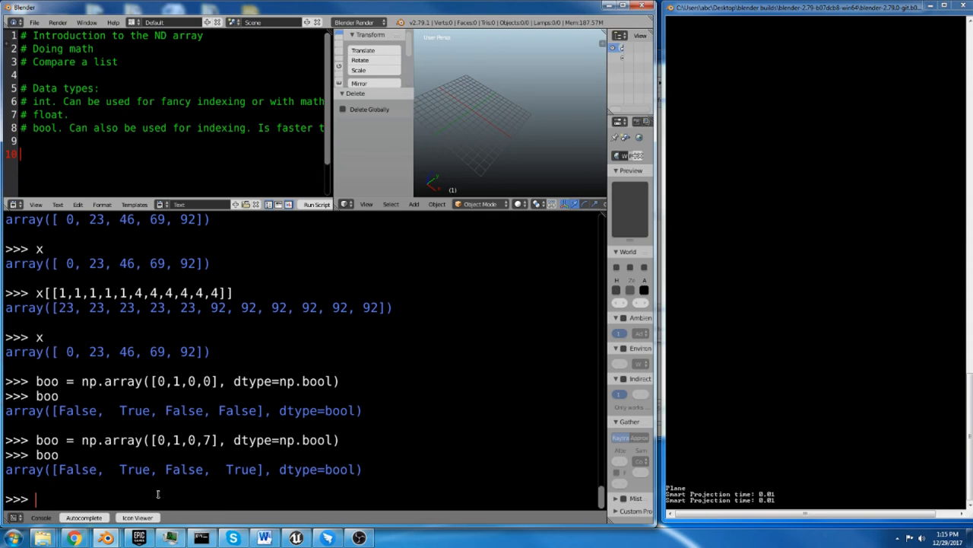
text(a =)
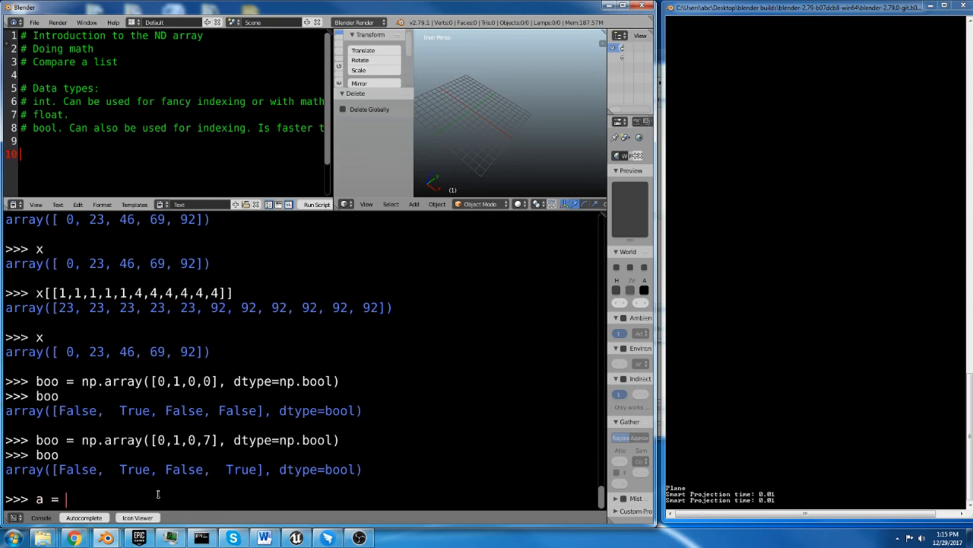
Set a = np.arange(5) and compare a.shape (5,) with boo.shape (4,).
text(np.)
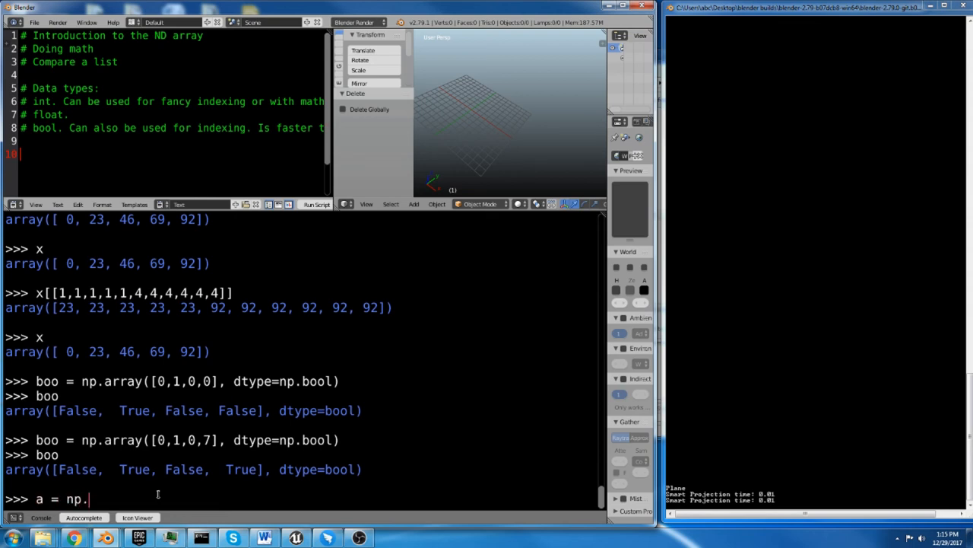
text(arange())
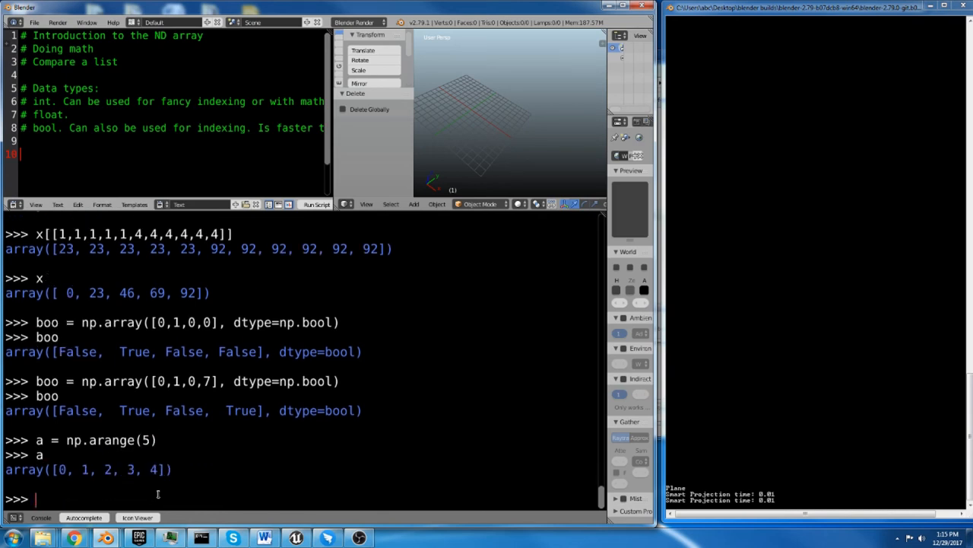
text(a.shape)
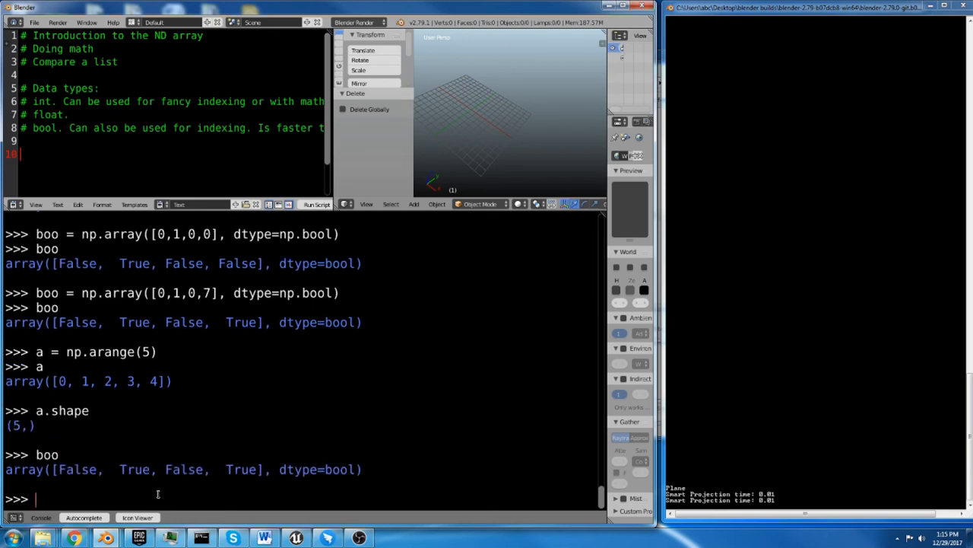
text(boo.shap)
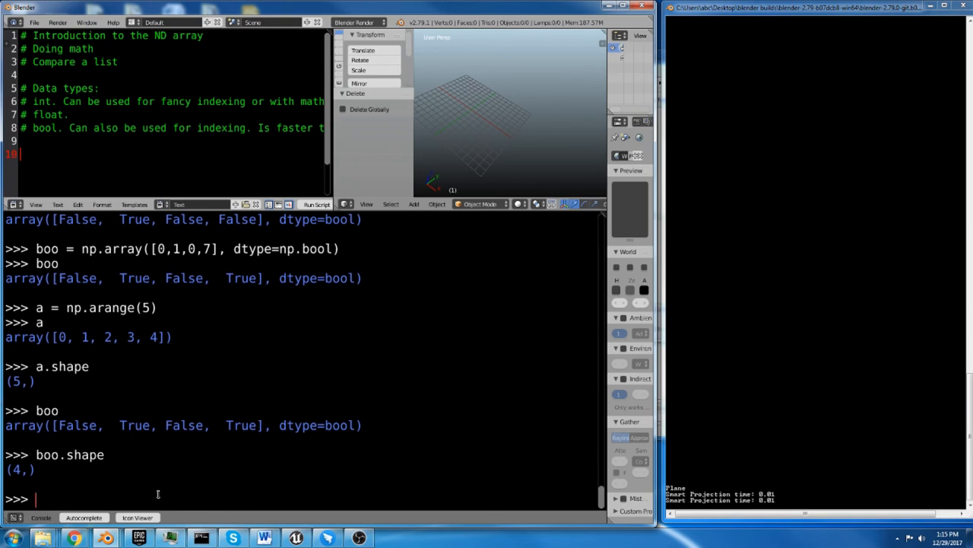
Evaluate a[boo] to get [1, 3] with a dimension-mismatch VisibleDeprecationWarning.
text(a)
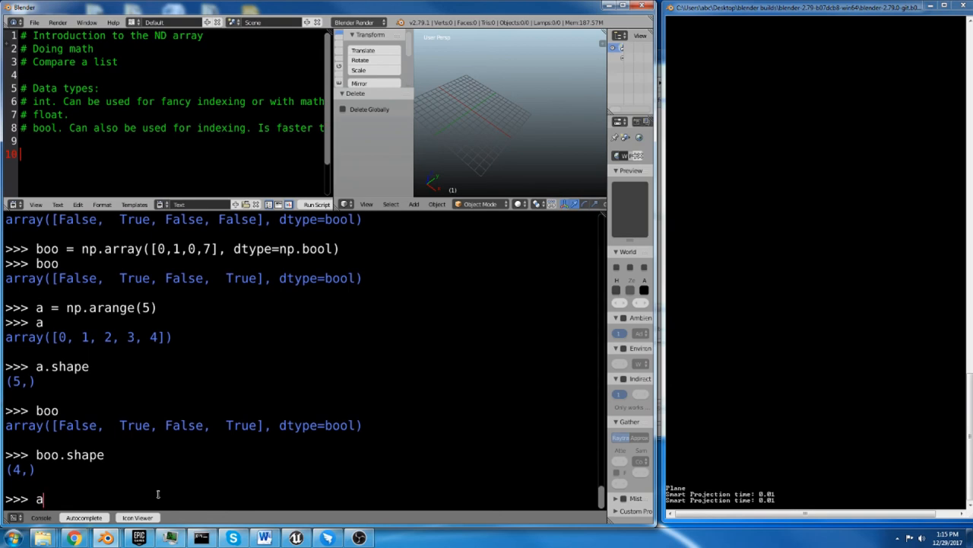
text([])
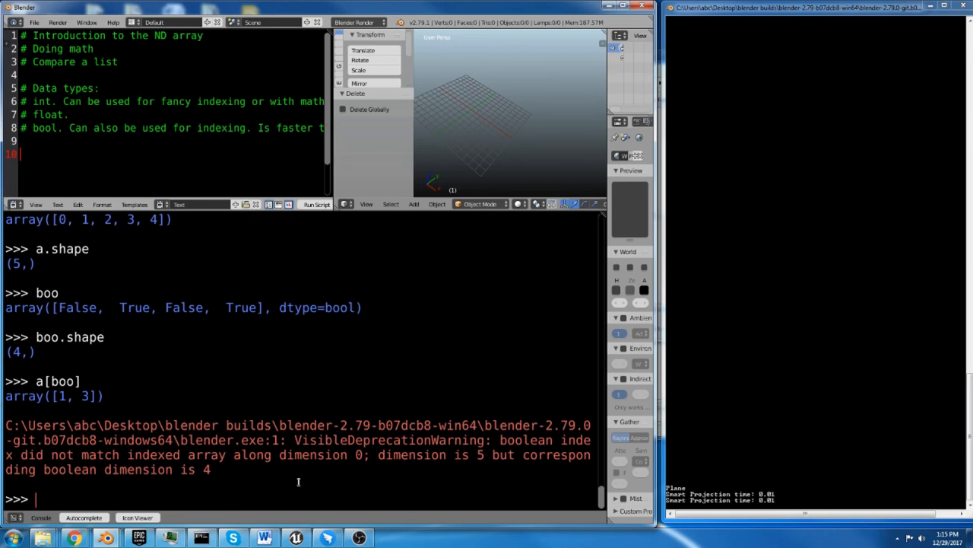
text(boo =)
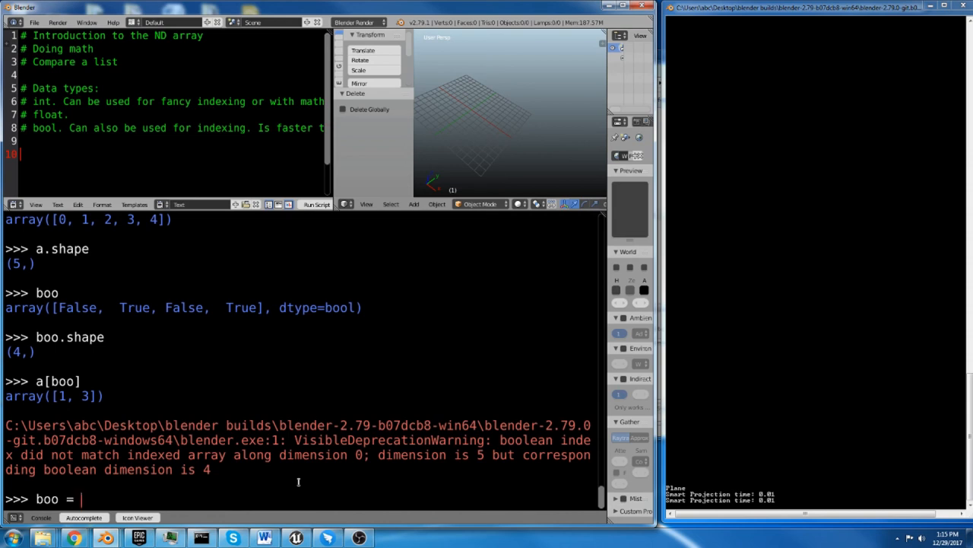
Rebuild boo as np.zeros(5) and print the five float zeros.
text(np.ze)
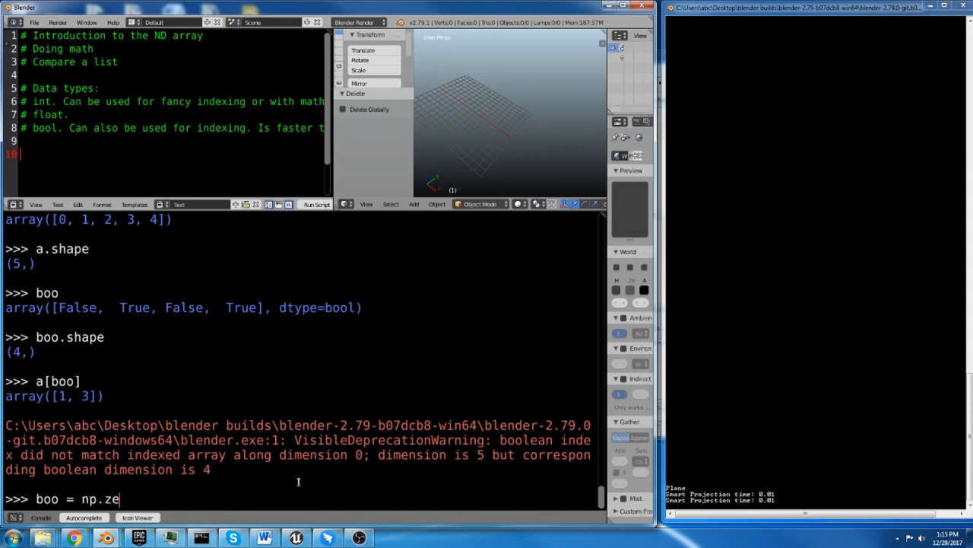
text(ros())
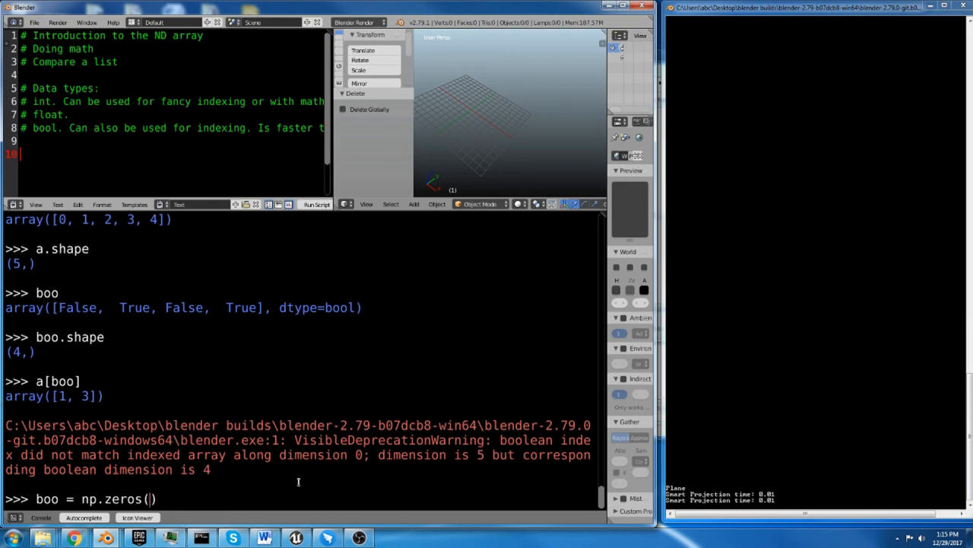
text(5)
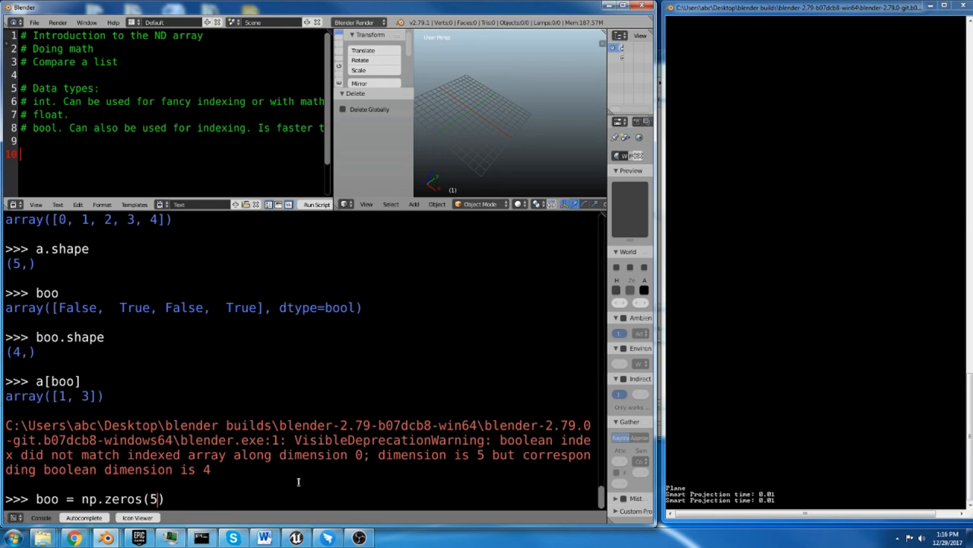
key(Return)
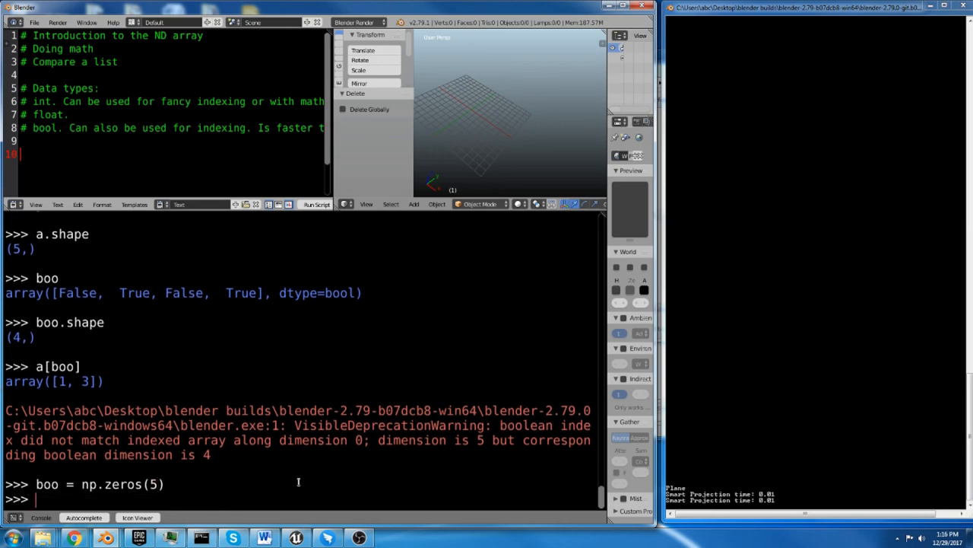
text(boo)
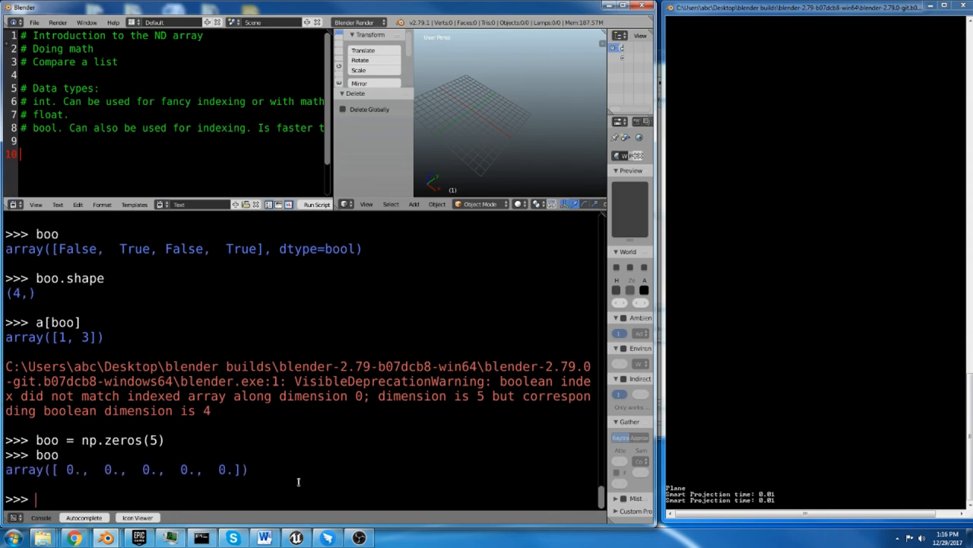
Rebuild boo as np.zeros(5, dtype=np.bool) and print five False values.
text(boo = np.zeros(5))
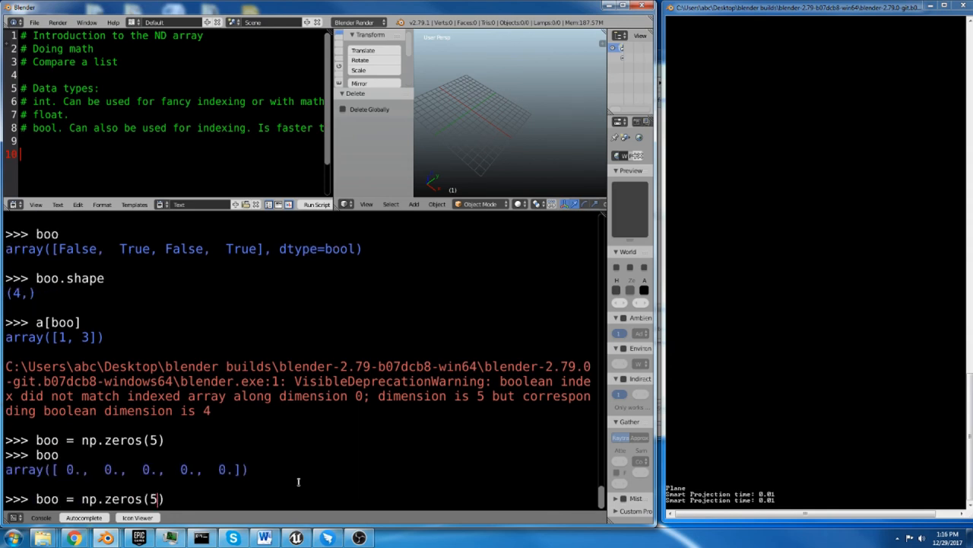
text(, dtype)
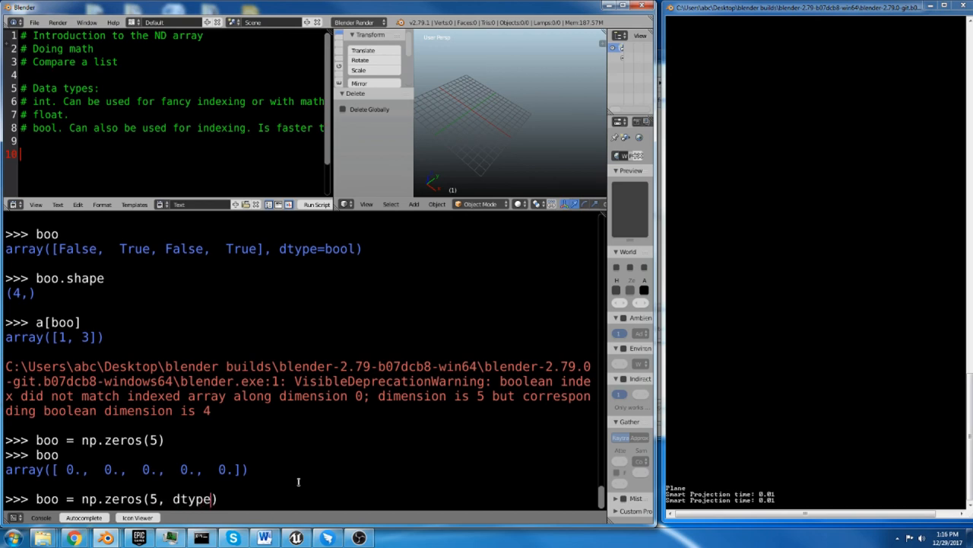
text(n)
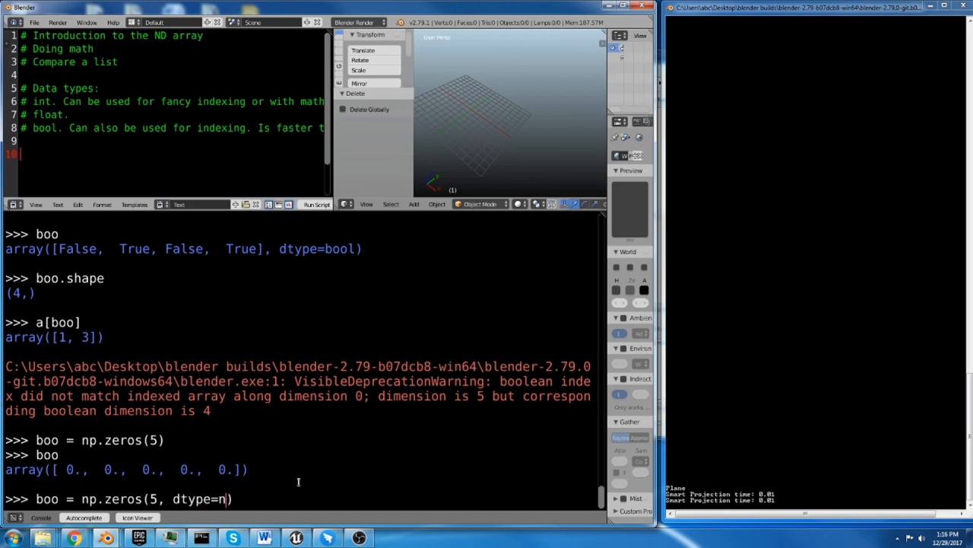
text(p.)
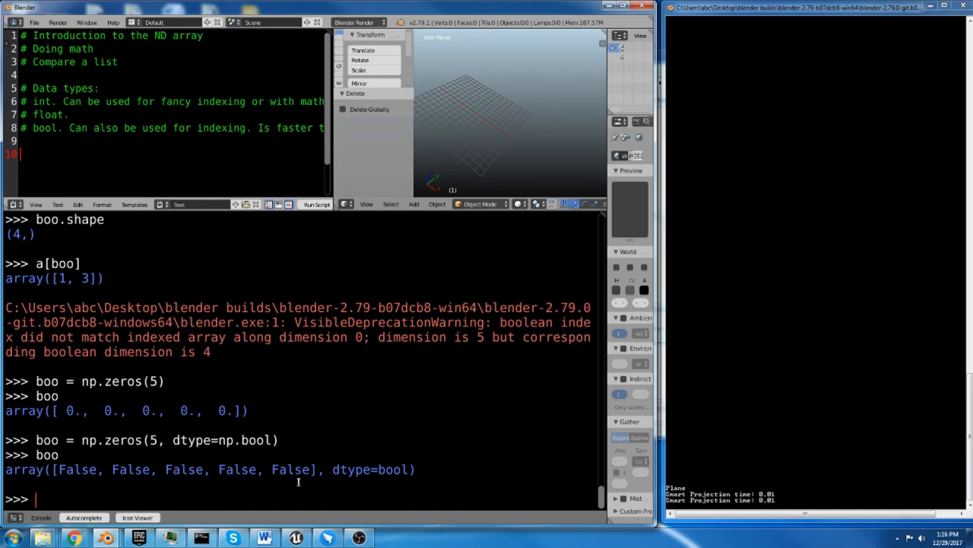
text(boo = np.)
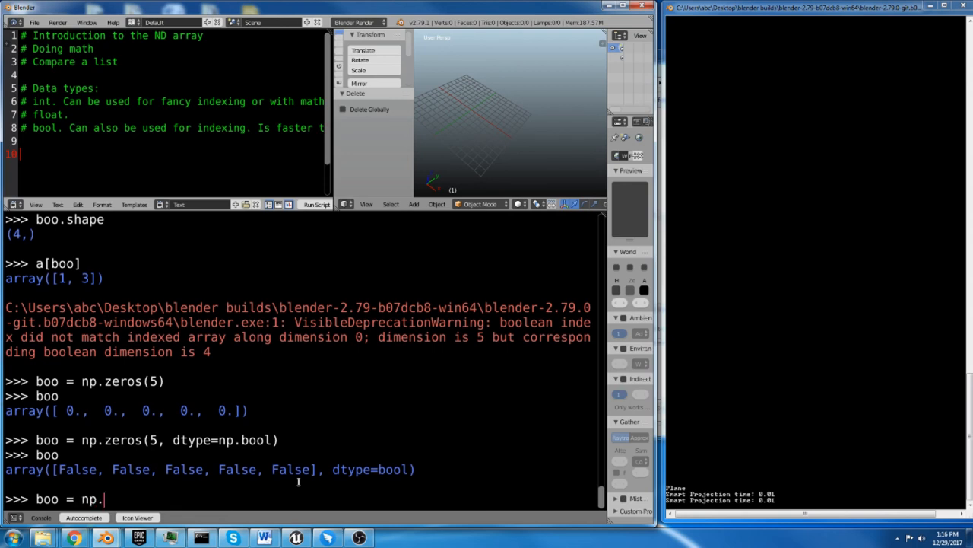
Rebuild boo as np.ones(5, dtype=np.bool) and print five True values.
text(ones)
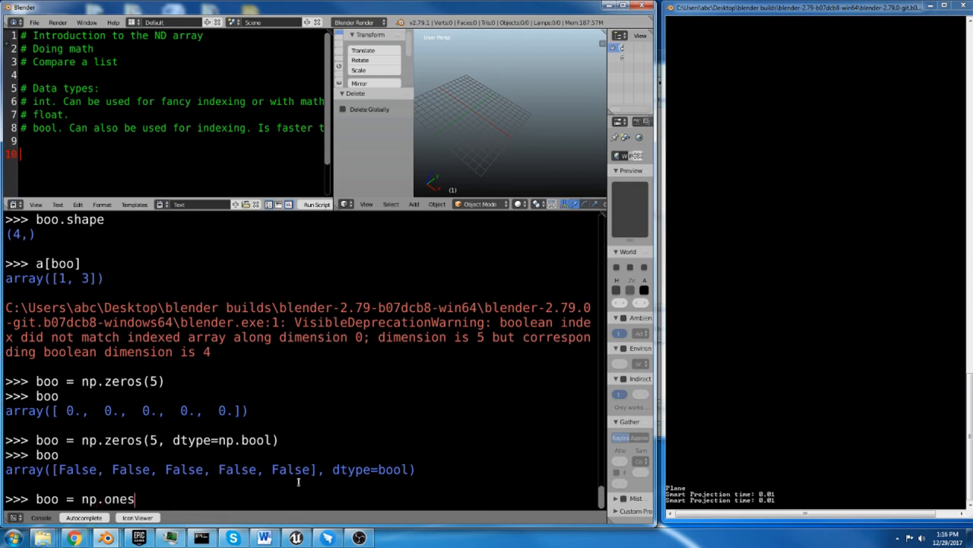
text((5))
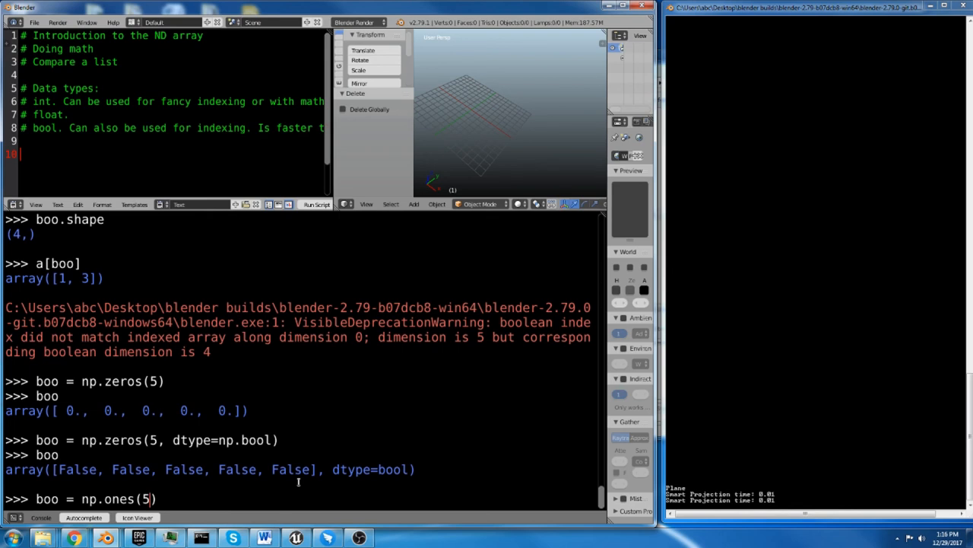
text(, d)
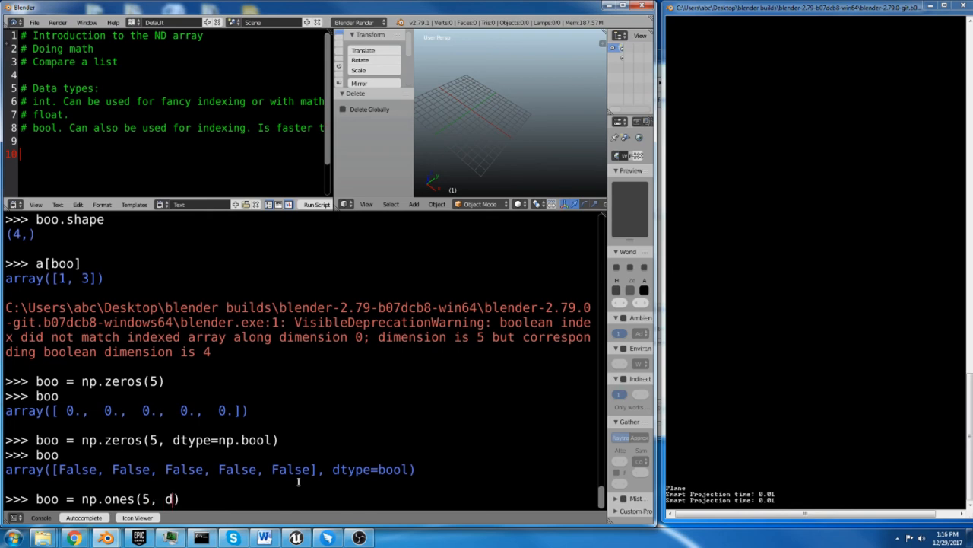
text(type)
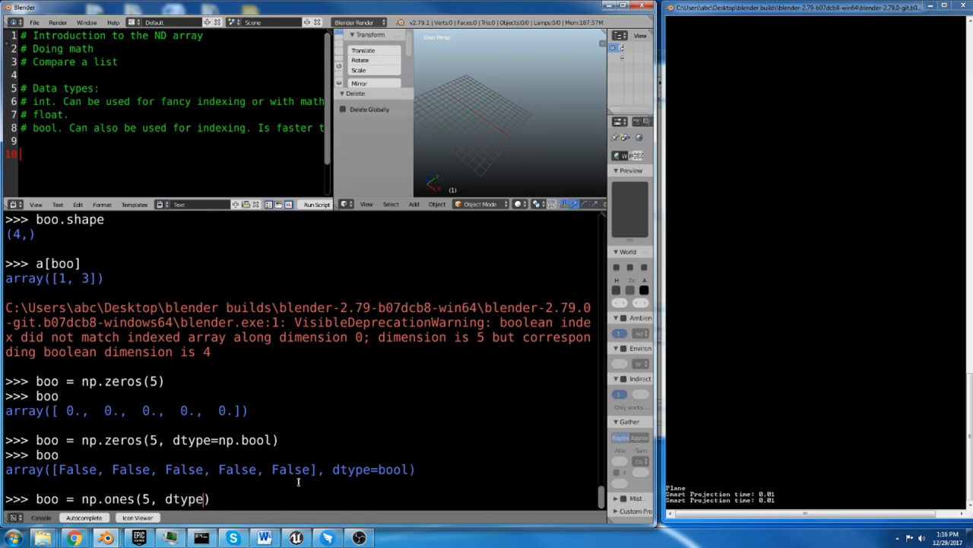
text(b)
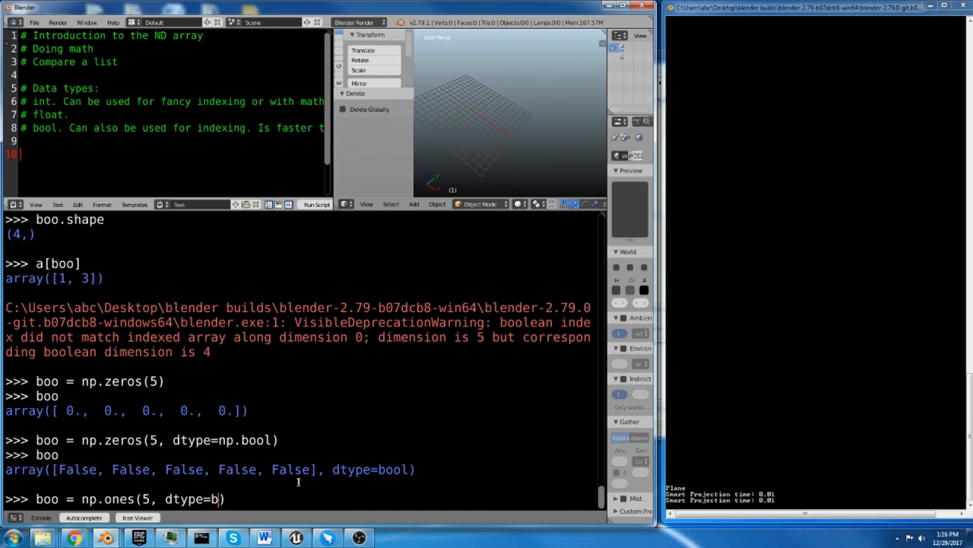
text(p.bool)
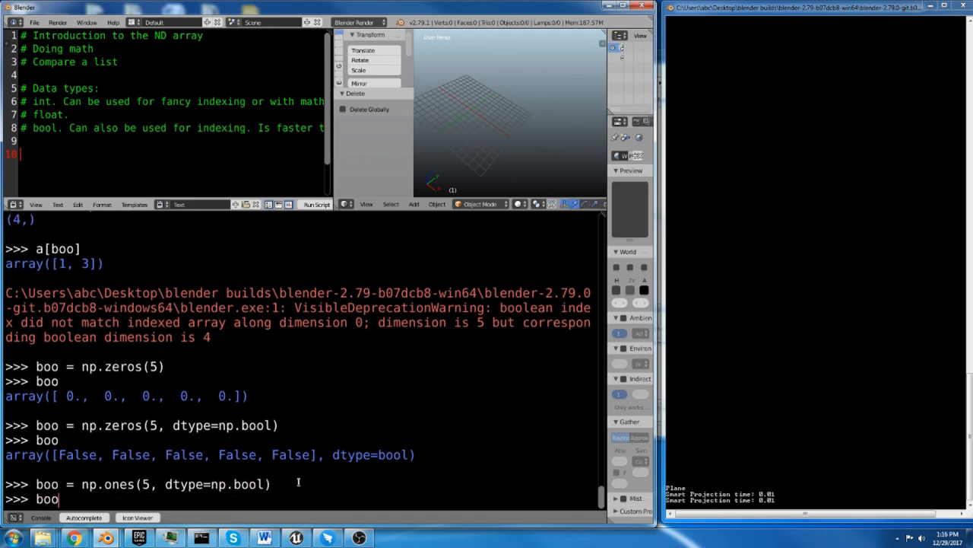
key(Return)
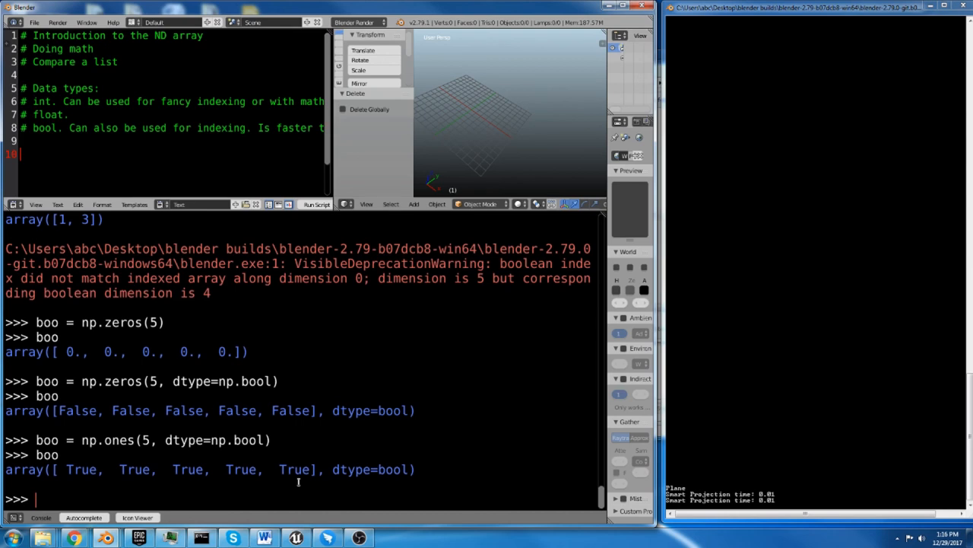
text(boo)
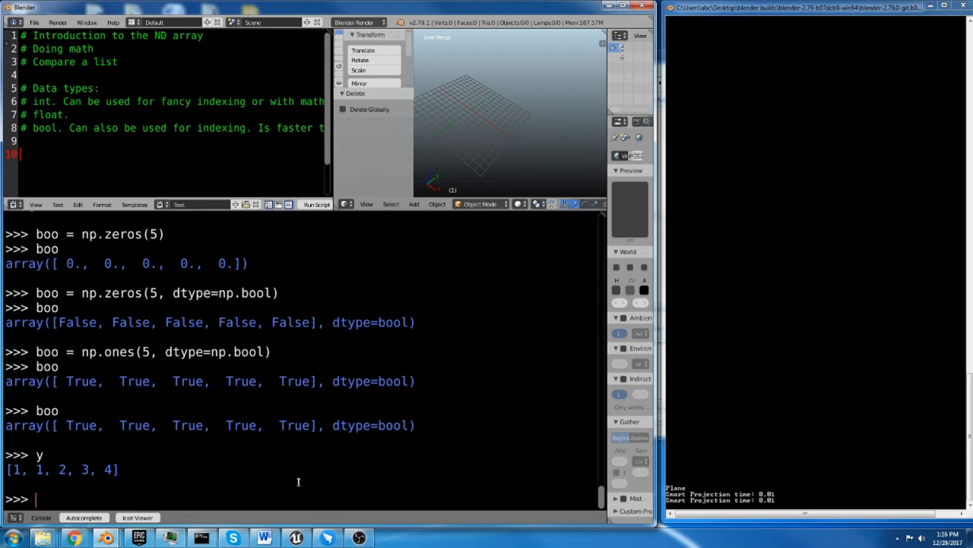
Run y[boo] and y[[boo]] on the plain list y, raising TypeErrors.
text(y[bo)
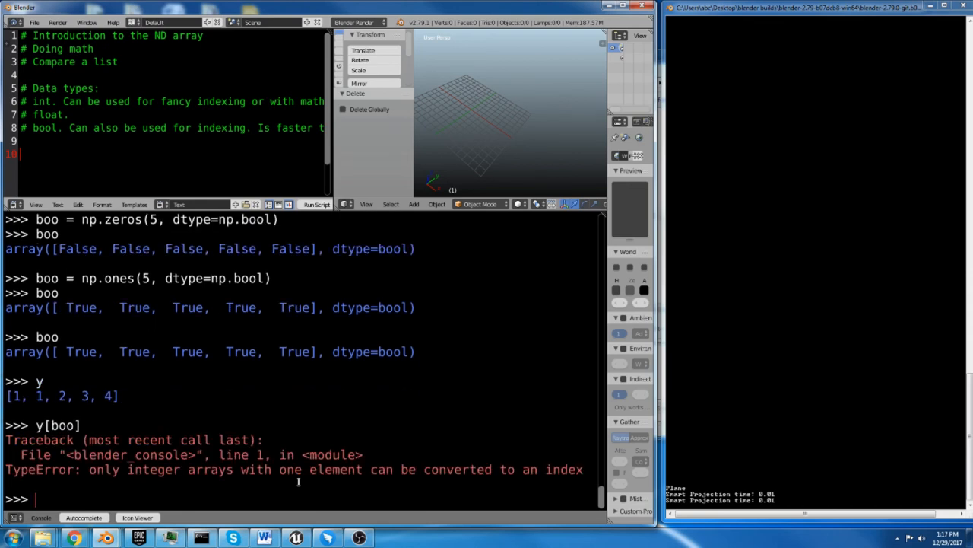
text(y[boo])
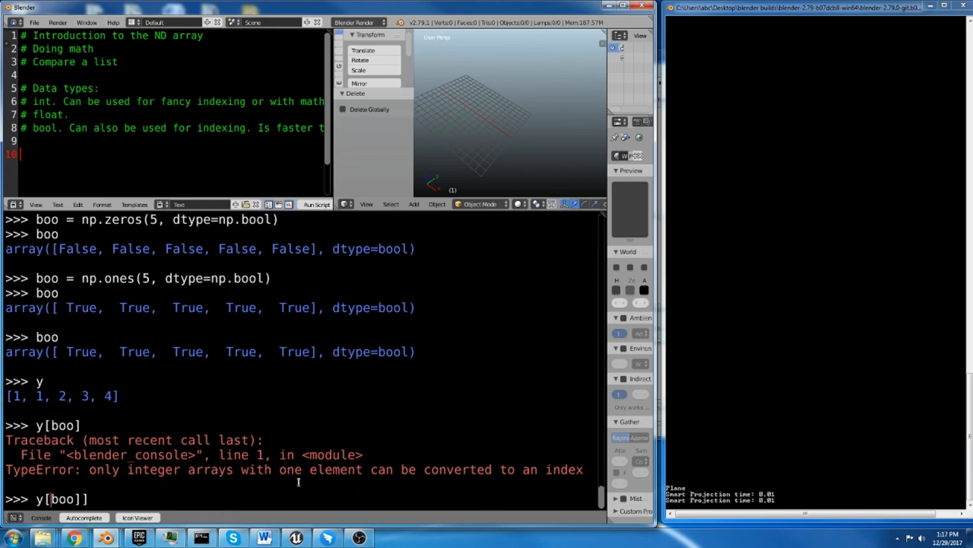
key(Return)
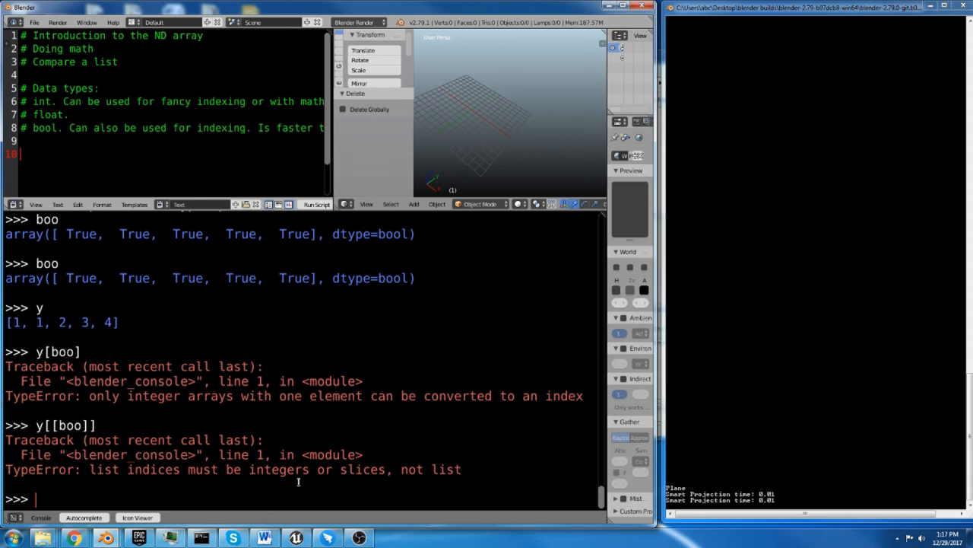
mouse_move(910, 245)
text(y)
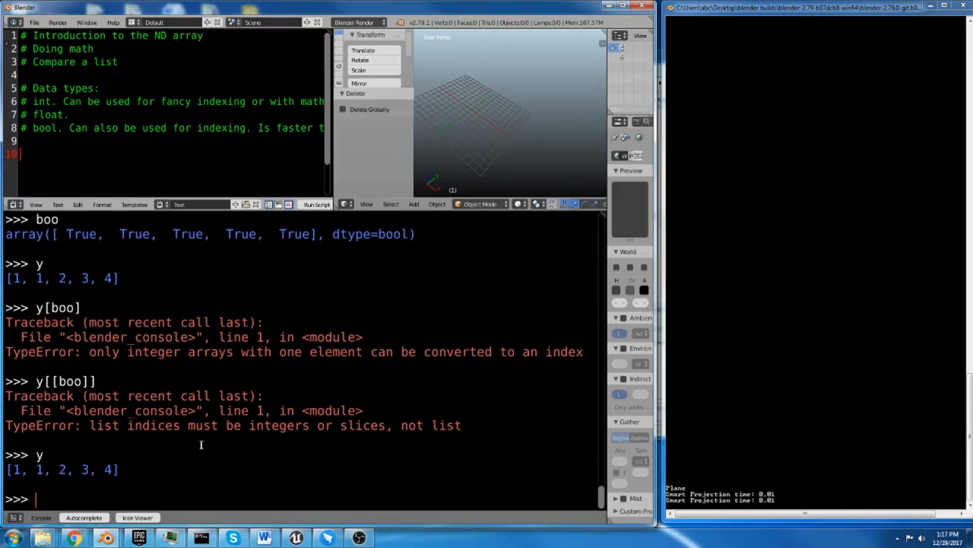
mouse_move(212, 439)
text(y)
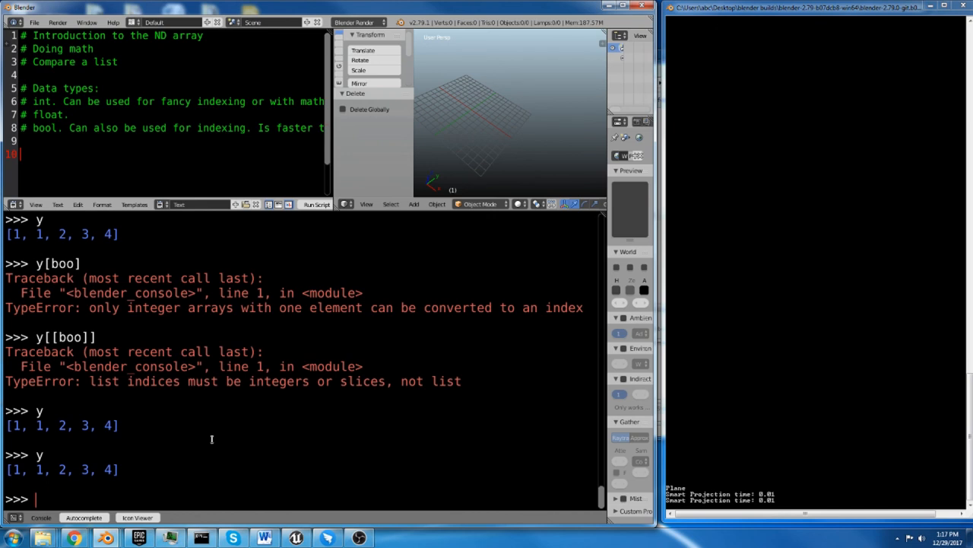
Index x with the all-True boo mask, returning 0, 23, 46, 69, 92.
text(x)
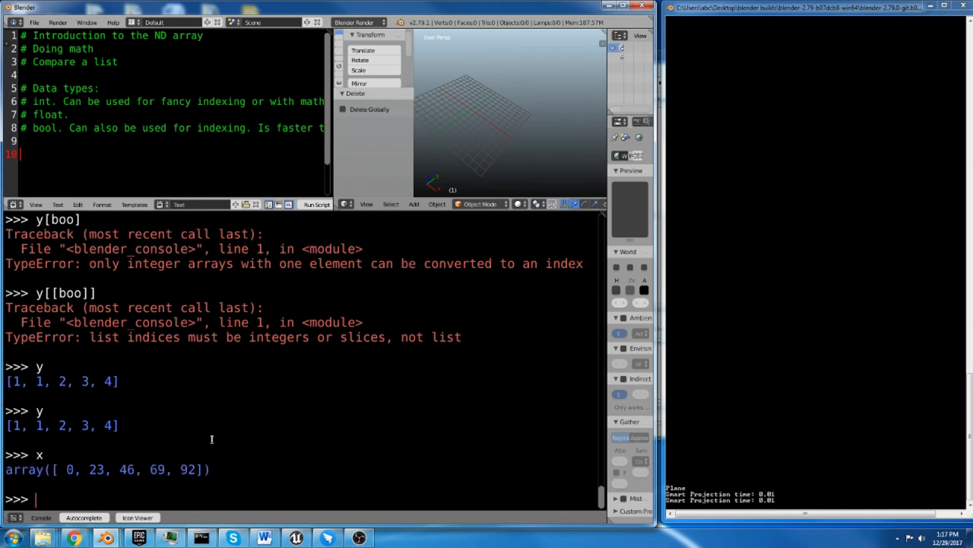
text(x[])
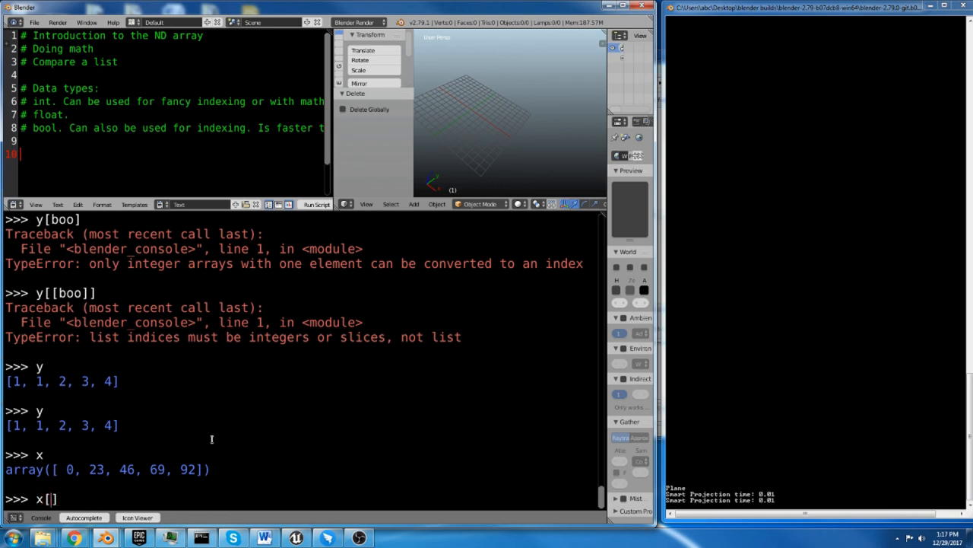
text(b)
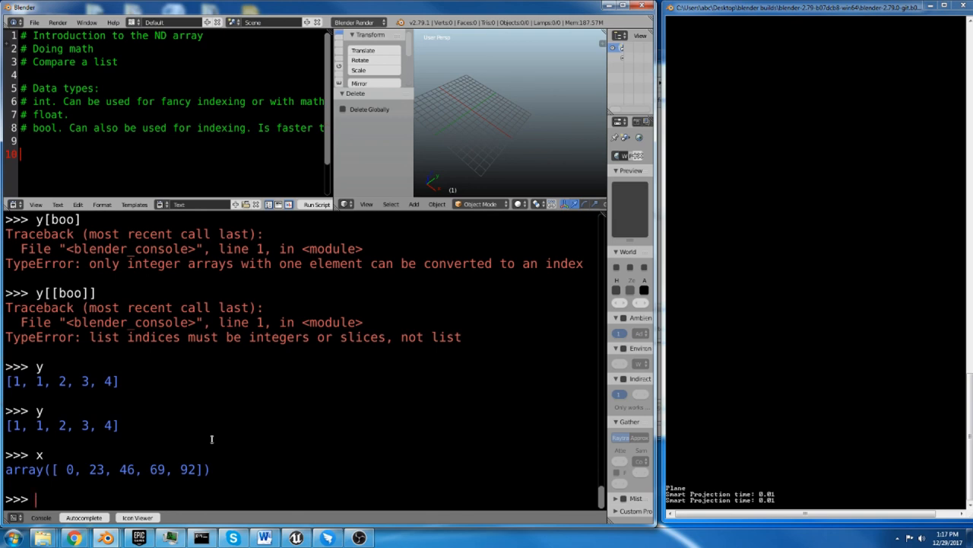
text(boo)
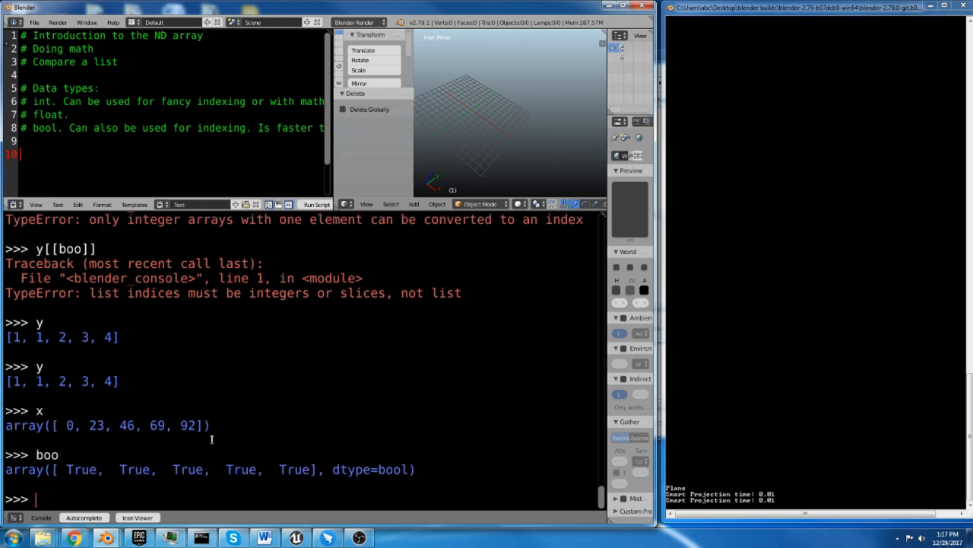
text(x[])
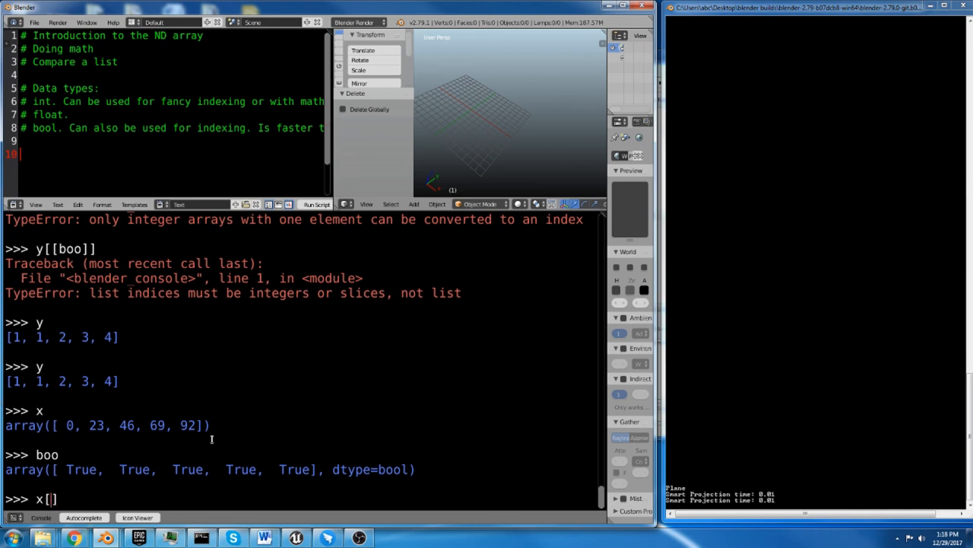
text(boo)
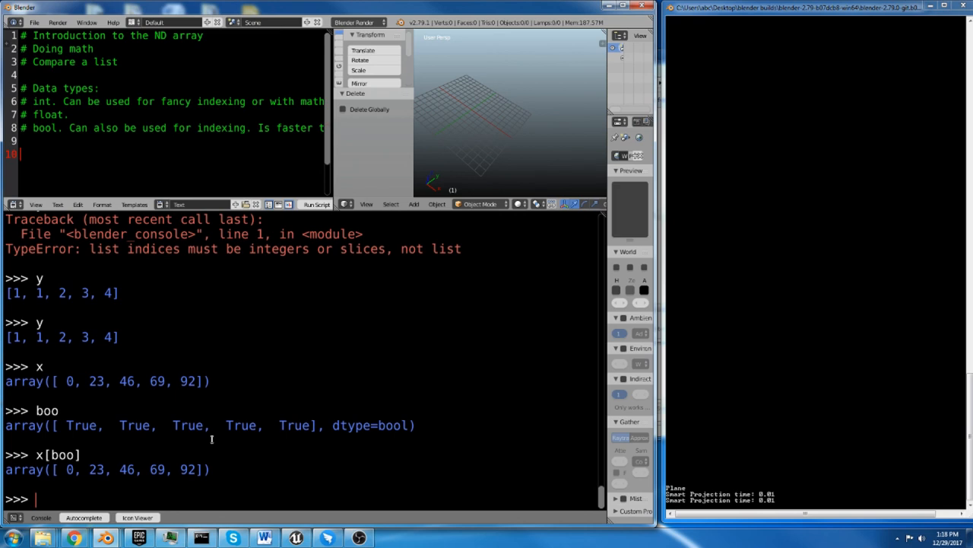
Set boo[4] = False so x[boo] drops 92, leaving x itself unchanged.
text(b)
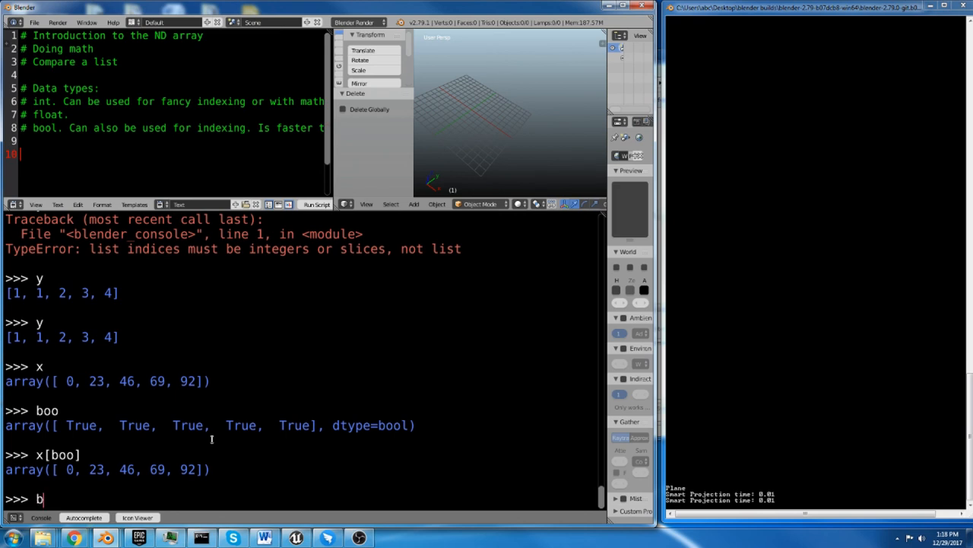
text(oo)
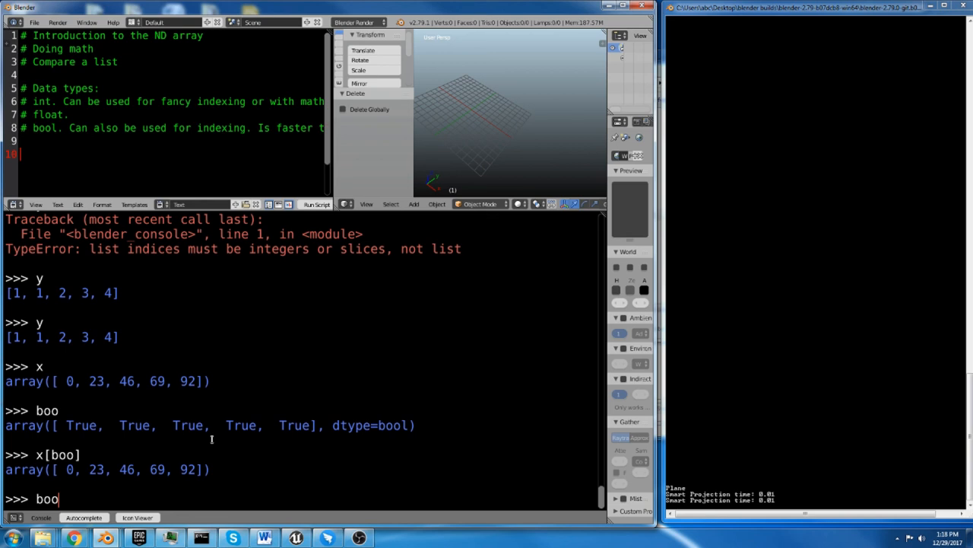
text([])
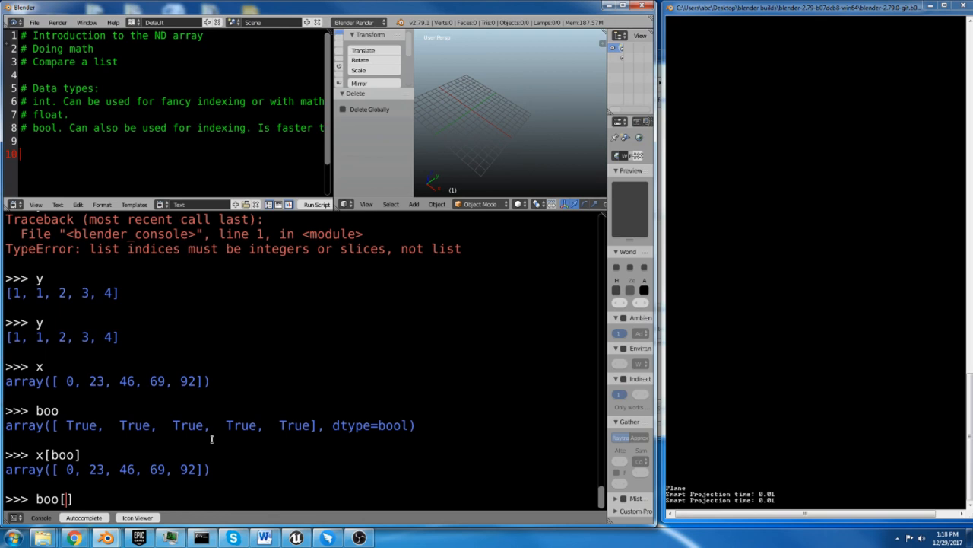
text(4)
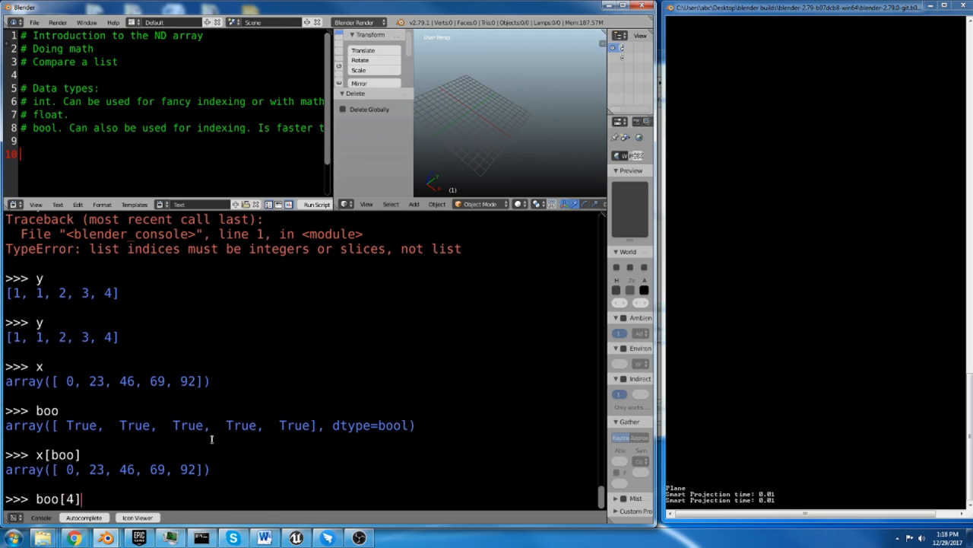
text(=)
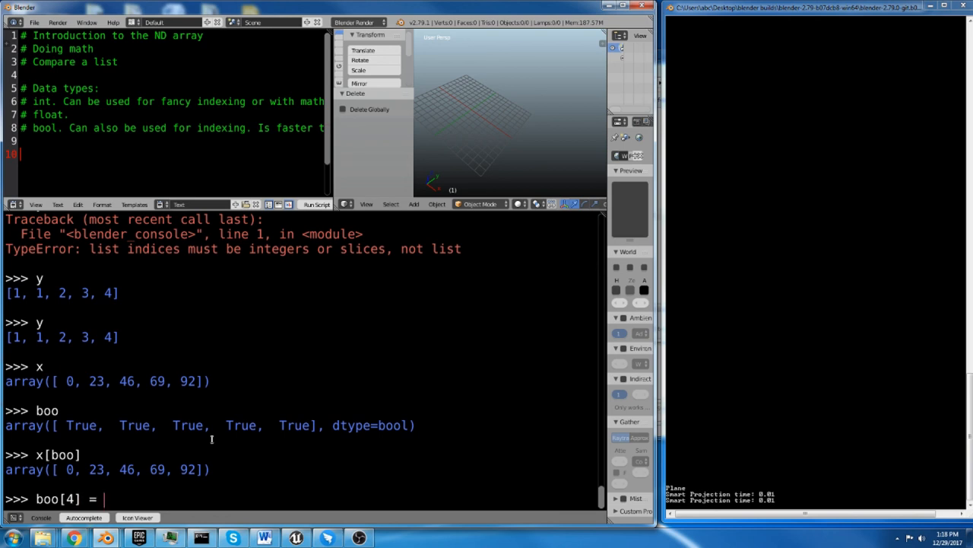
text(False)
text(boo)
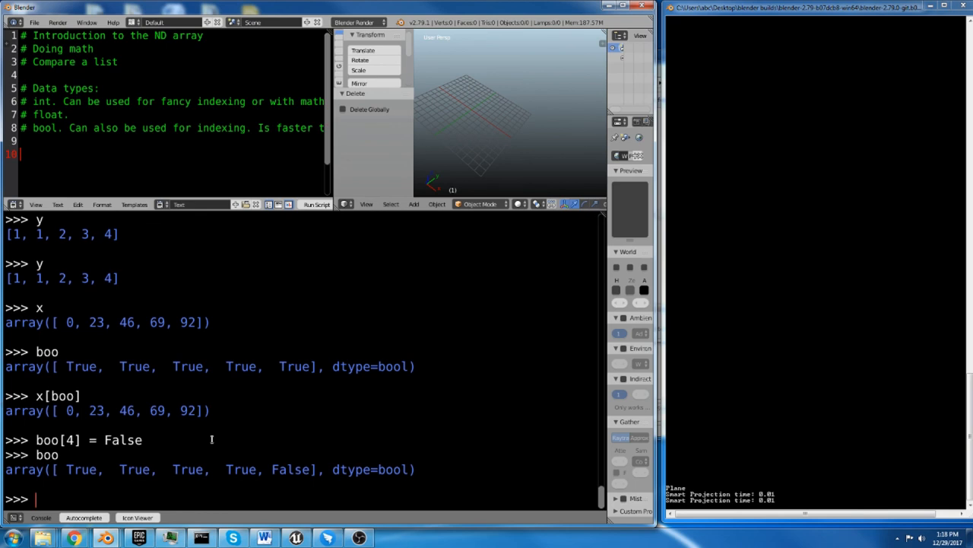
text(x)
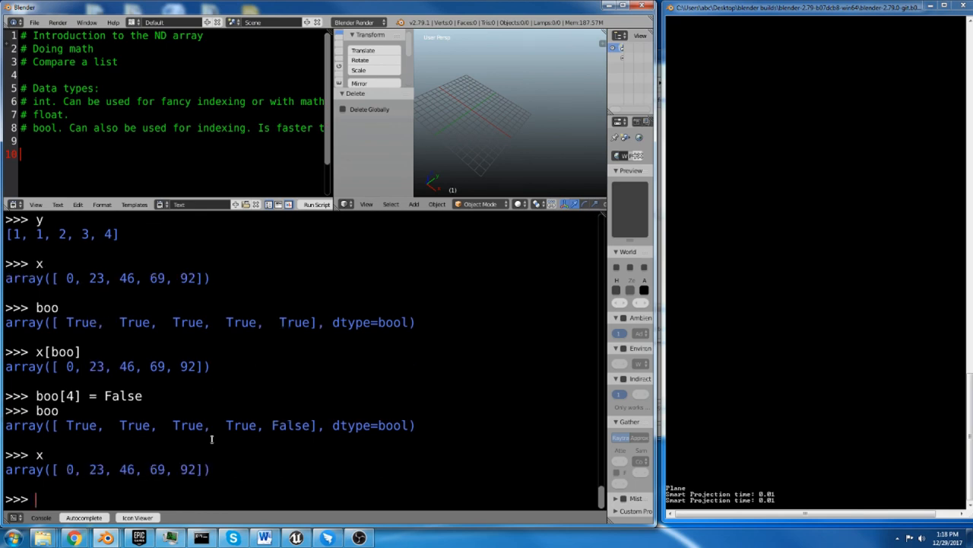
text(x[])
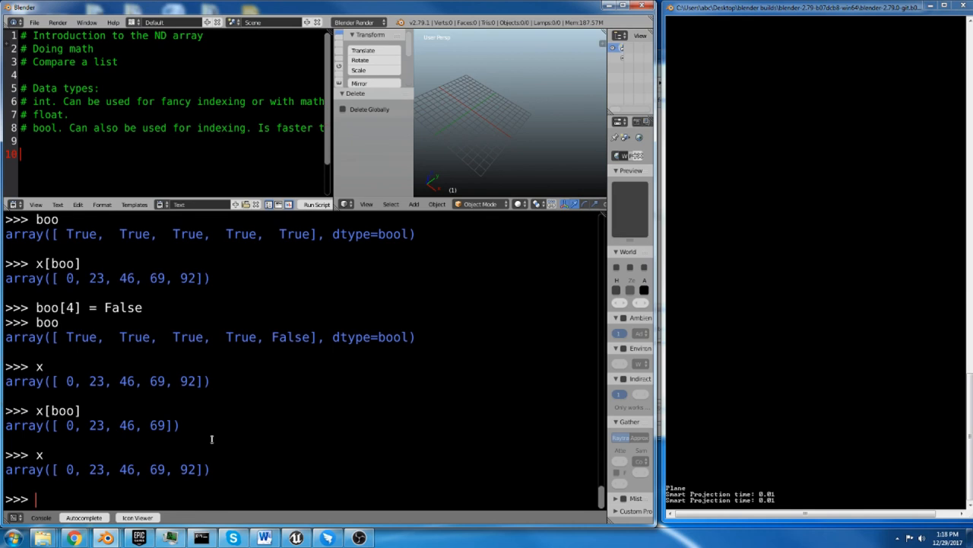
Set boo[3] = False, inspect boo, then restore boo[3] = True.
text(boo)
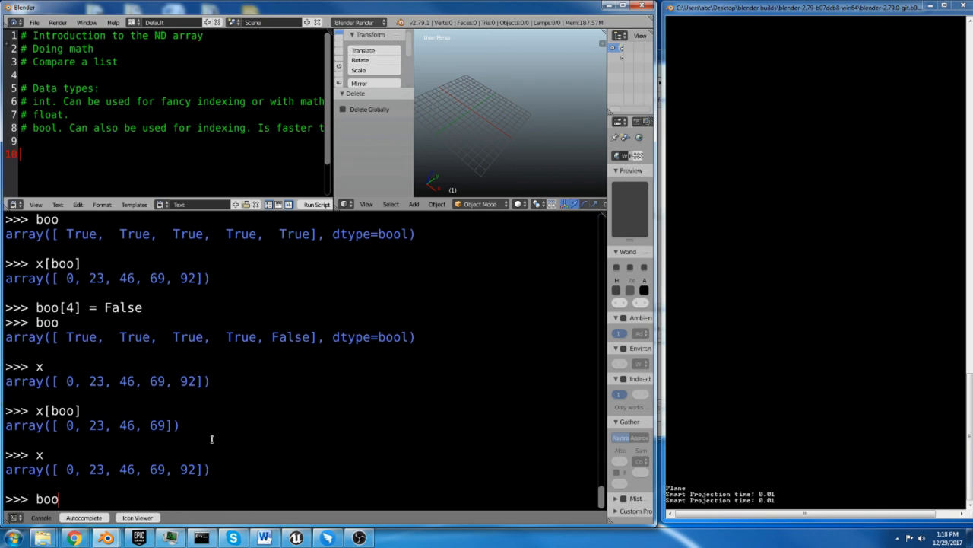
text([])
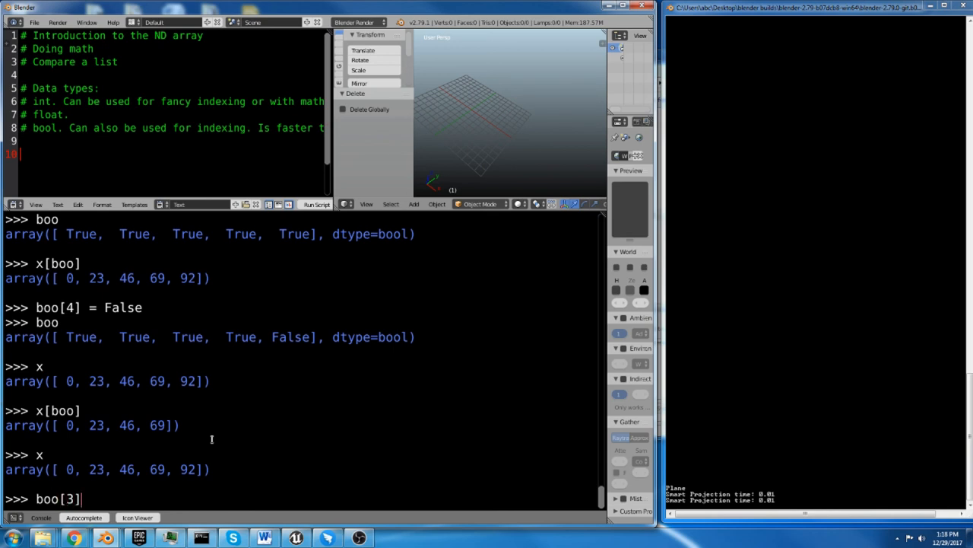
text(= False)
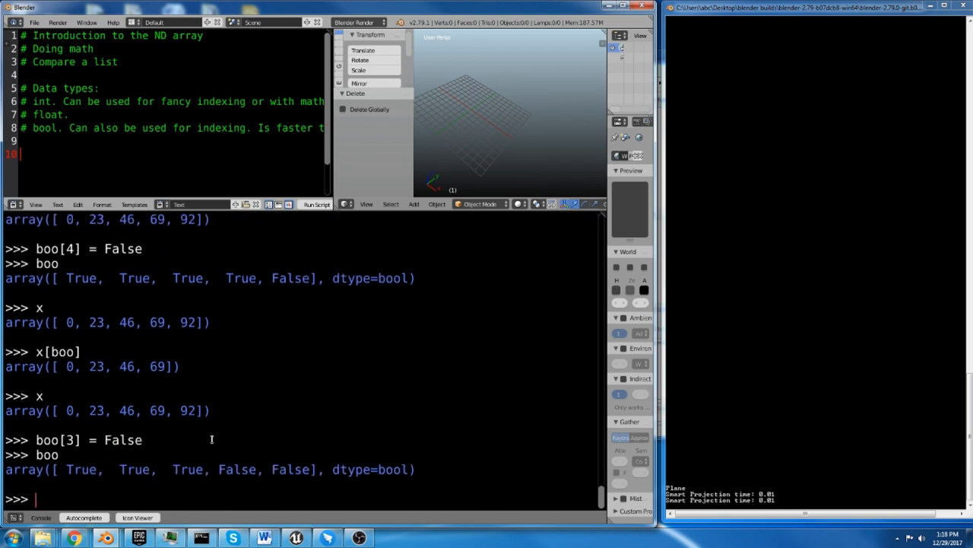
text(boo[3] = False)
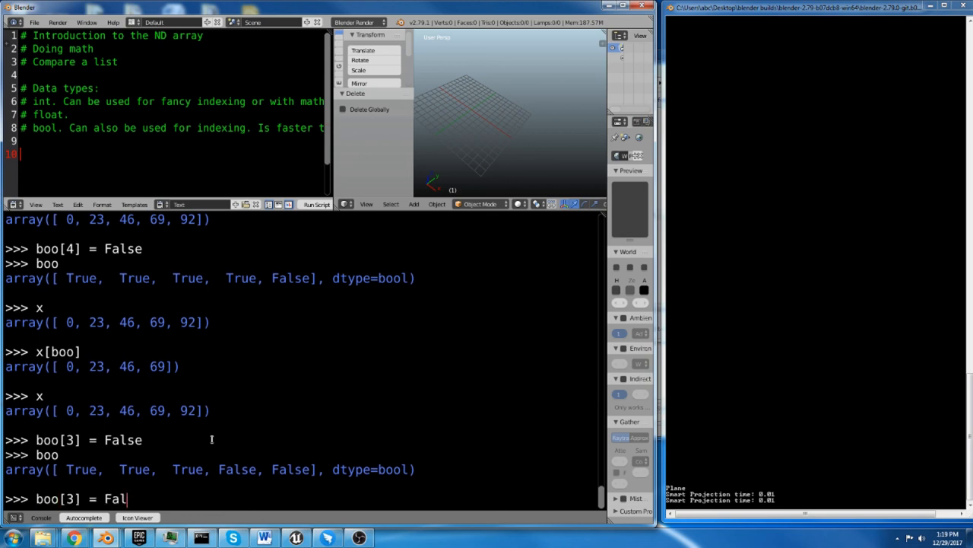
text(True)
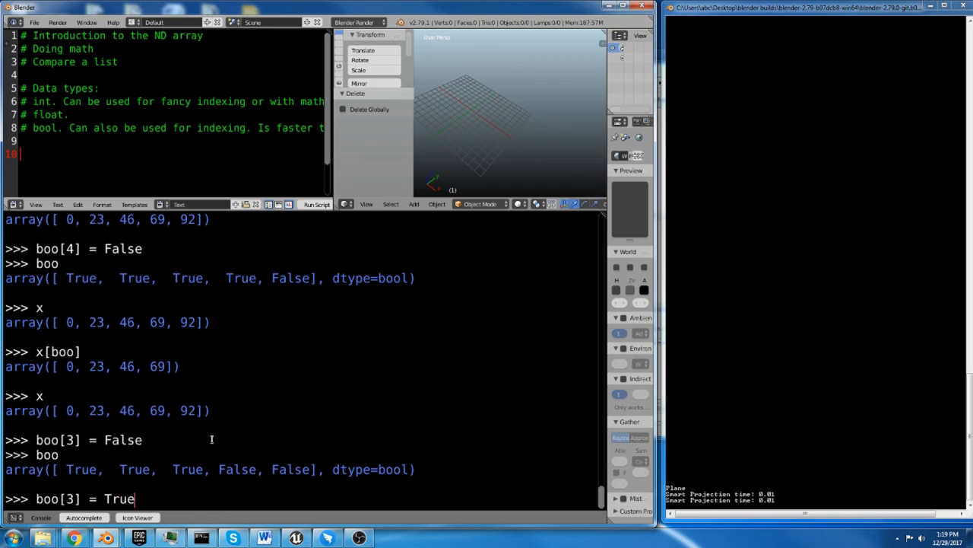
Set boo[0] = False so x[boo] returns 23, 46, 69.
text(boo)
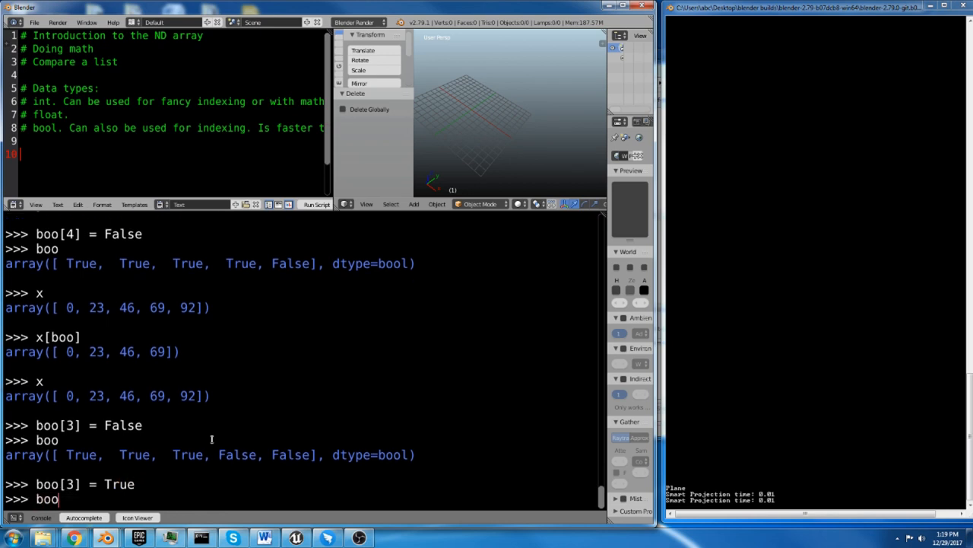
text([])
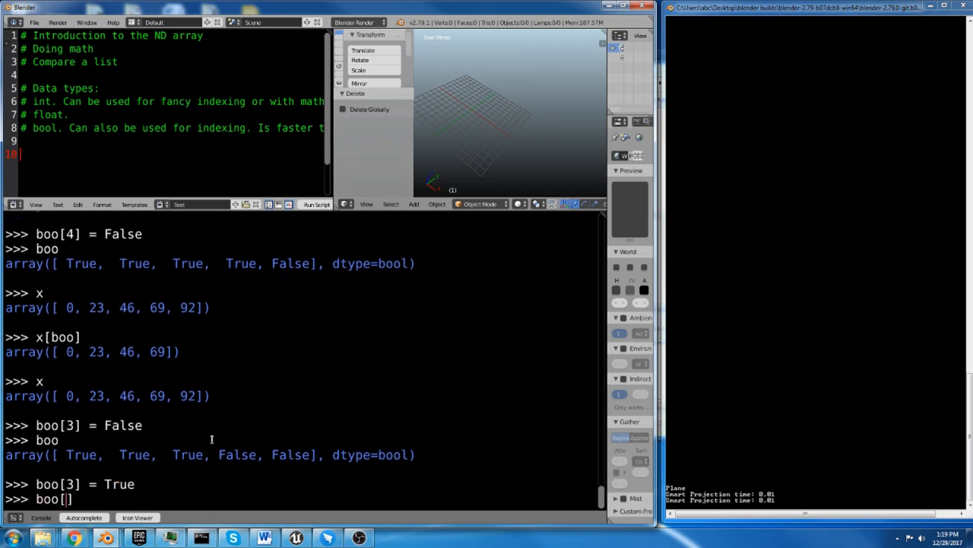
text(0)
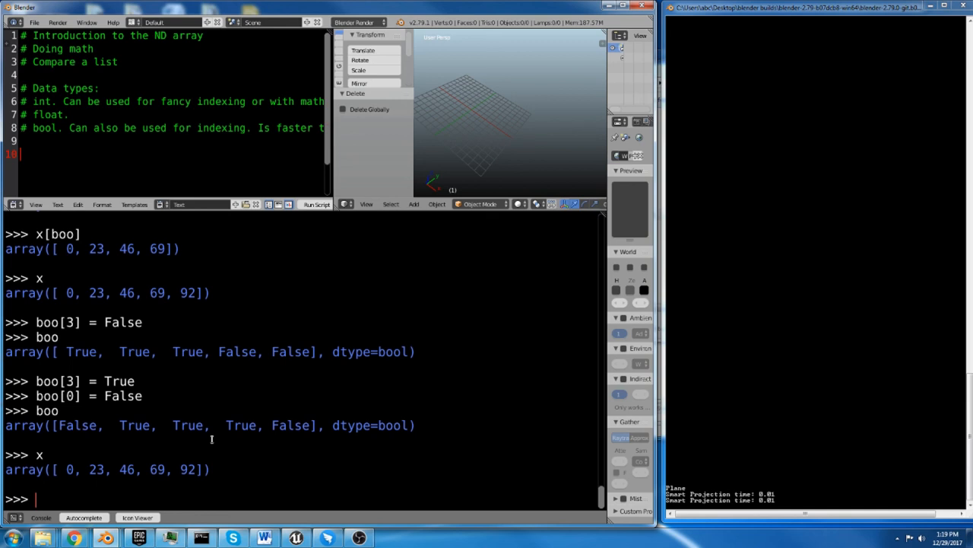
text(x[])
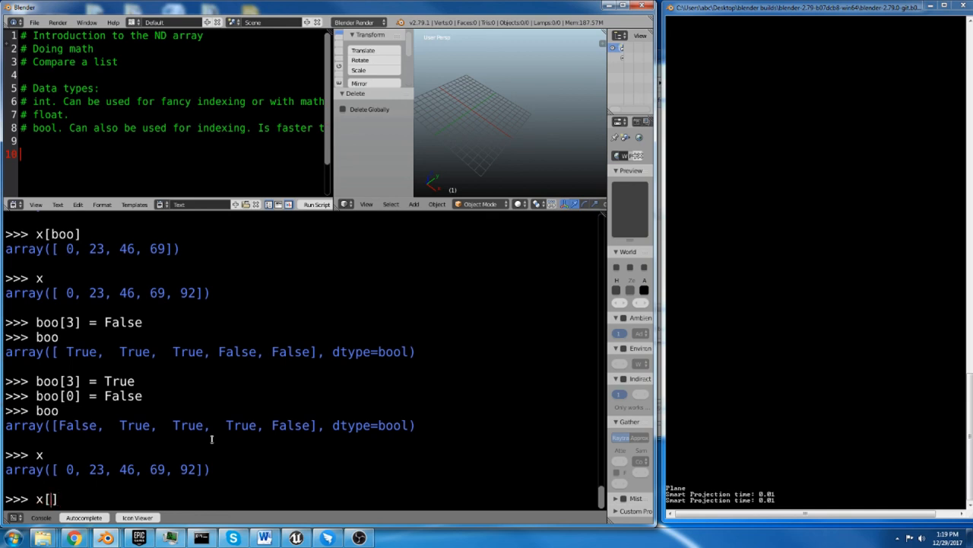
text(boo)
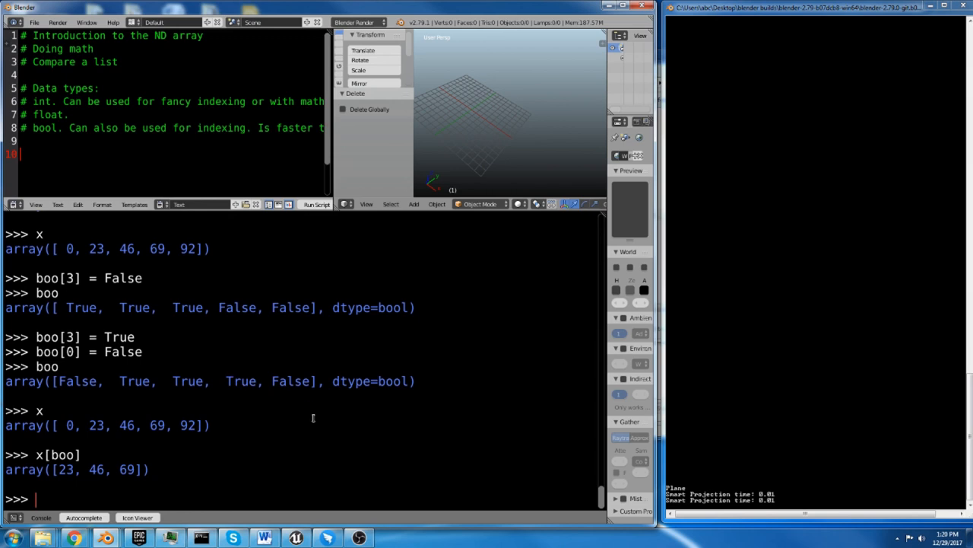
mouse_move(316, 435)
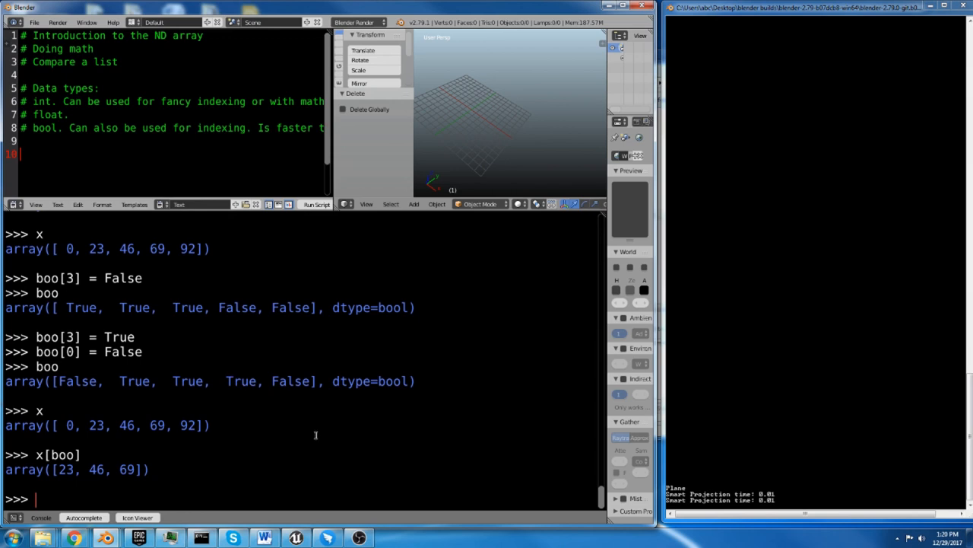
mouse_move(232, 416)
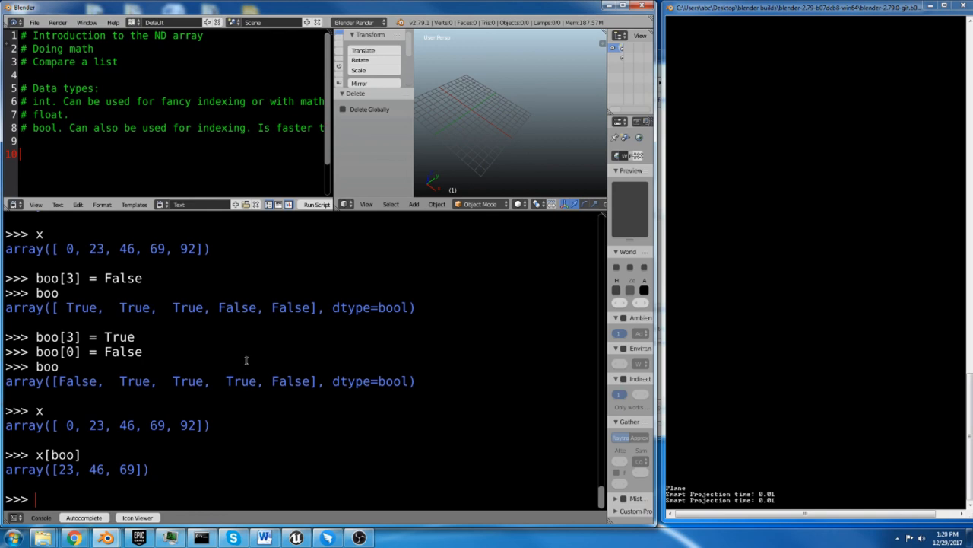
mouse_move(238, 465)
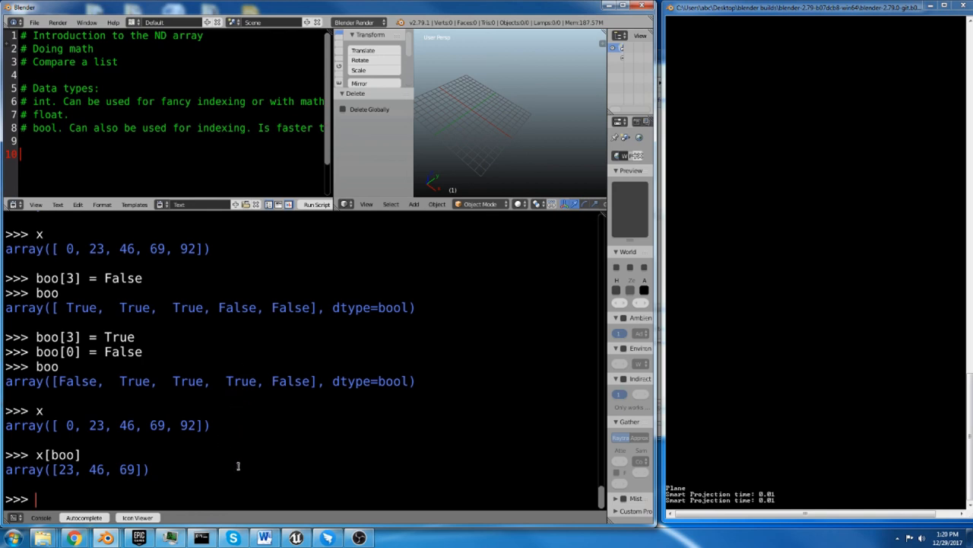